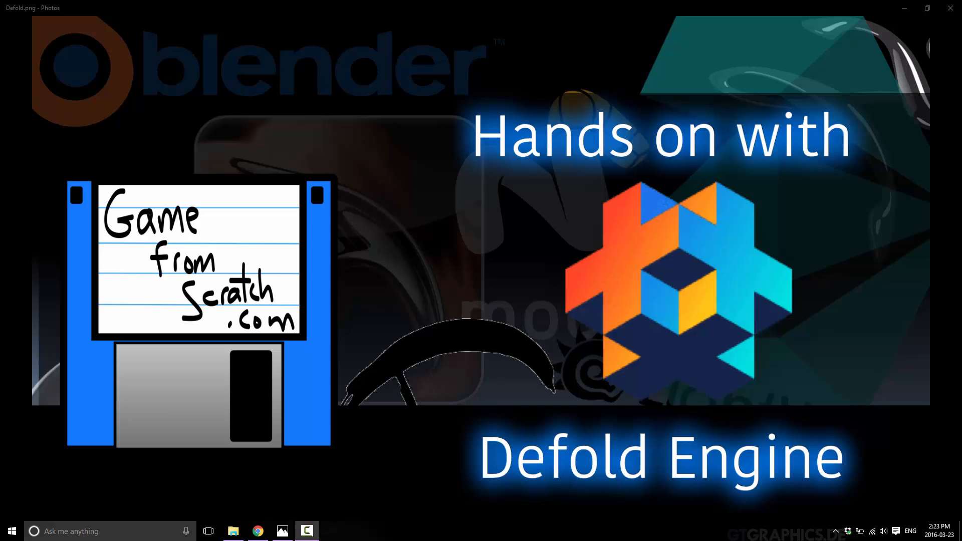
pyautogui.moveTo(515, 442)
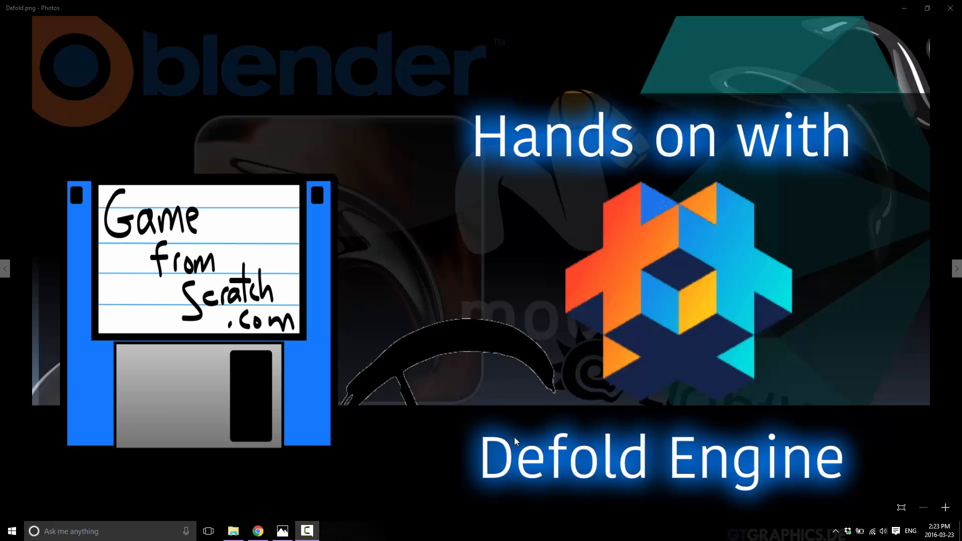
# - Dismiss the sign-up welcome, view the Getting Started Tutorial page, and open the editor folder
pyautogui.click(257, 531)
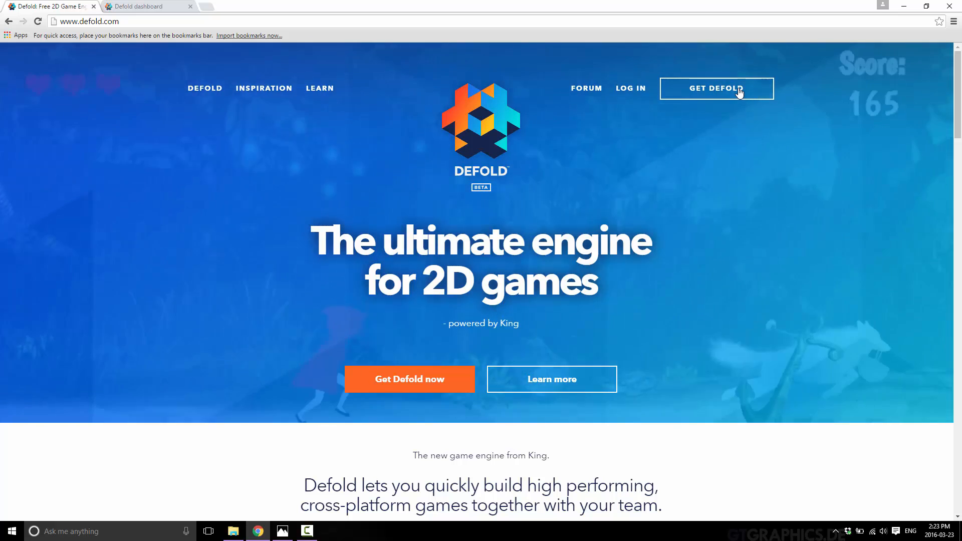
pyautogui.click(716, 88)
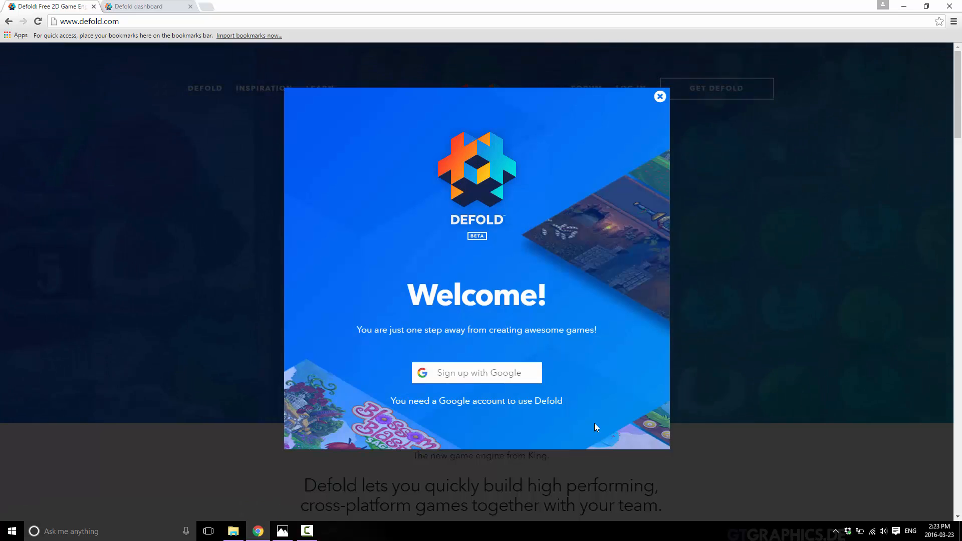
pyautogui.moveTo(485, 143)
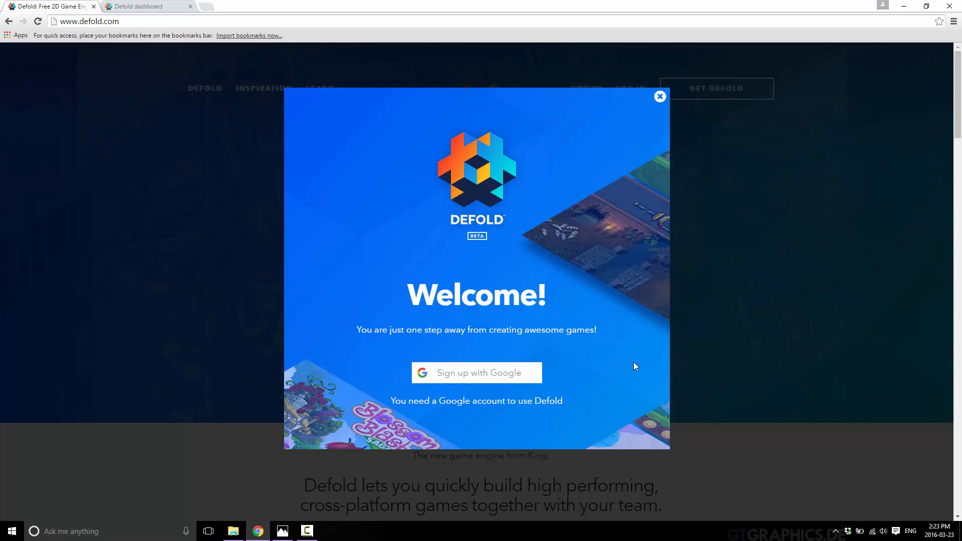
pyautogui.moveTo(476, 373)
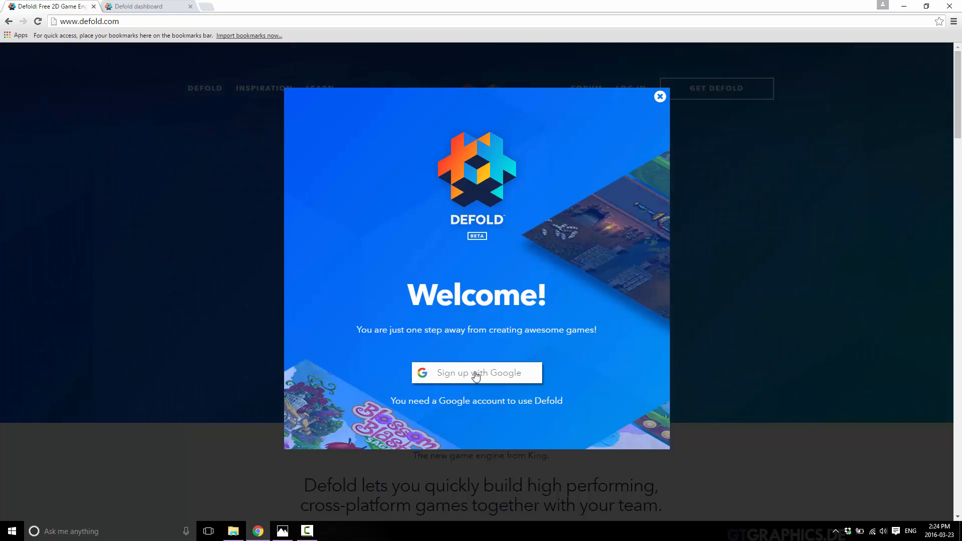
pyautogui.moveTo(659, 97)
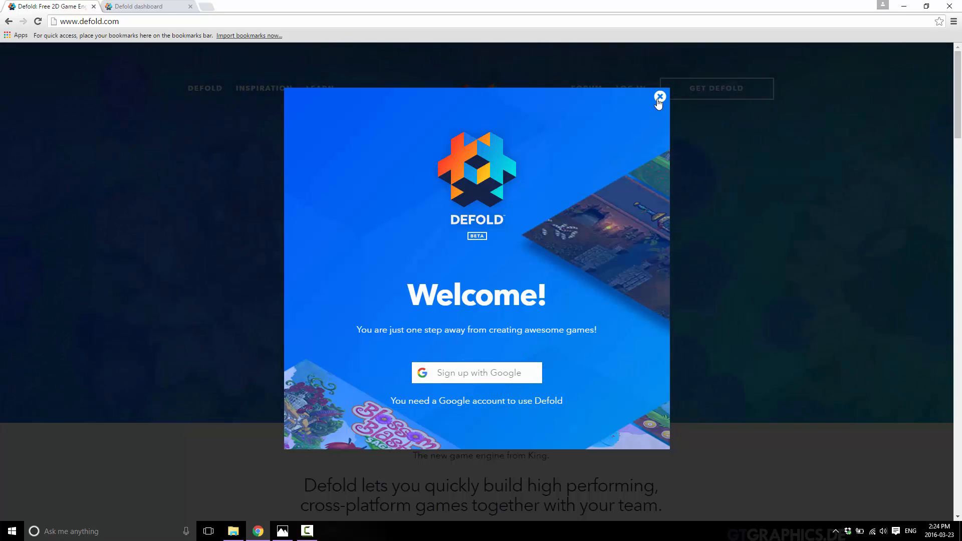
pyautogui.click(660, 96)
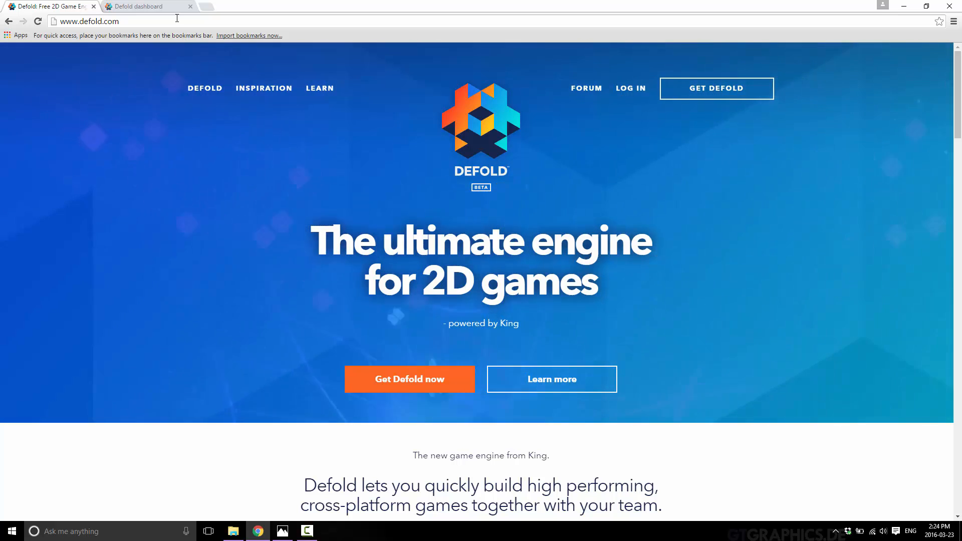
pyautogui.click(146, 6)
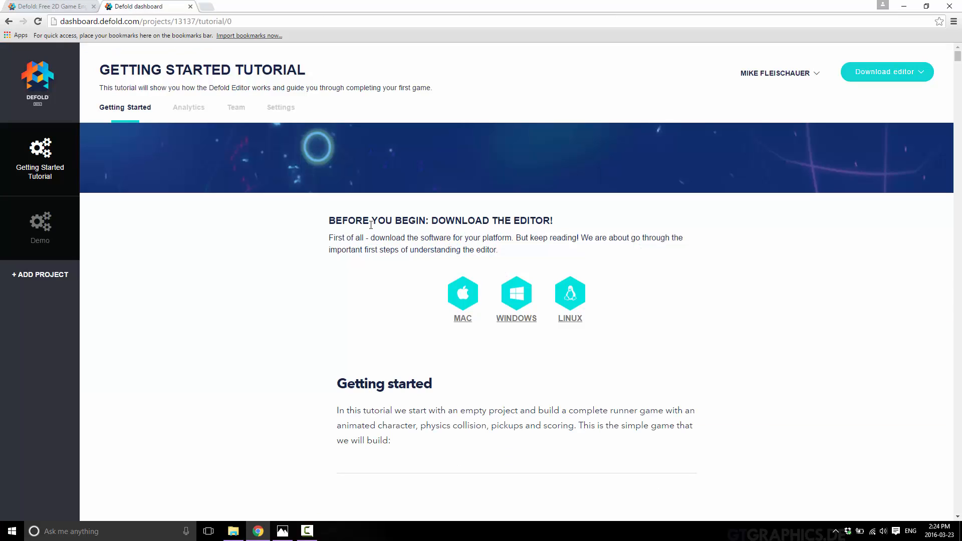
pyautogui.moveTo(159, 121)
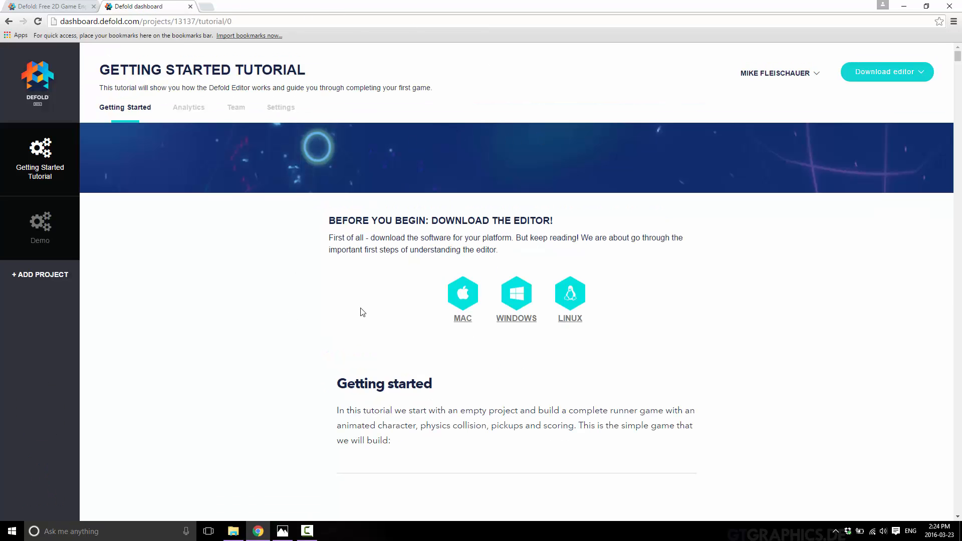
pyautogui.click(462, 292)
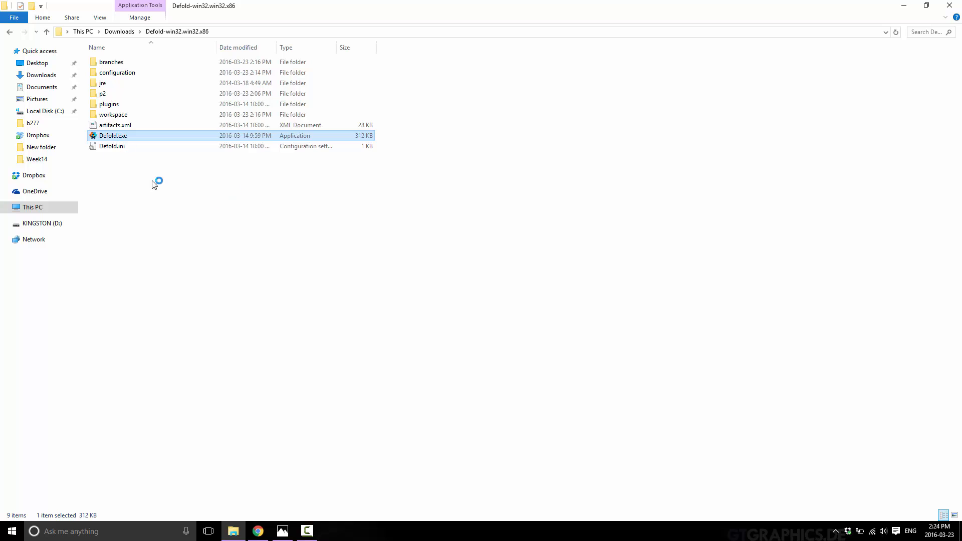
# - Launch Defold.exe, get past the update check, and maximize the editor window
pyautogui.doubleClick(112, 135)
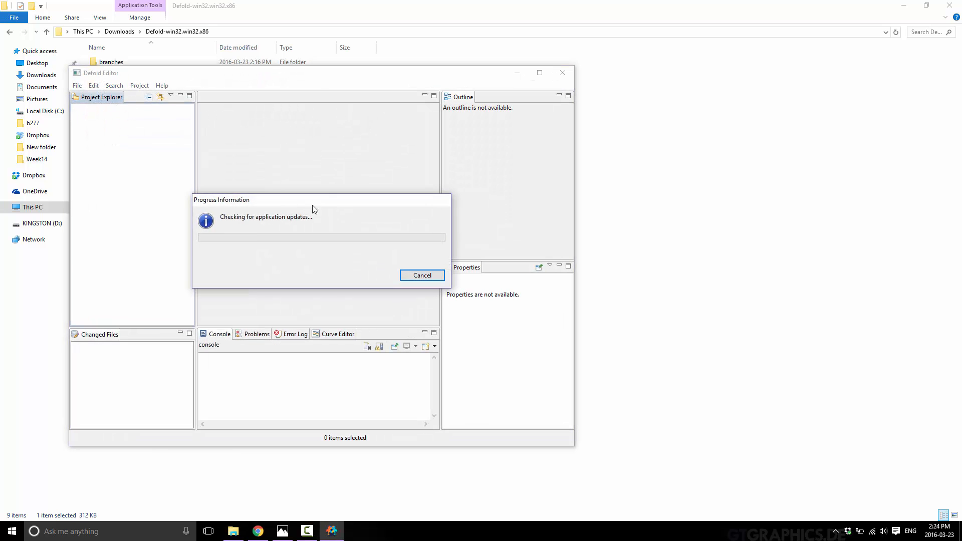
pyautogui.click(422, 275)
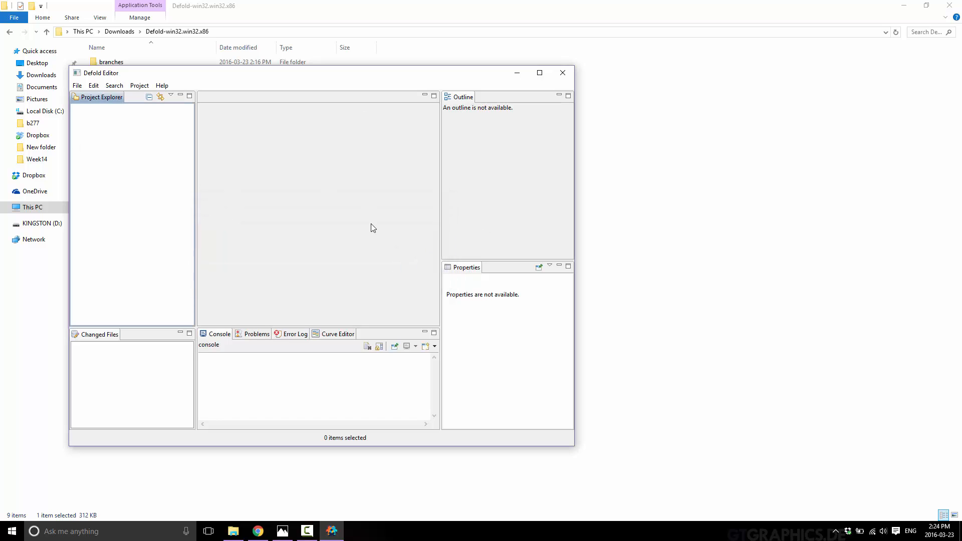
pyautogui.click(539, 72)
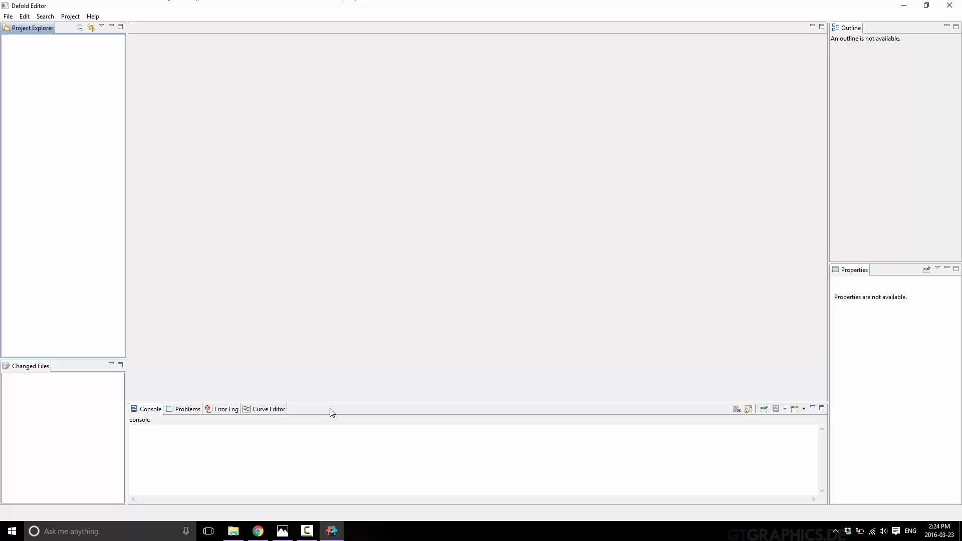
# - Add project YoutubeDemo, described 'Demo on Youtube', with the Side Scroller tutorial
pyautogui.click(257, 531)
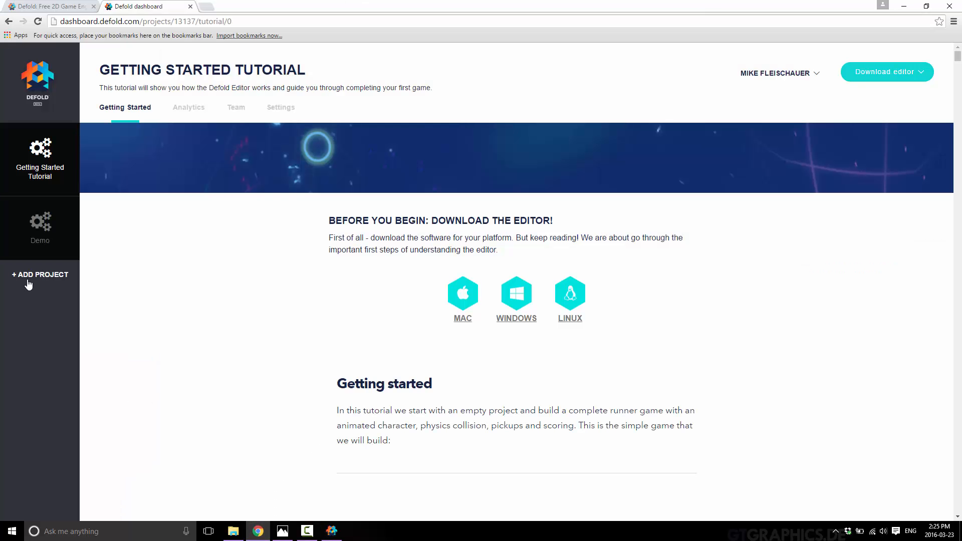
pyautogui.moveTo(170, 211)
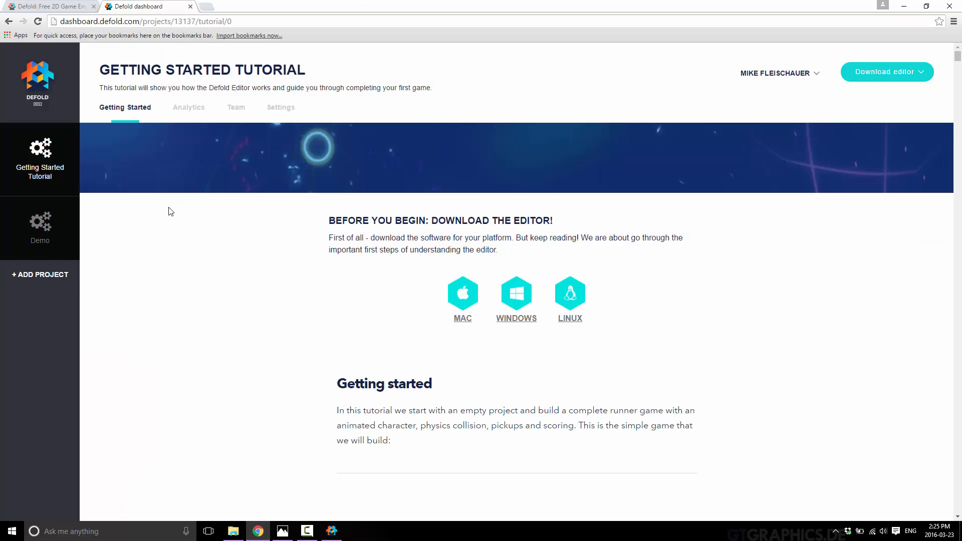
pyautogui.click(41, 275)
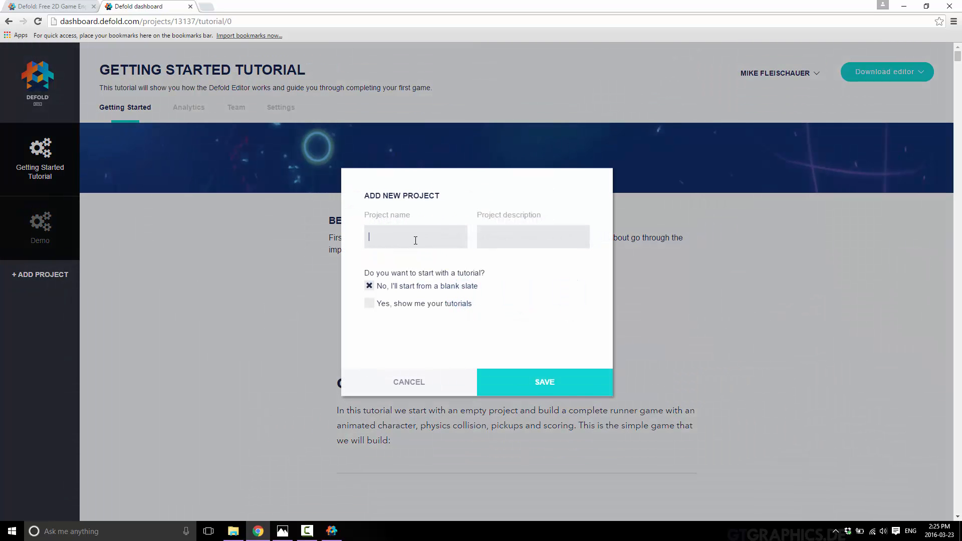
pyautogui.write('YoutubeD')
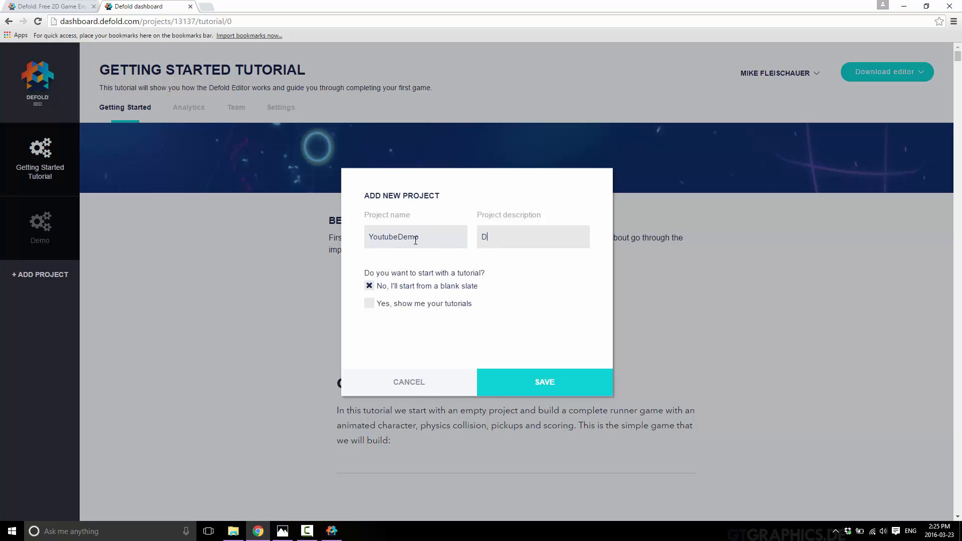
pyautogui.write('emo on Youtube')
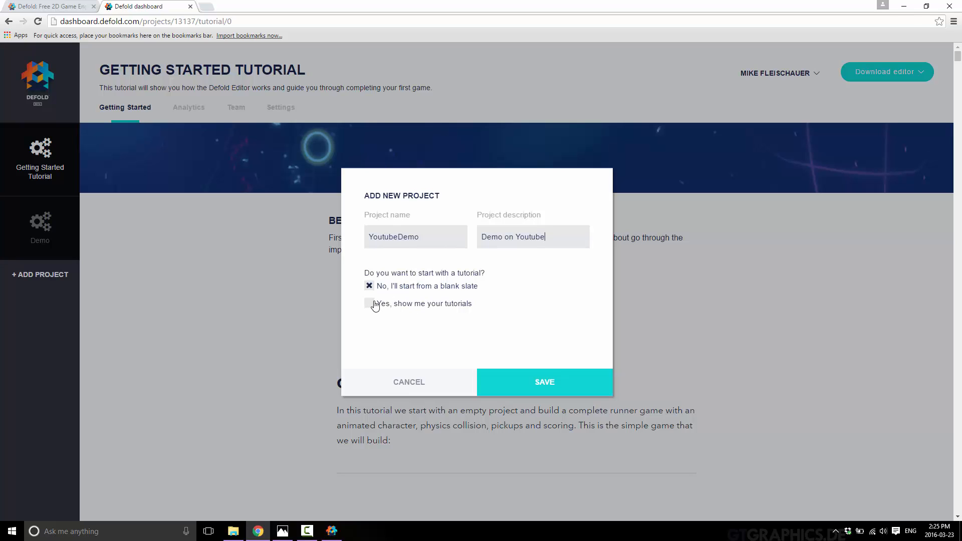
pyautogui.click(370, 303)
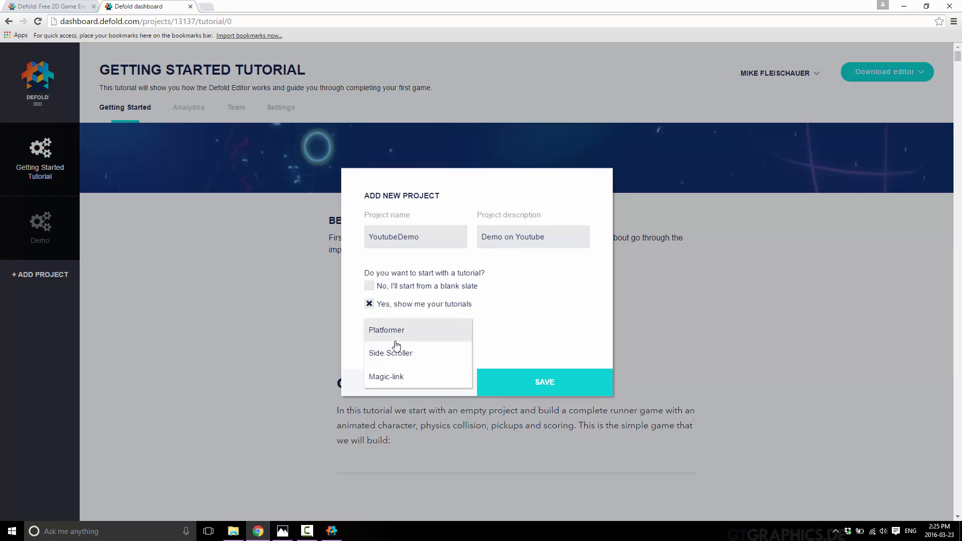
pyautogui.click(390, 353)
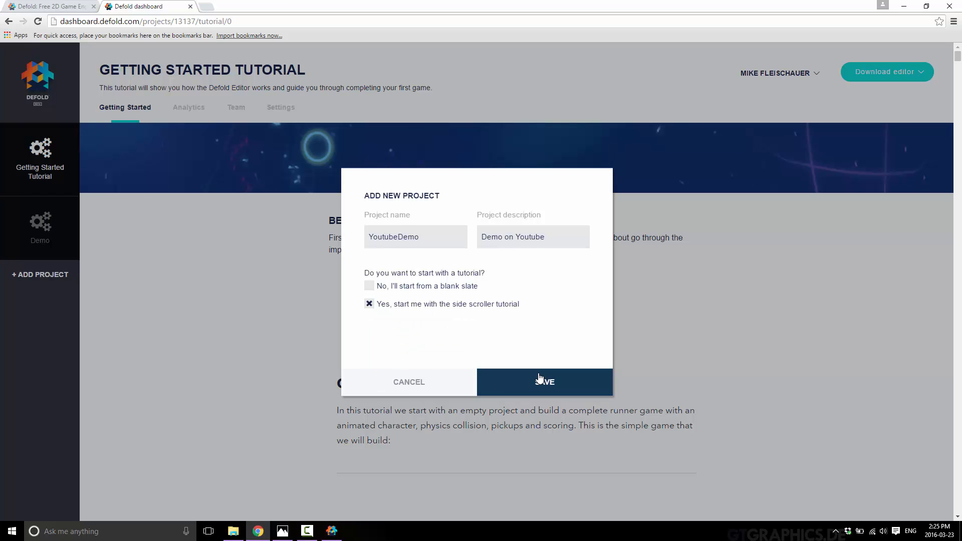
pyautogui.click(544, 382)
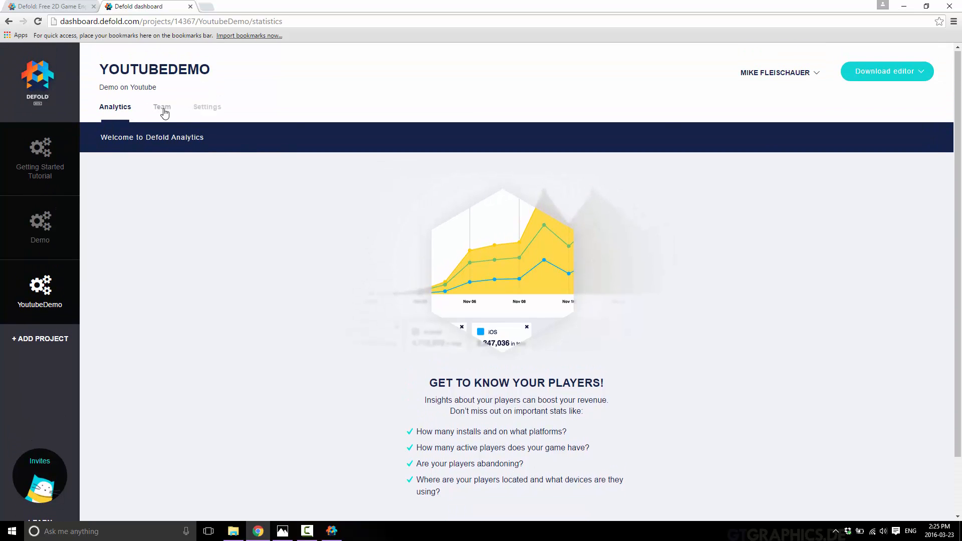
# - View YoutubeDemo's Team page, then its Settings with library URL and tracking ID
pyautogui.click(162, 106)
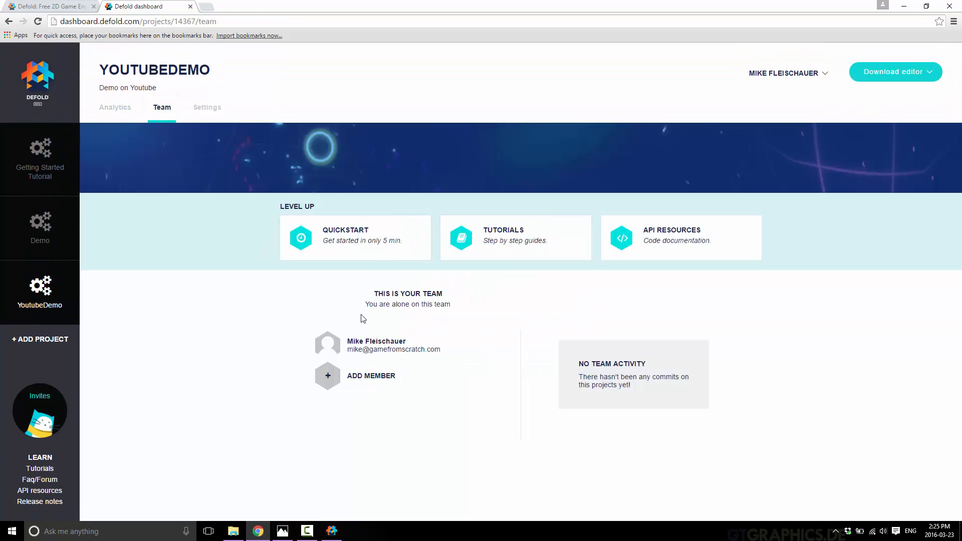
pyautogui.moveTo(522, 246)
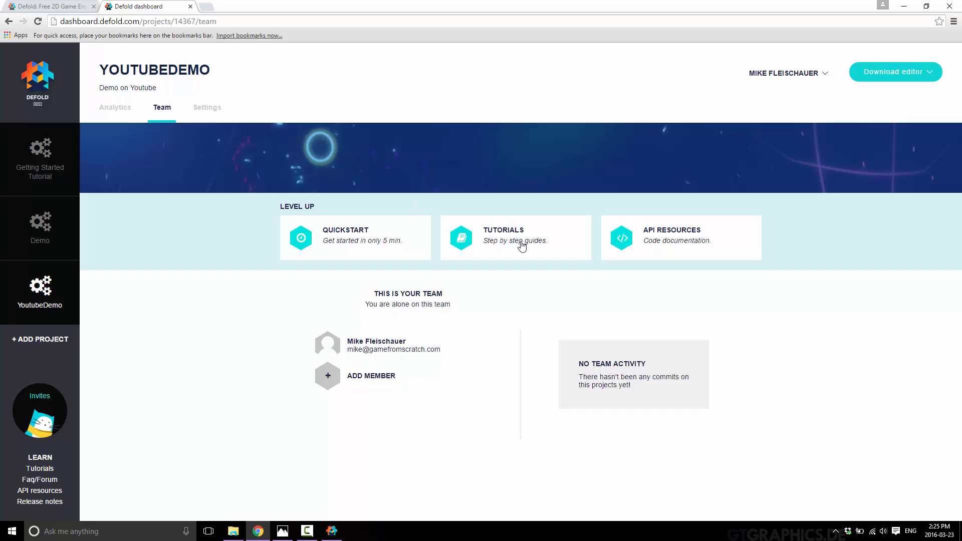
pyautogui.moveTo(207, 107)
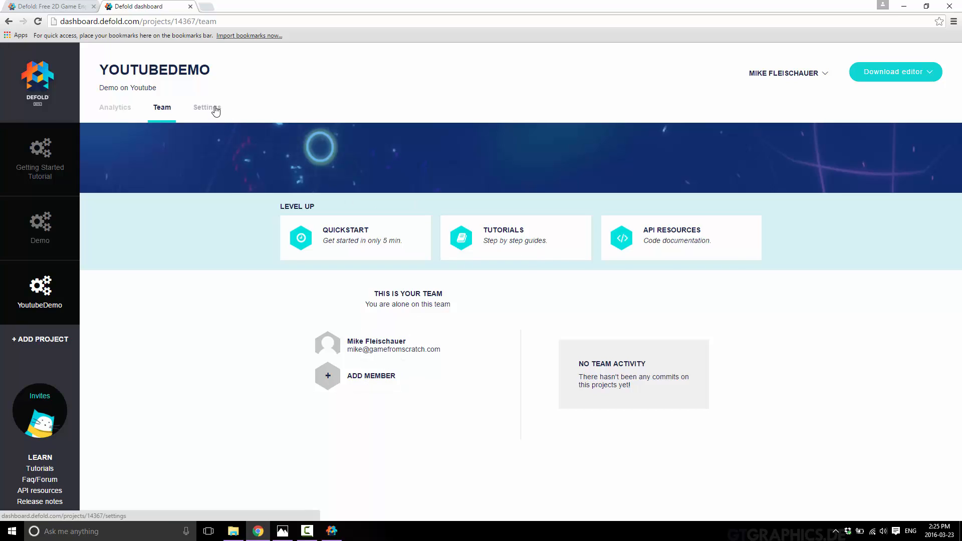
pyautogui.click(207, 107)
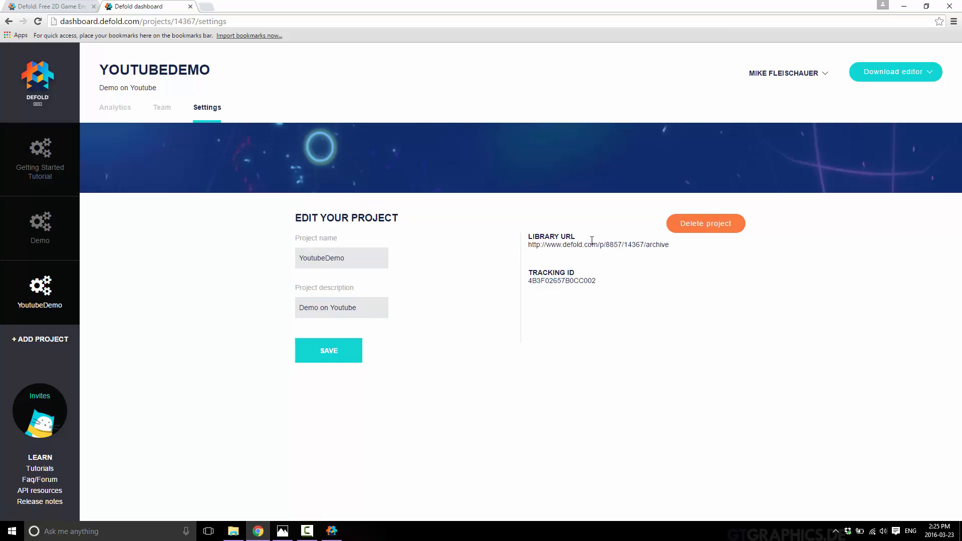
pyautogui.moveTo(612, 279)
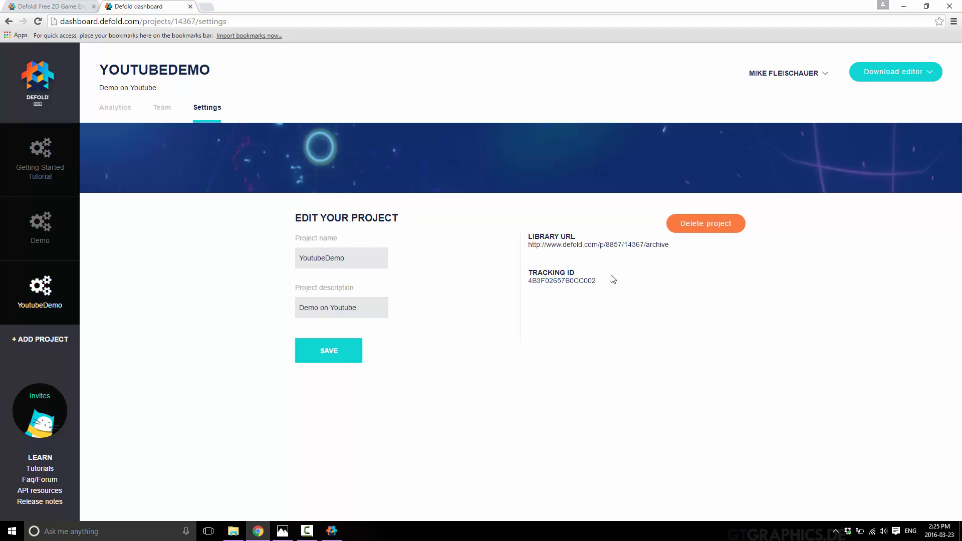
pyautogui.moveTo(274, 150)
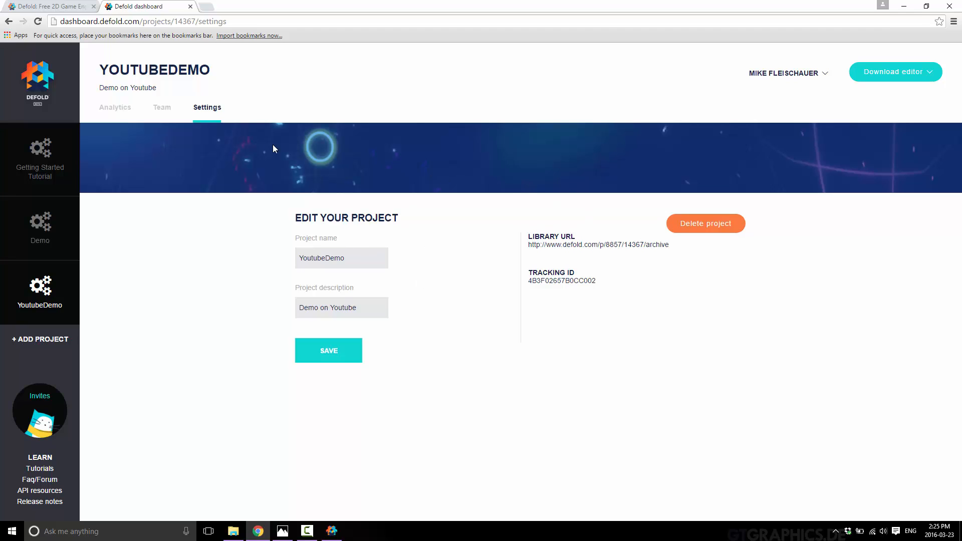
pyautogui.moveTo(697, 216)
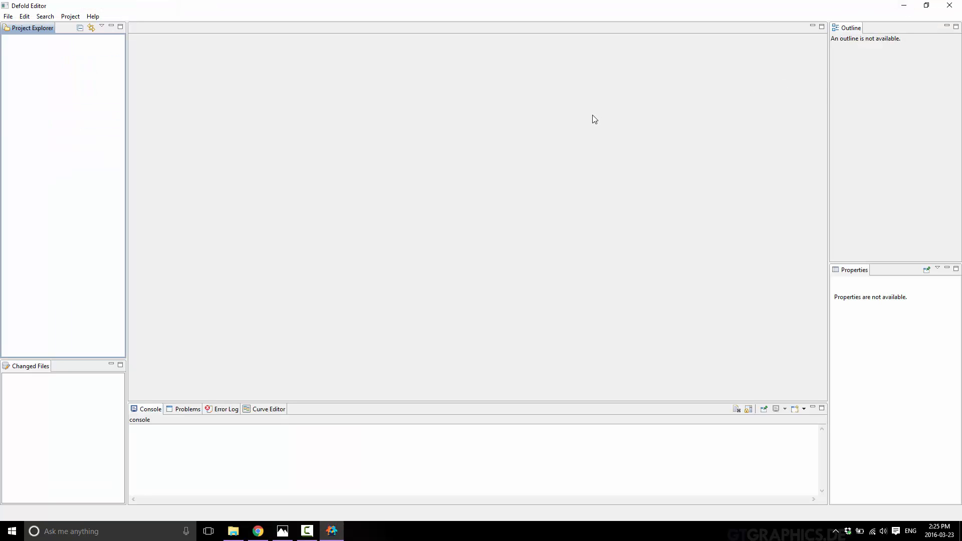
pyautogui.moveTo(567, 141)
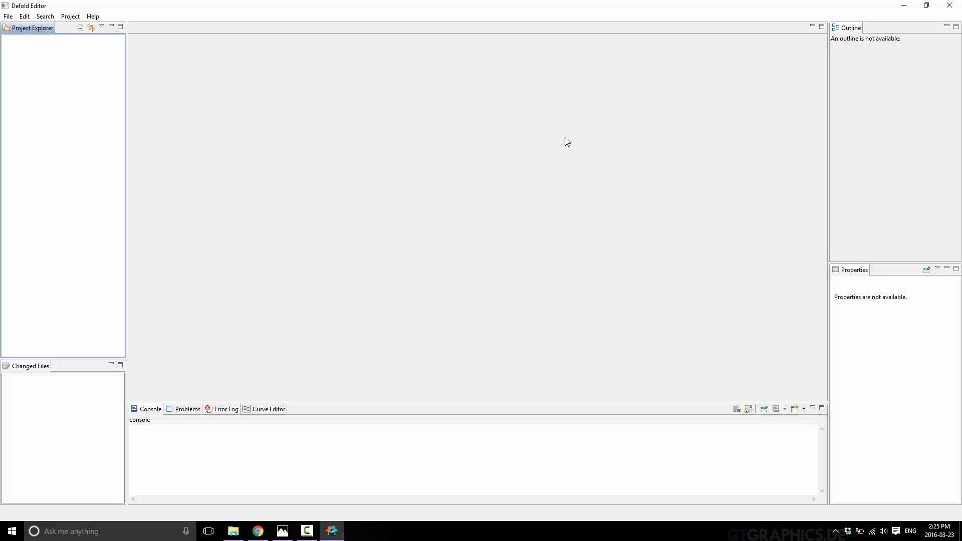
pyautogui.moveTo(7, 6)
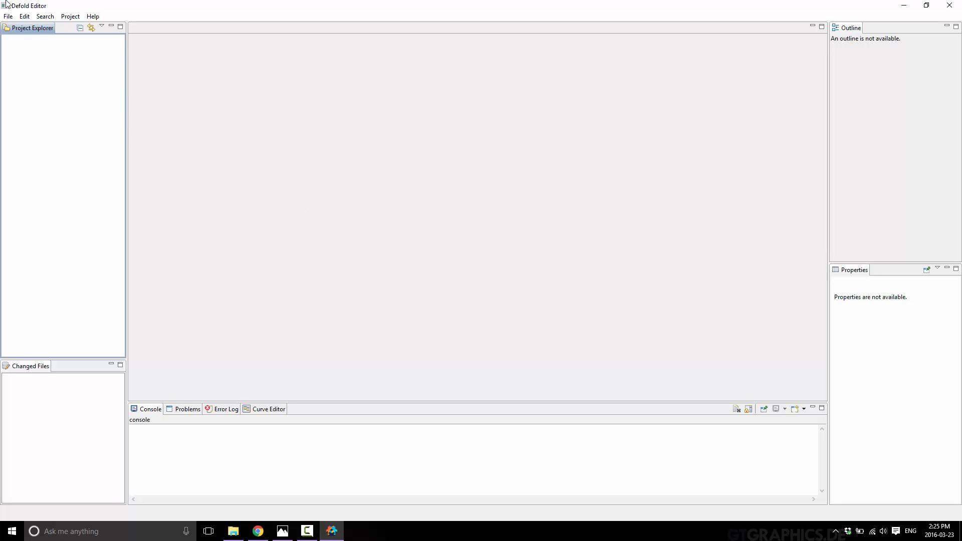
# - Use File > Open Project to list Getting Started Tutorial, Demo and YoutubeDemo
pyautogui.click(8, 16)
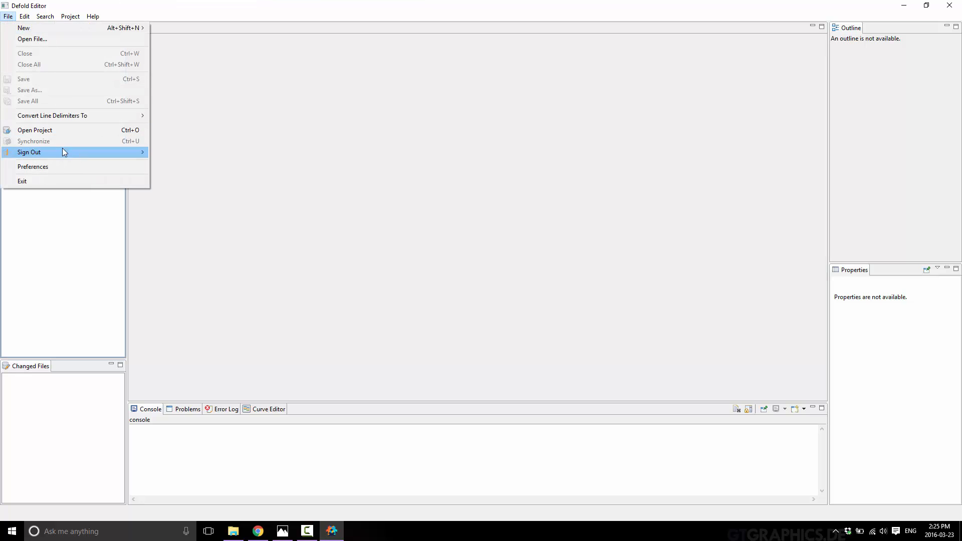
pyautogui.click(34, 129)
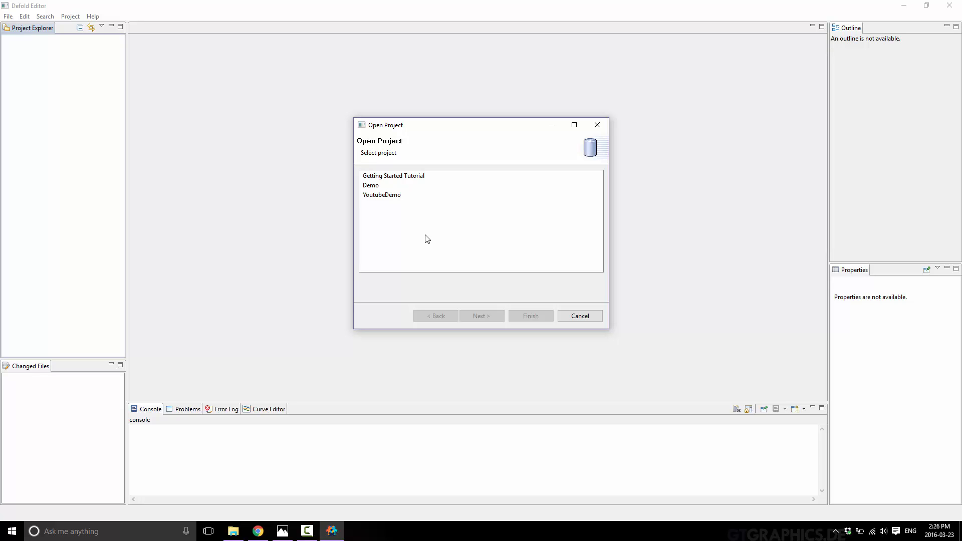
# - Select YoutubeDemo, create the new branch BranchOne, and finish opening the project
pyautogui.click(381, 195)
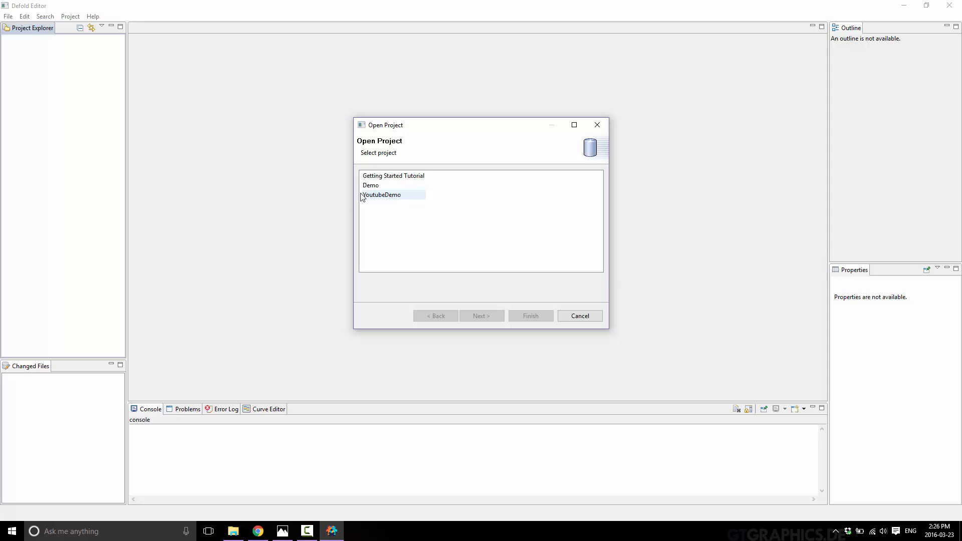
pyautogui.click(481, 315)
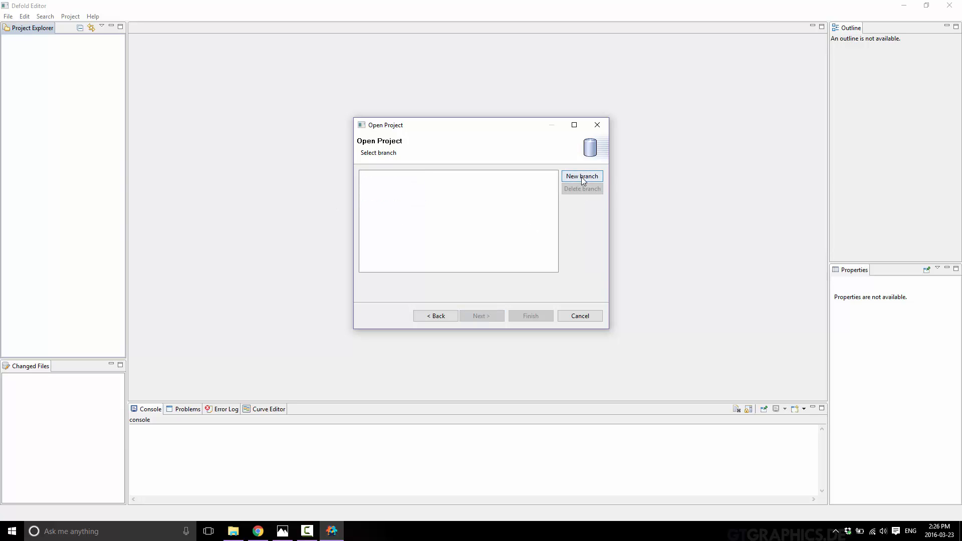
pyautogui.click(581, 175)
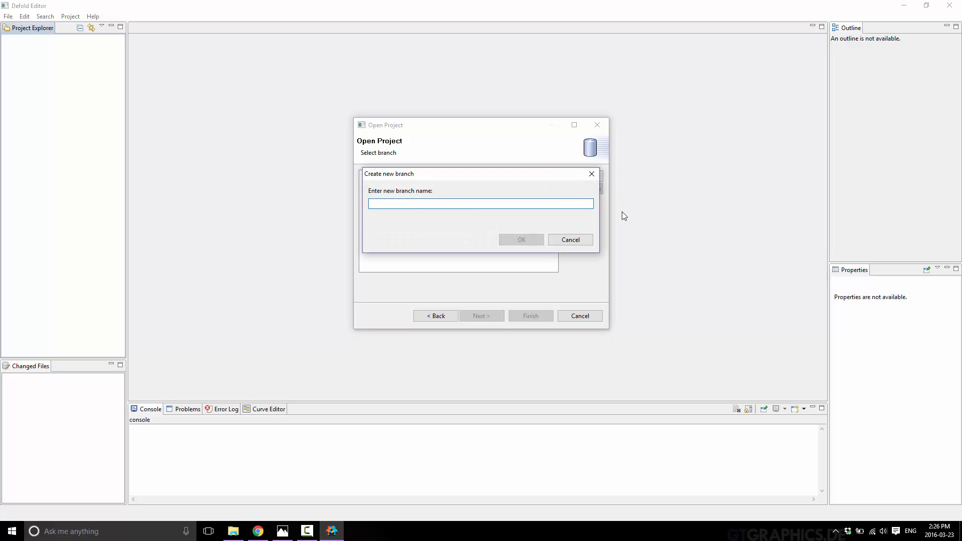
pyautogui.write('Branch')
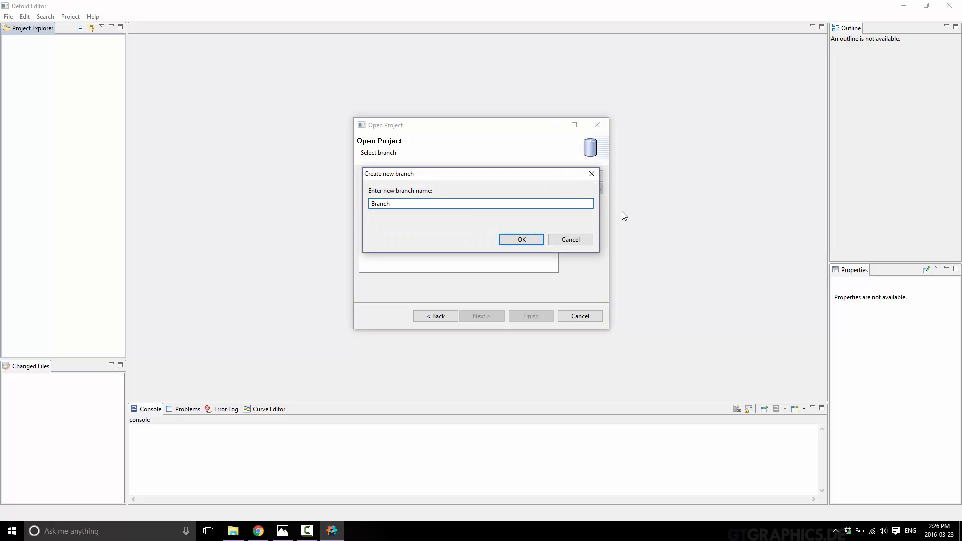
pyautogui.click(520, 240)
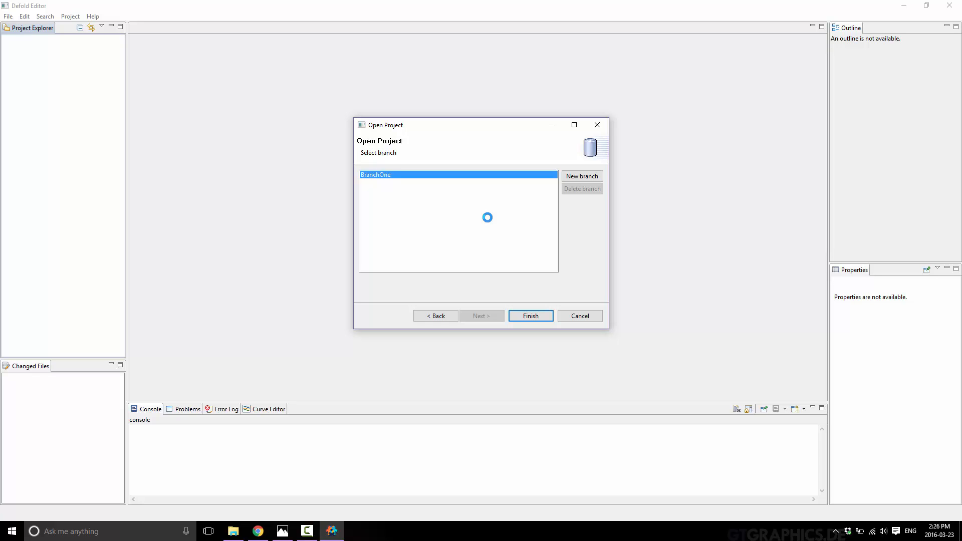
pyautogui.moveTo(457, 300)
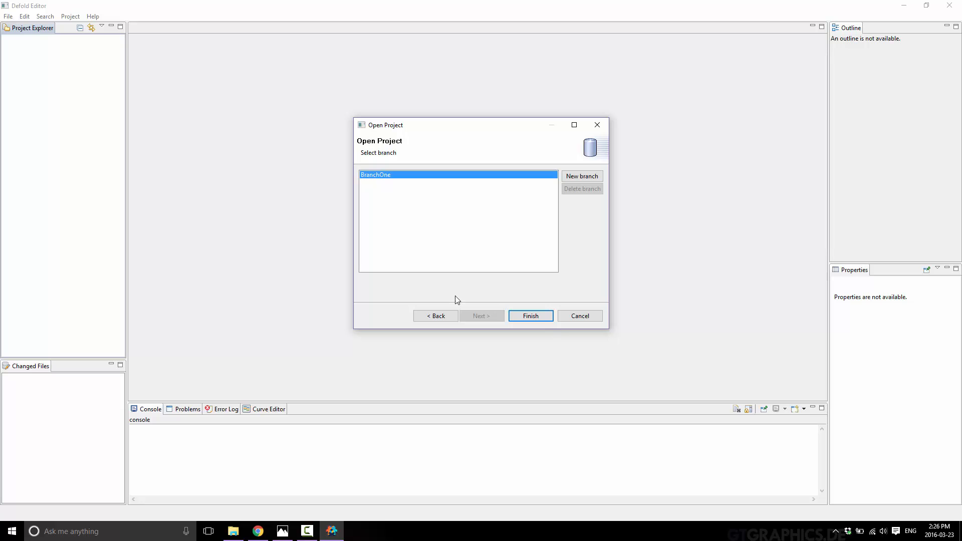
pyautogui.click(530, 315)
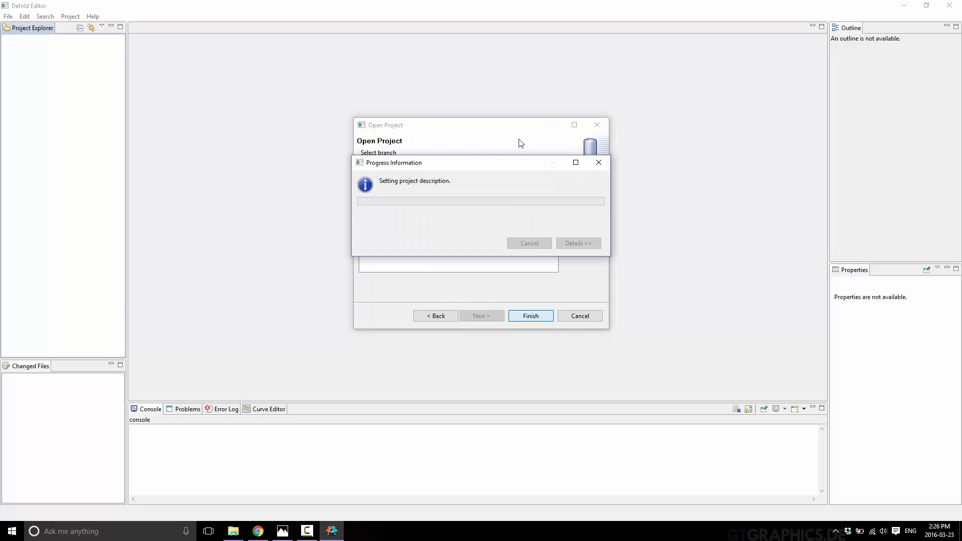
pyautogui.click(530, 315)
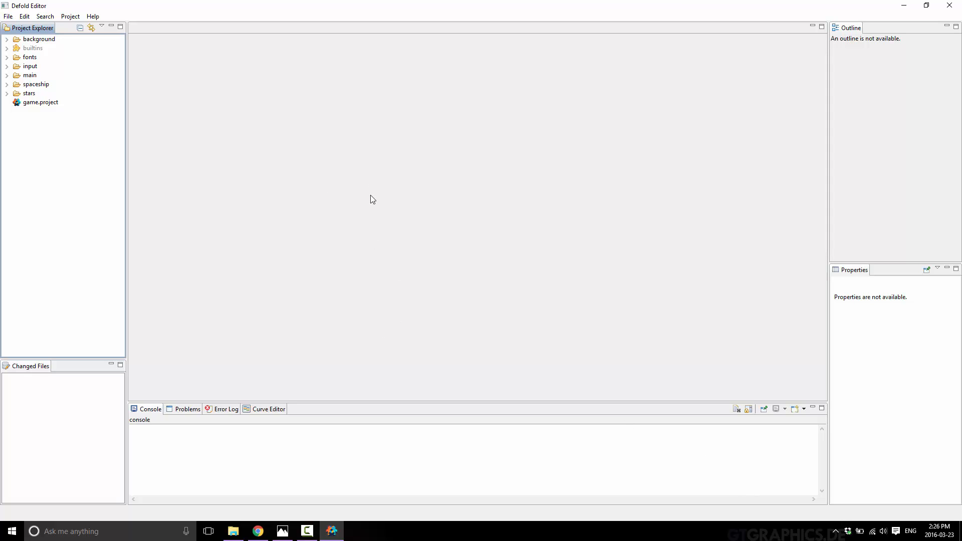
pyautogui.moveTo(246, 221)
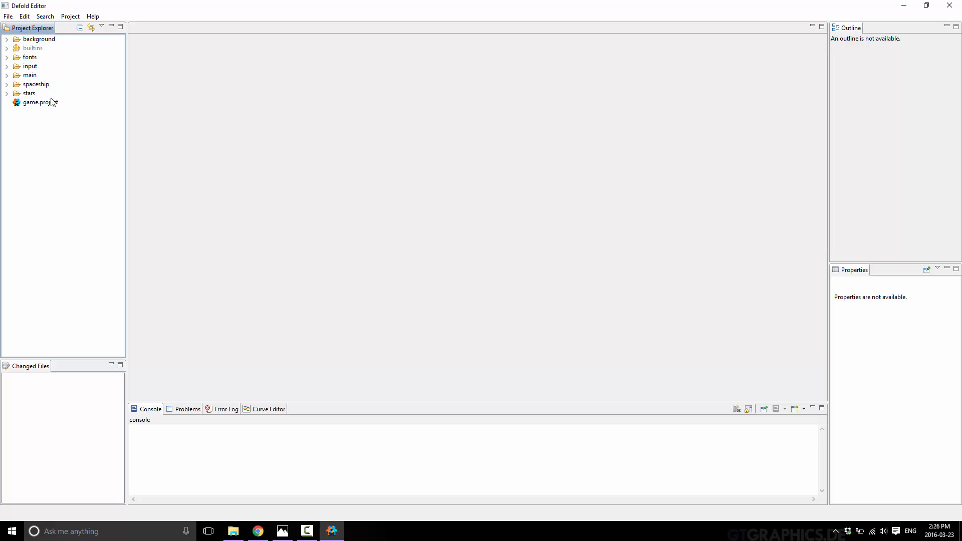
# - Open game.project to show the Side-scroller title, 1280×720 display and physics values
pyautogui.doubleClick(38, 102)
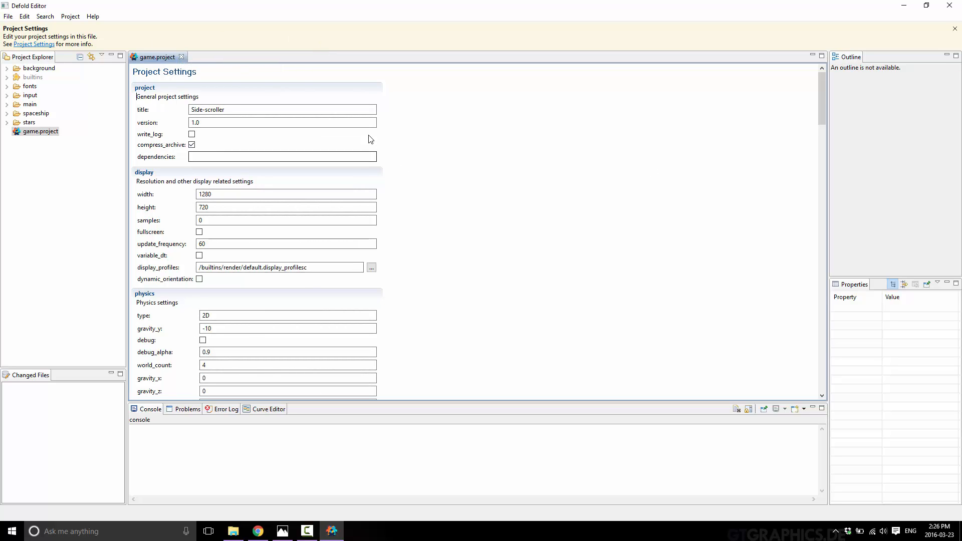
pyautogui.moveTo(70, 16)
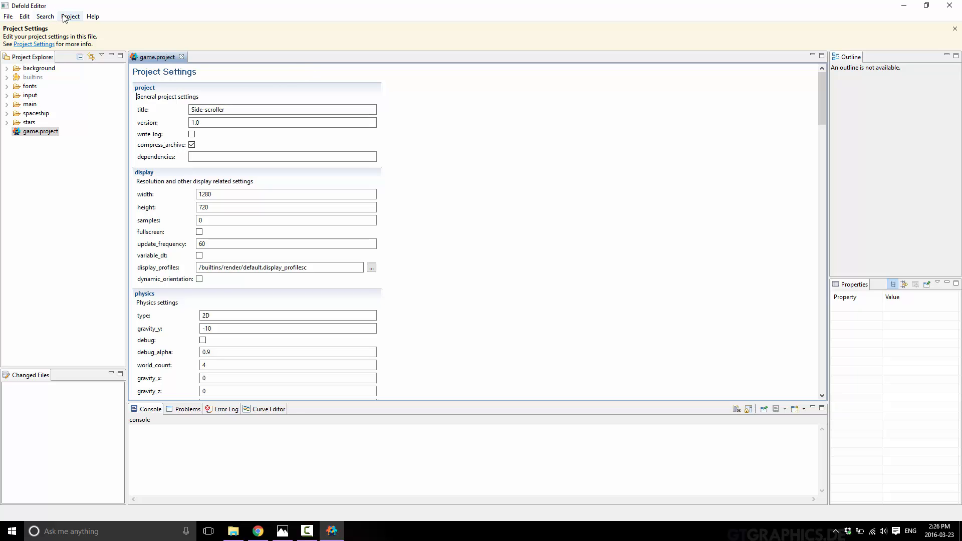
pyautogui.moveTo(126, 13)
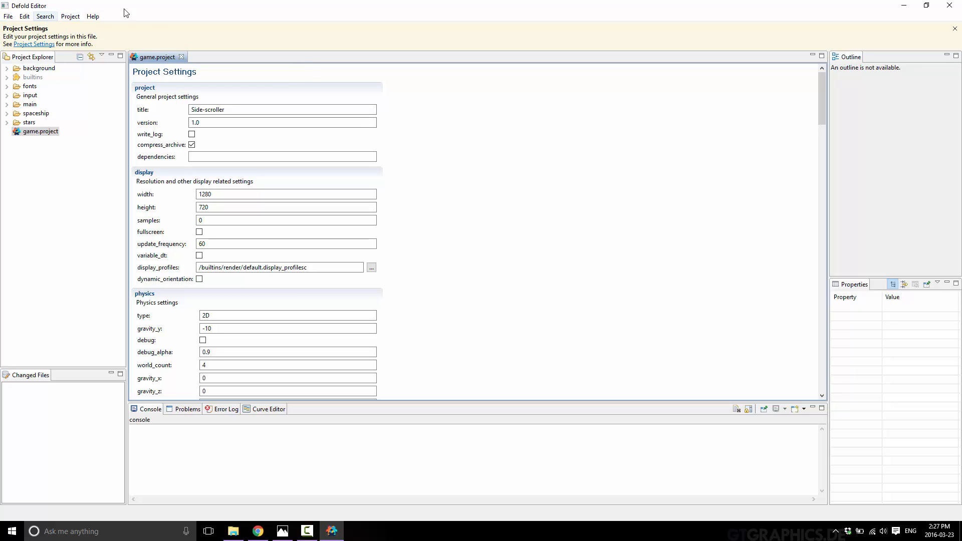
pyautogui.moveTo(126, 20)
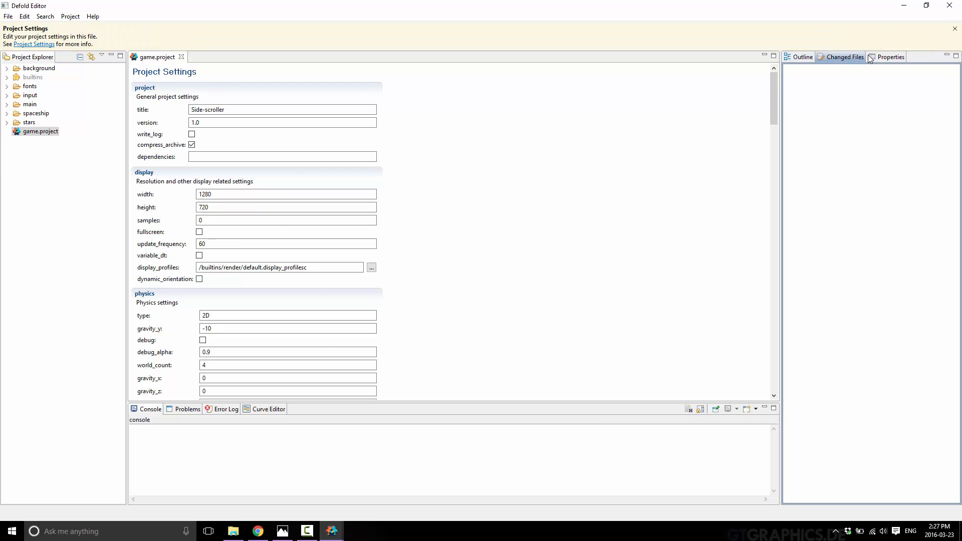
# - Show game.project's Properties panel and expand the background folder
pyautogui.click(891, 57)
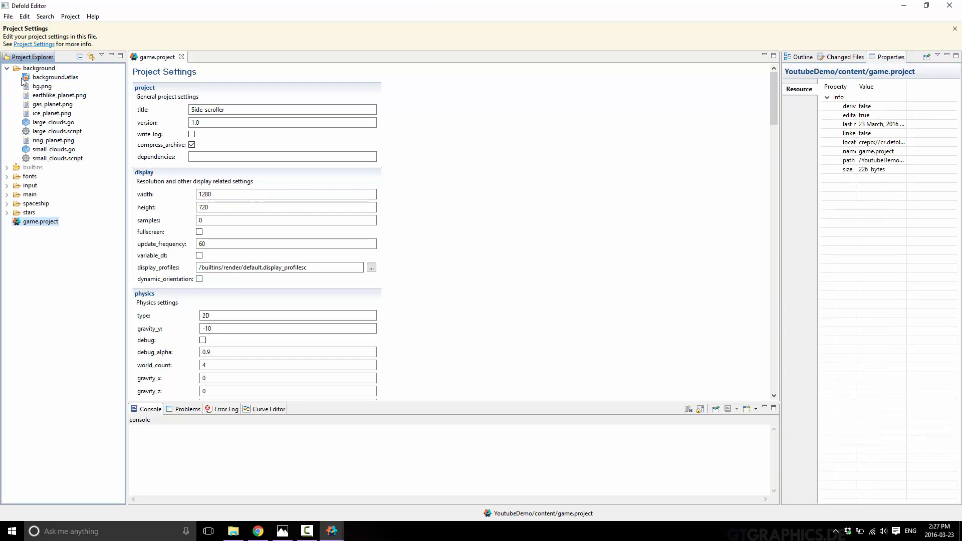
pyautogui.click(55, 76)
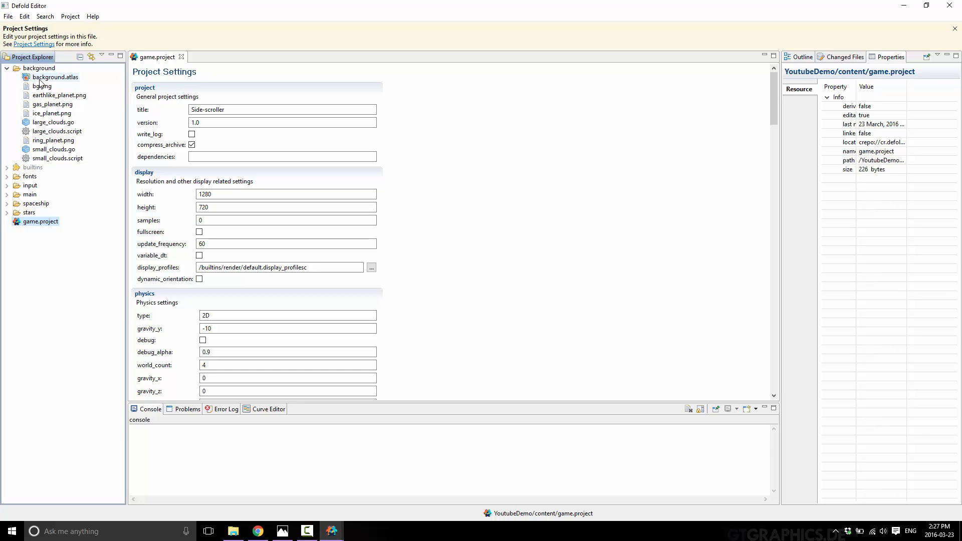
# - Inspect the planet images, background folder and cloud objects, then open background.atlas
pyautogui.click(59, 95)
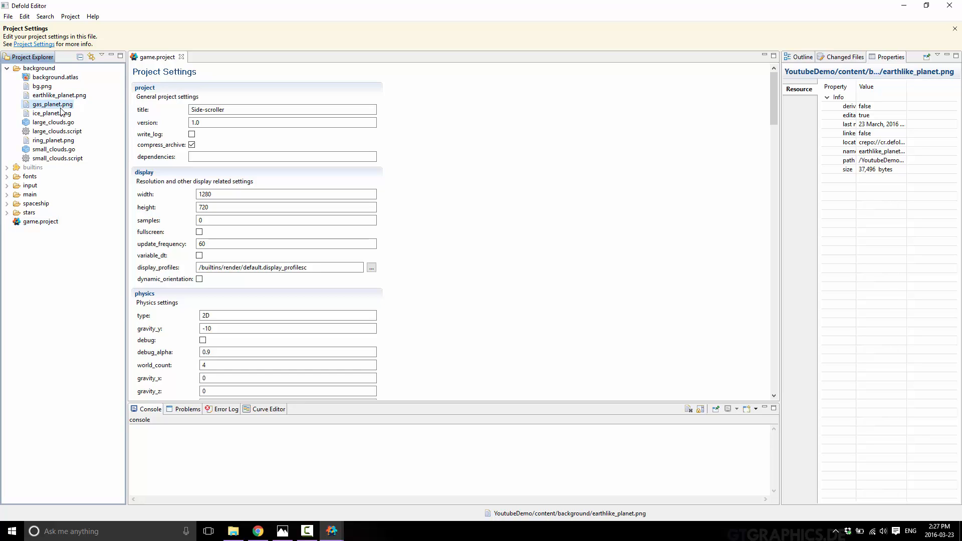
pyautogui.click(51, 112)
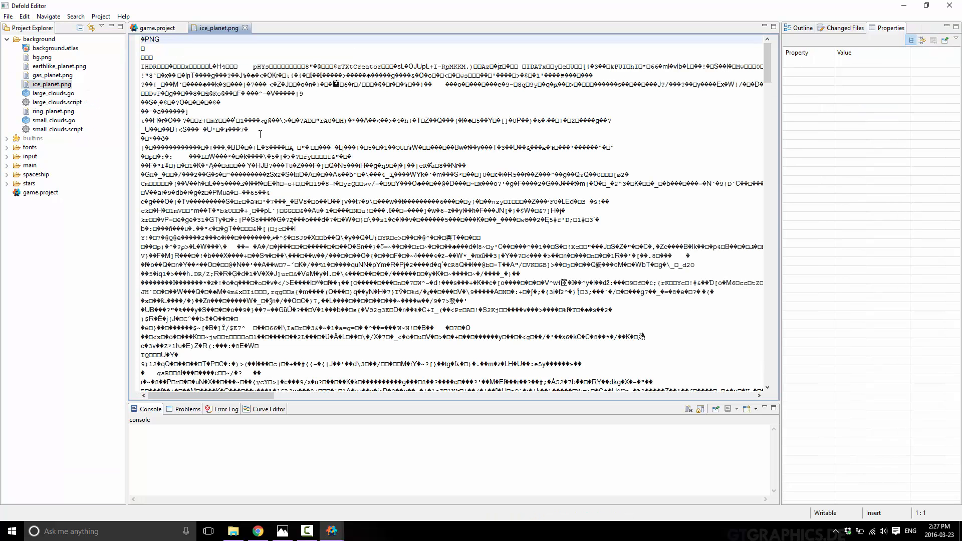
pyautogui.click(157, 28)
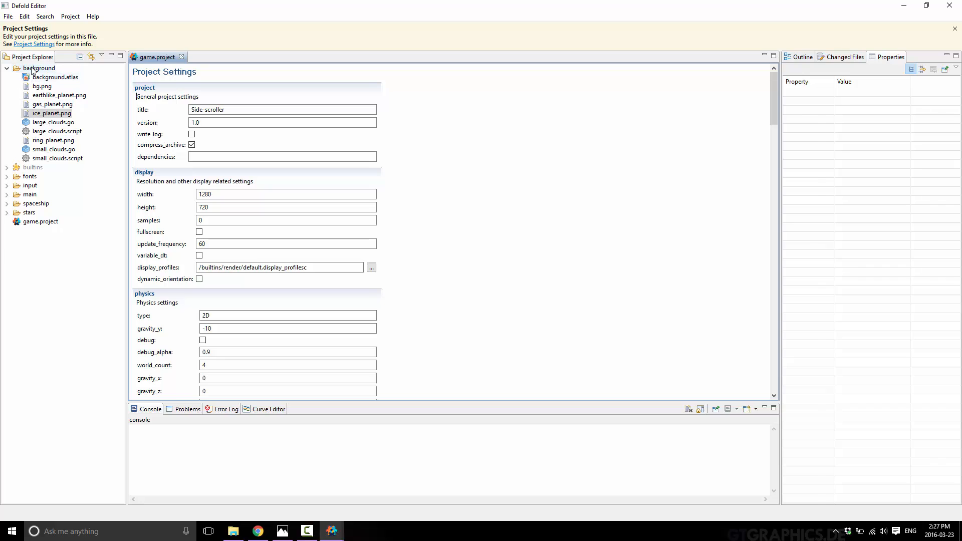
pyautogui.click(39, 68)
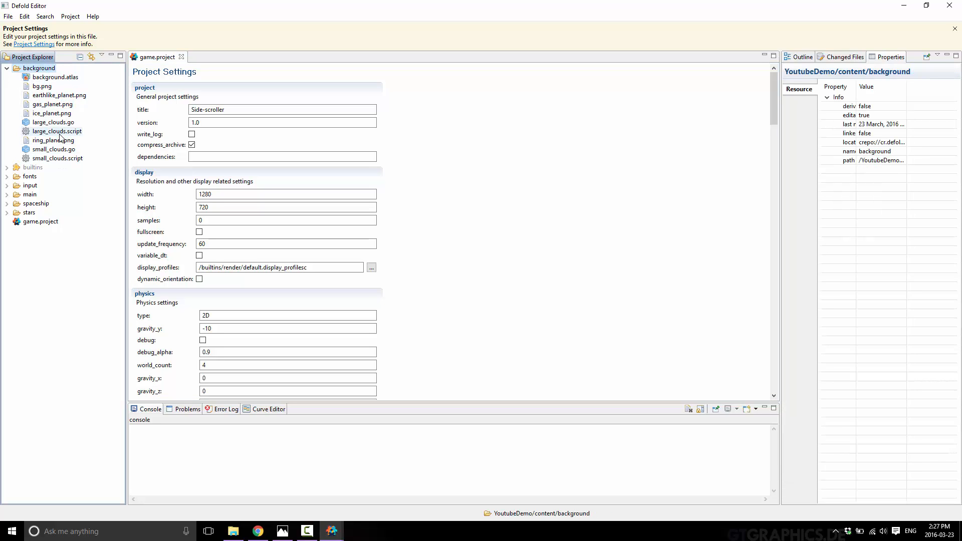
pyautogui.click(54, 123)
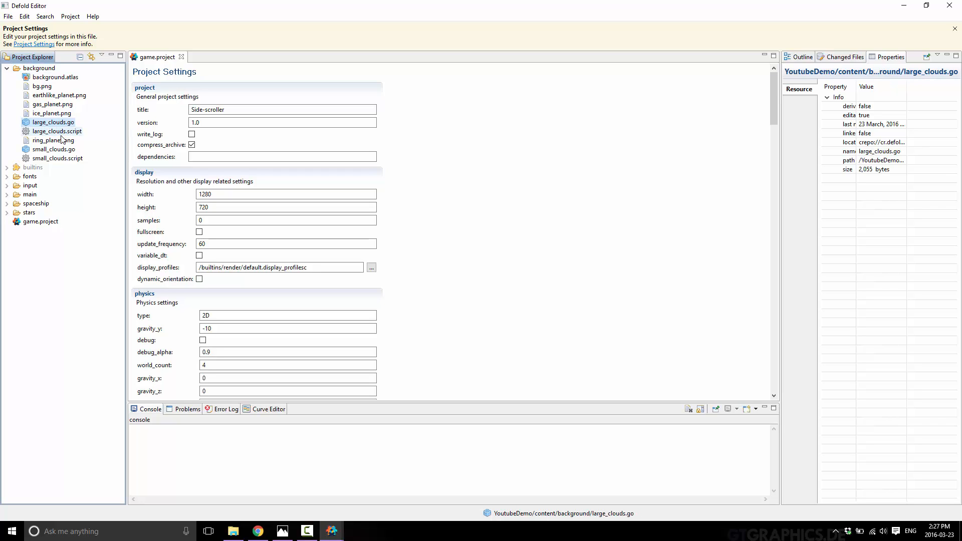
pyautogui.click(55, 77)
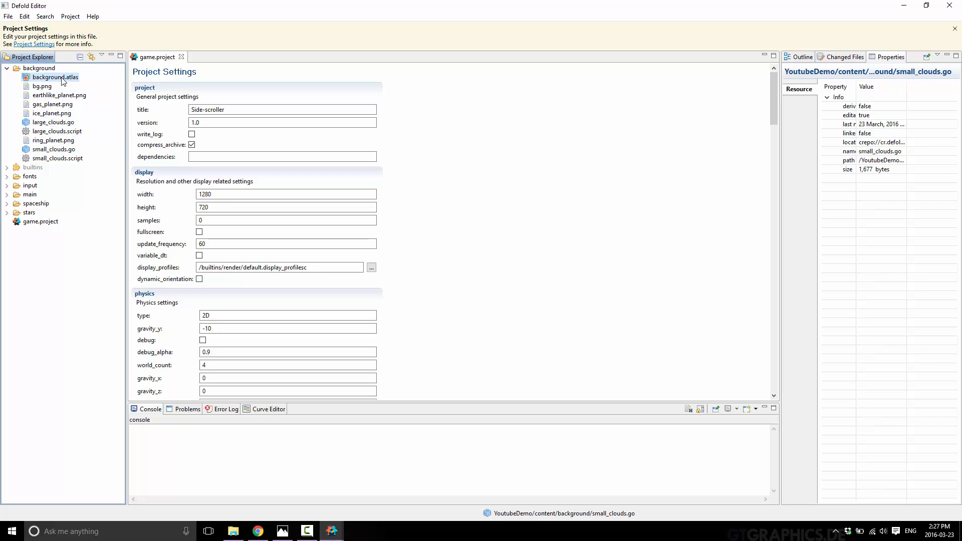
pyautogui.click(55, 76)
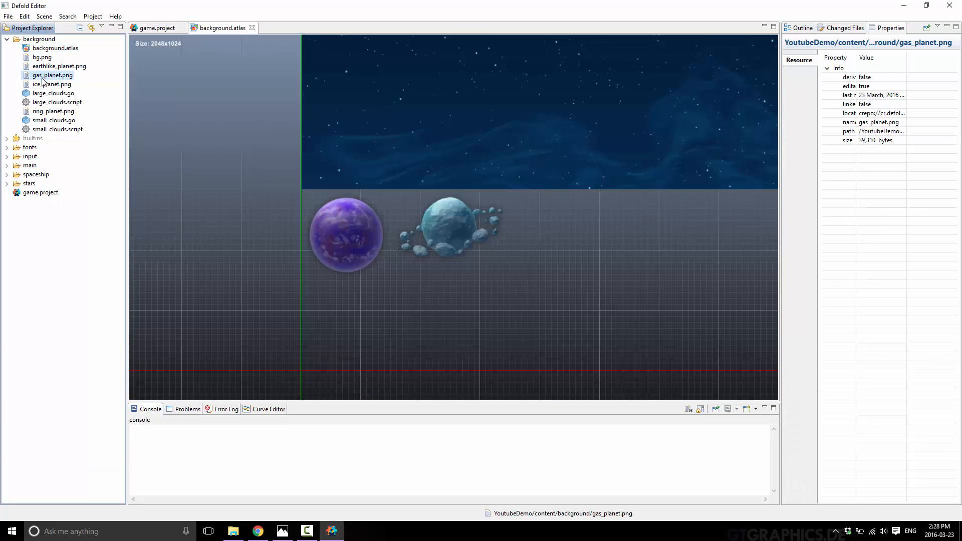
# - Review background.atlas's five images in Outline and its properties, then return to game.project
pyautogui.click(55, 48)
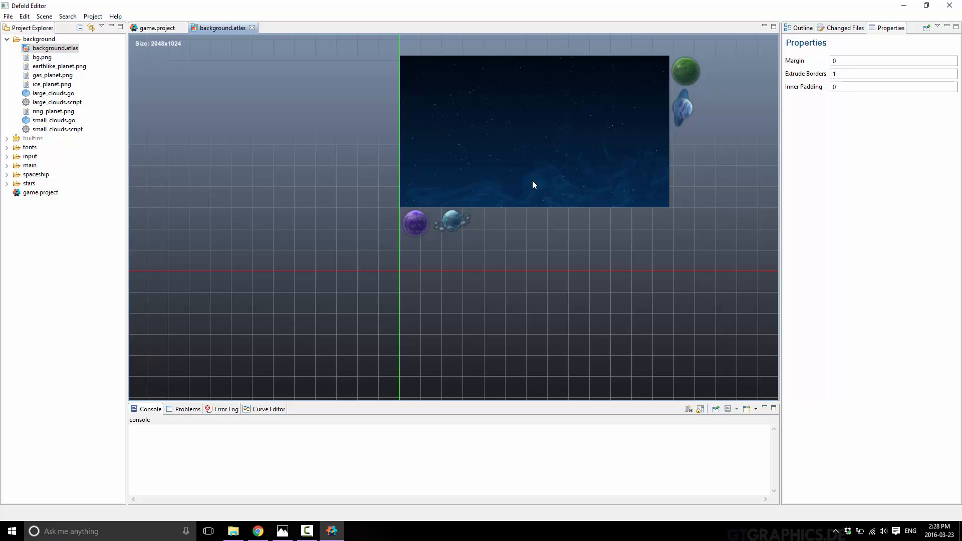
pyautogui.moveTo(684, 104)
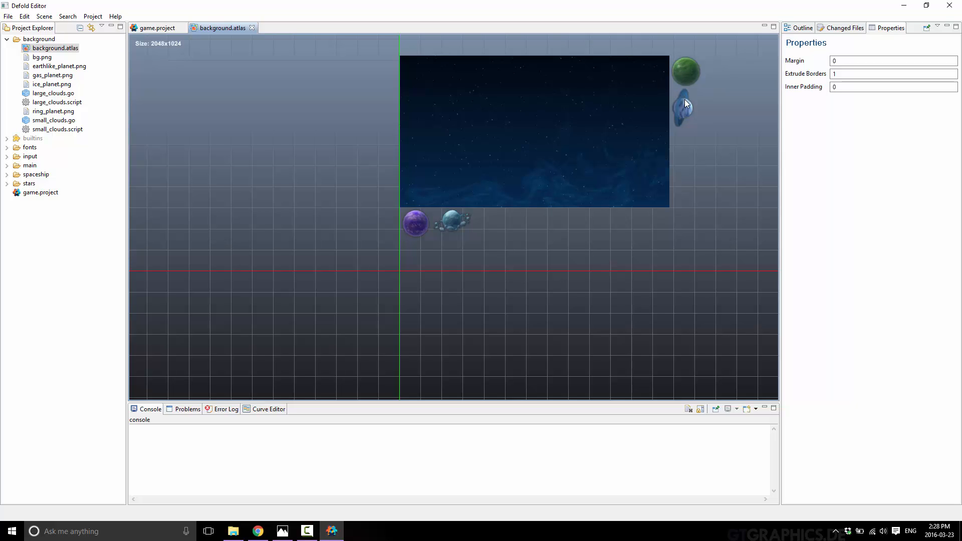
pyautogui.click(802, 28)
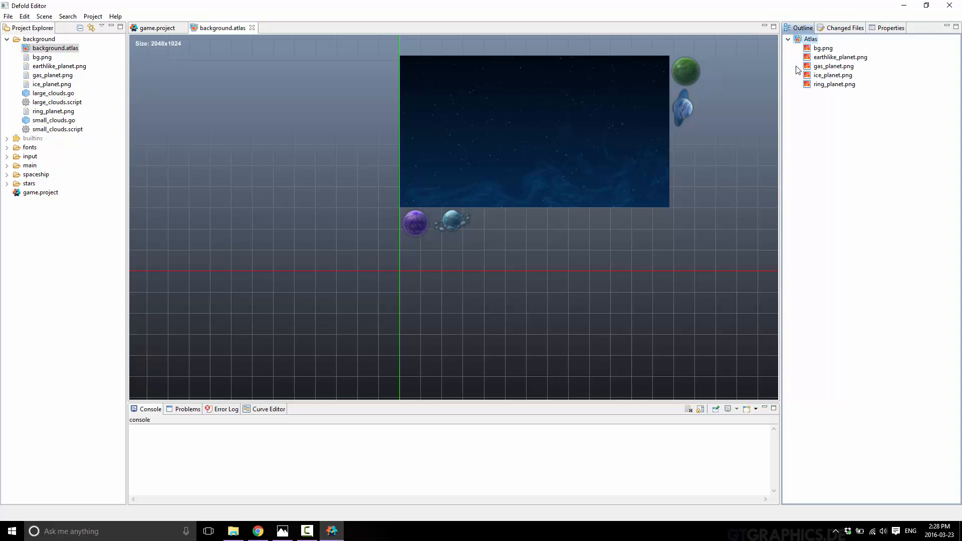
pyautogui.click(823, 48)
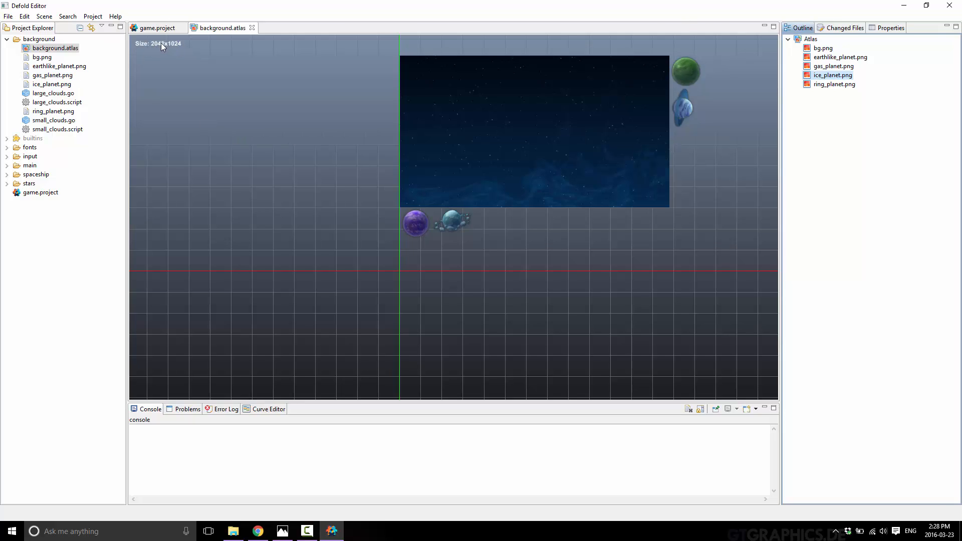
pyautogui.moveTo(417, 44)
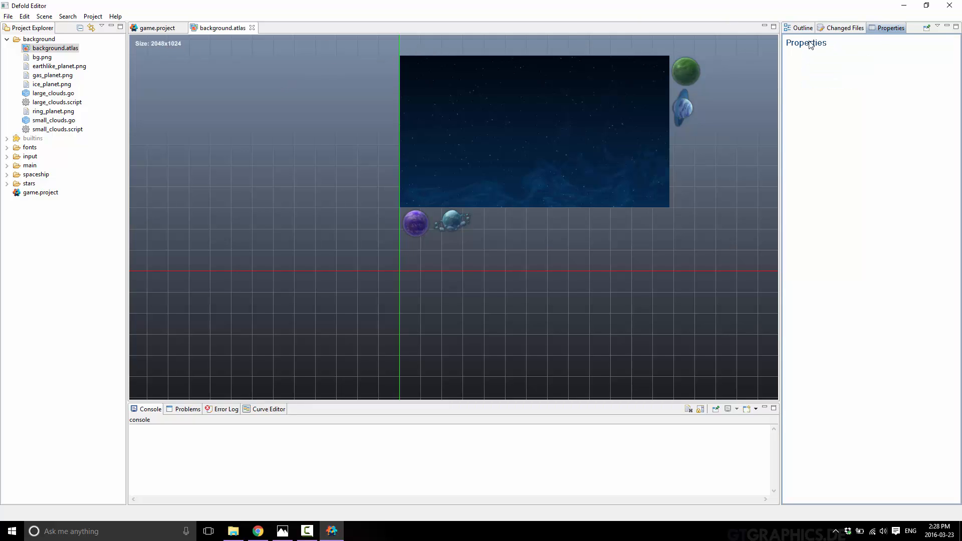
pyautogui.click(55, 48)
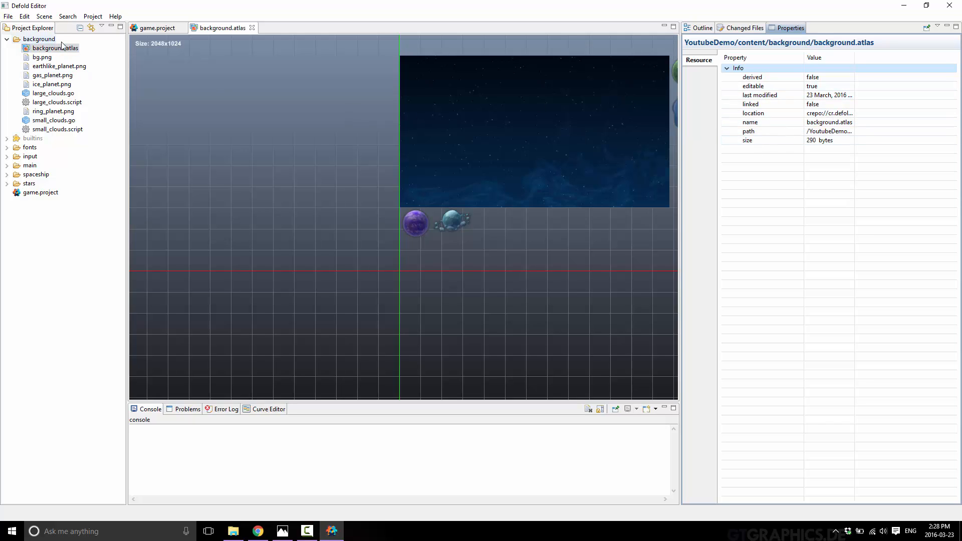
pyautogui.rightClick(54, 48)
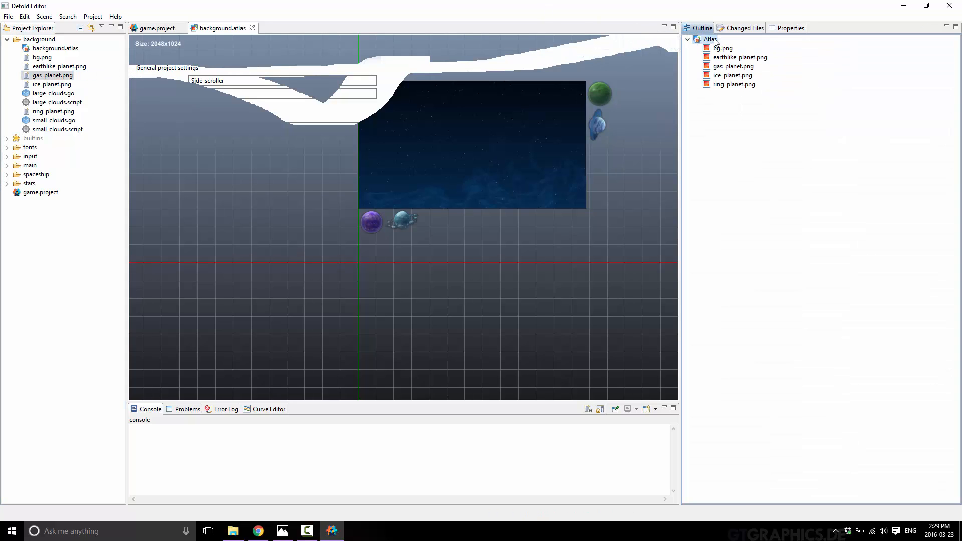
pyautogui.click(157, 27)
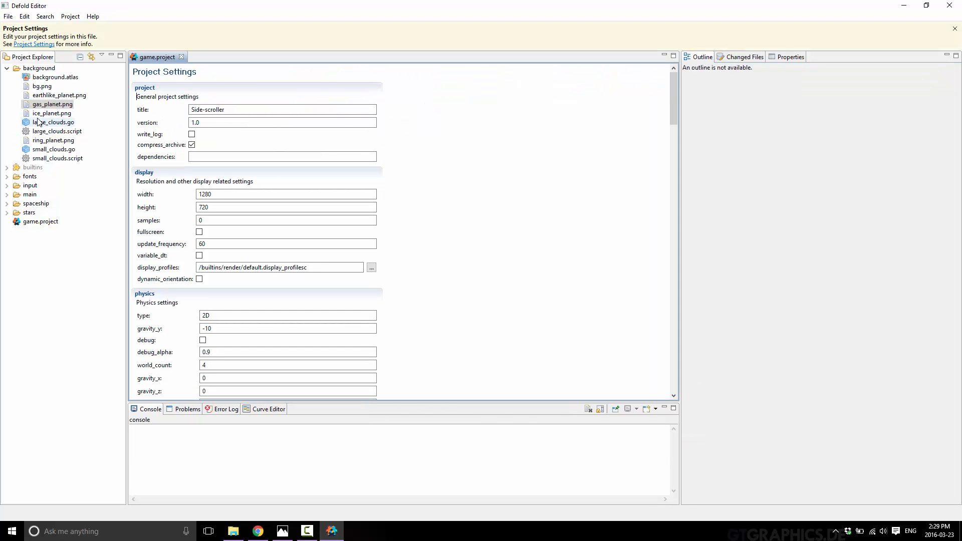
# - Open large_clouds.go and click through its sprites to find the green and ringed planets
pyautogui.click(54, 122)
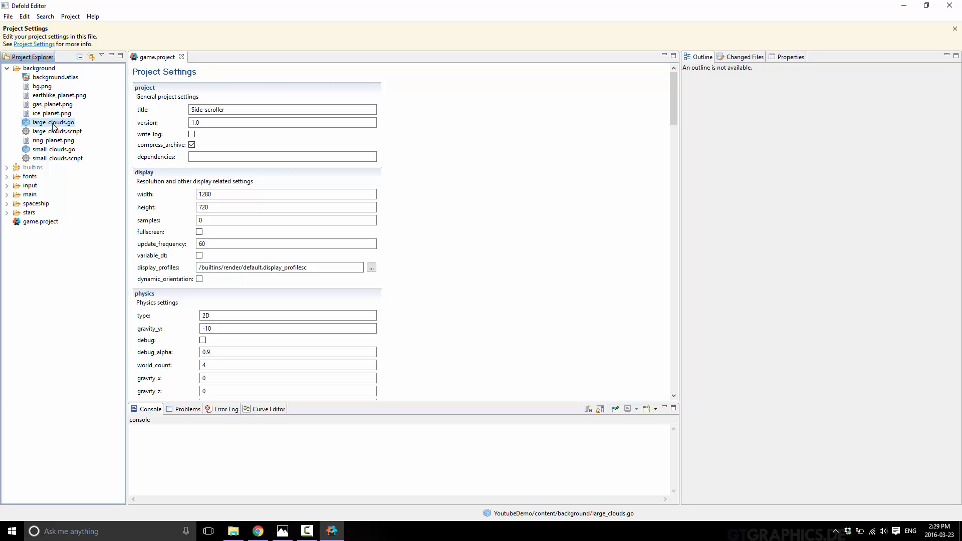
pyautogui.doubleClick(53, 122)
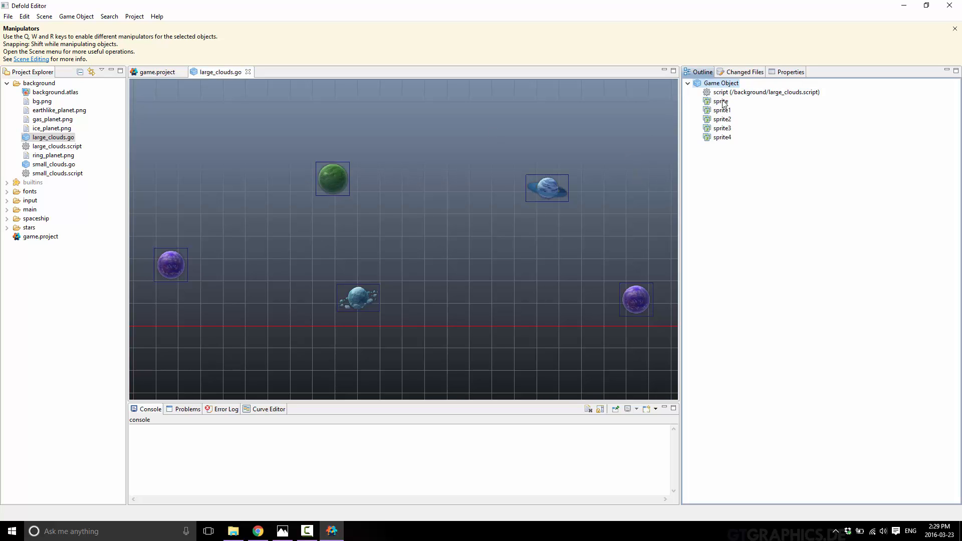
pyautogui.click(722, 128)
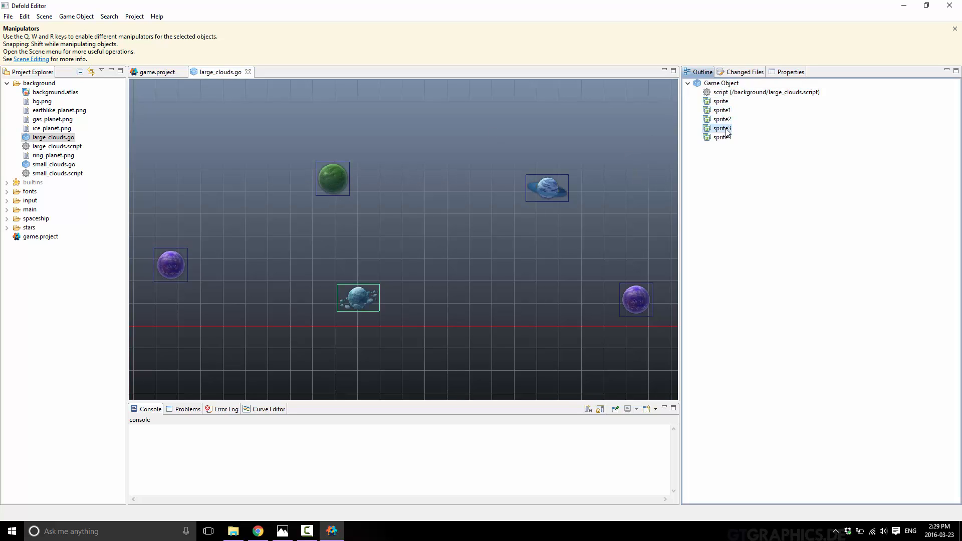
pyautogui.click(722, 109)
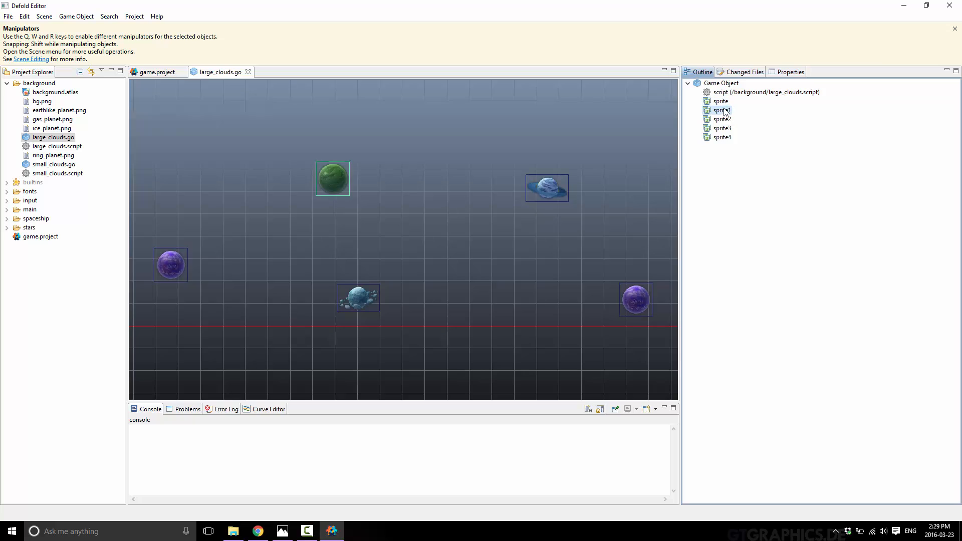
pyautogui.click(721, 100)
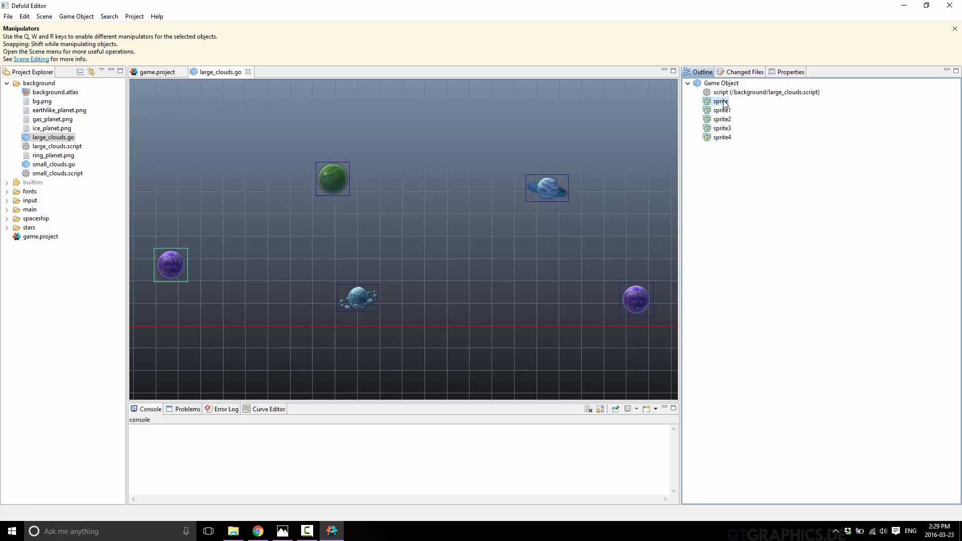
pyautogui.click(790, 71)
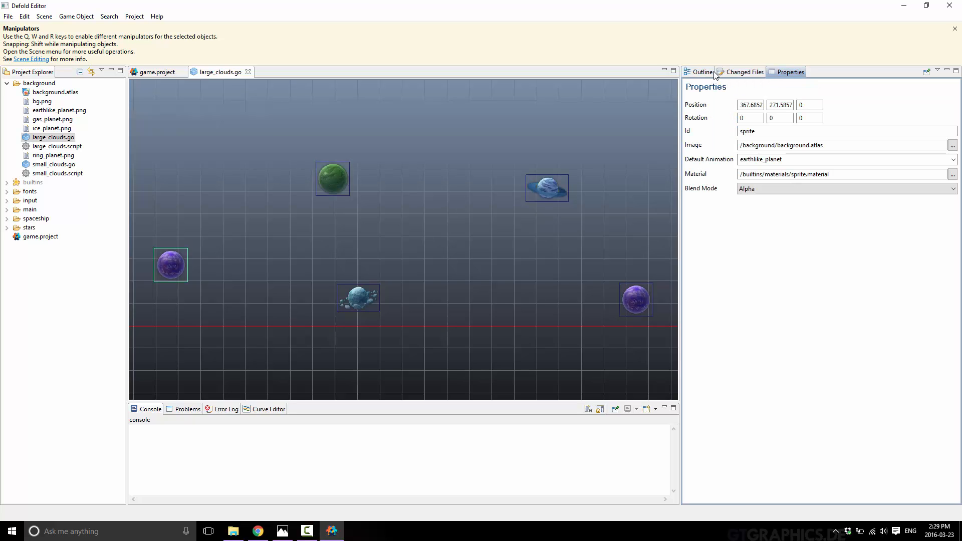
pyautogui.click(702, 72)
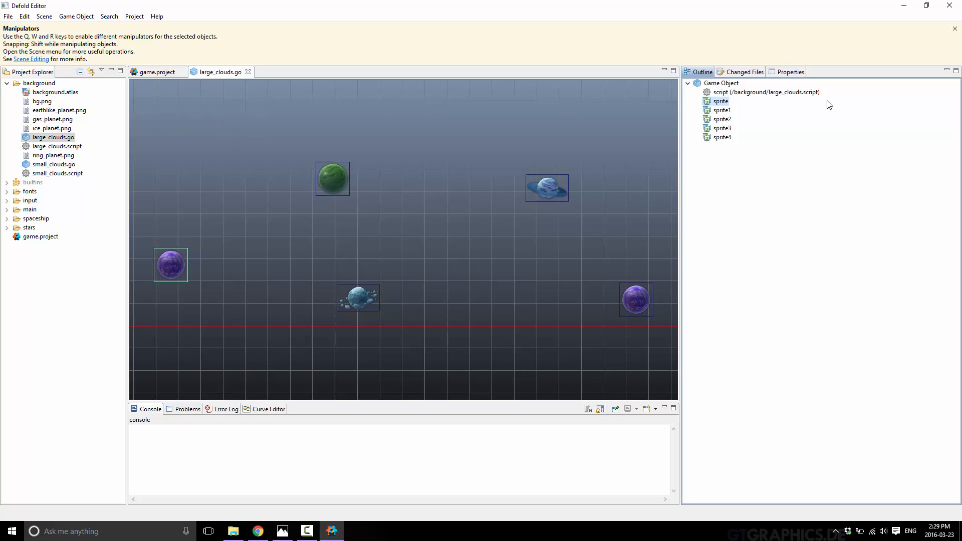
pyautogui.click(722, 110)
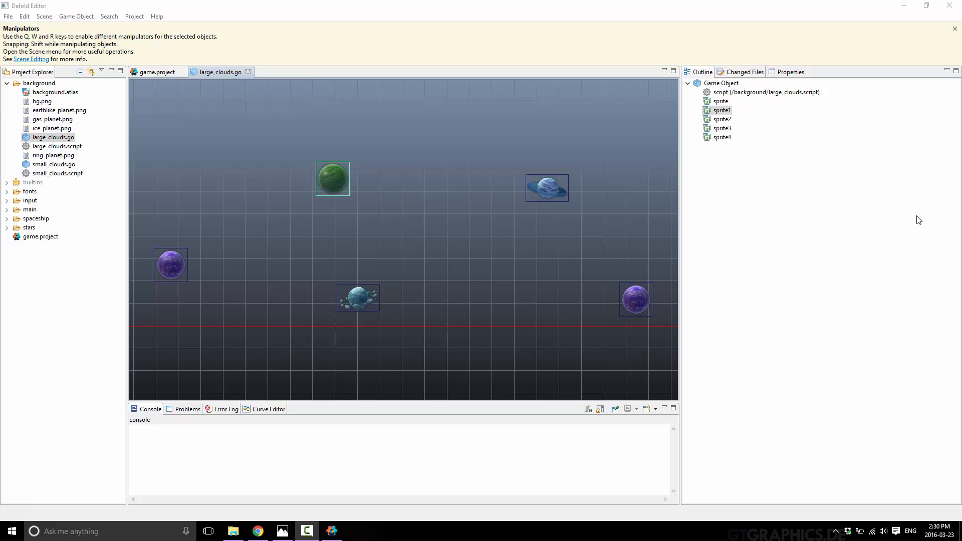
pyautogui.click(722, 119)
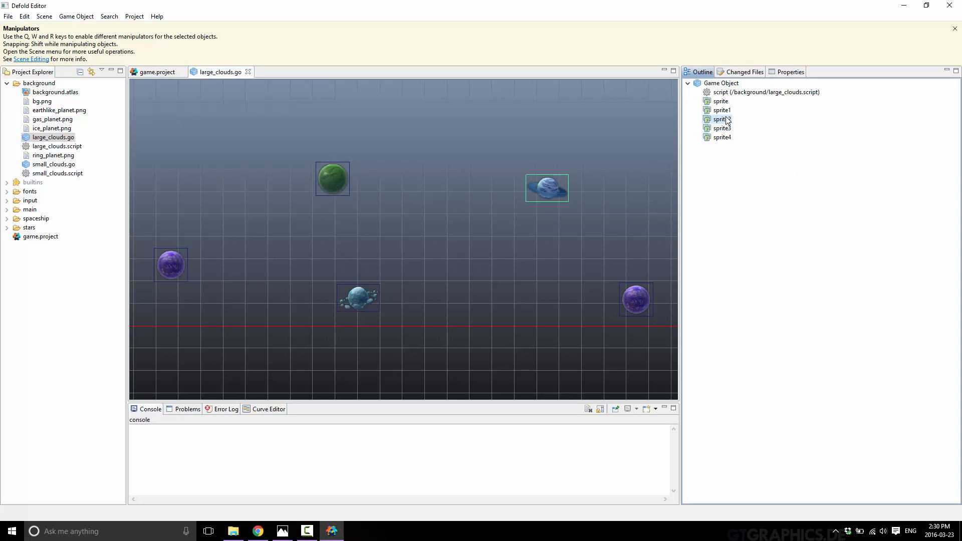
pyautogui.click(722, 119)
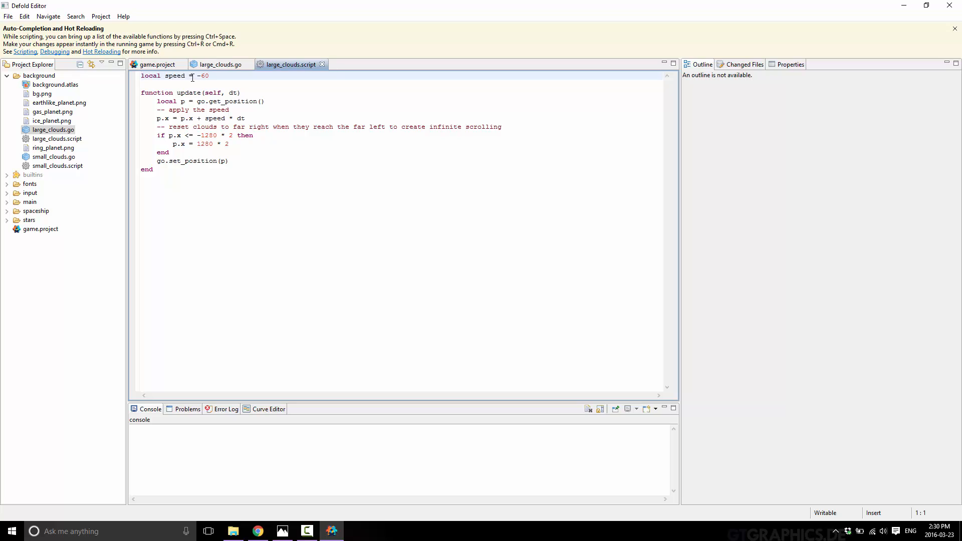
pyautogui.moveTo(256, 103)
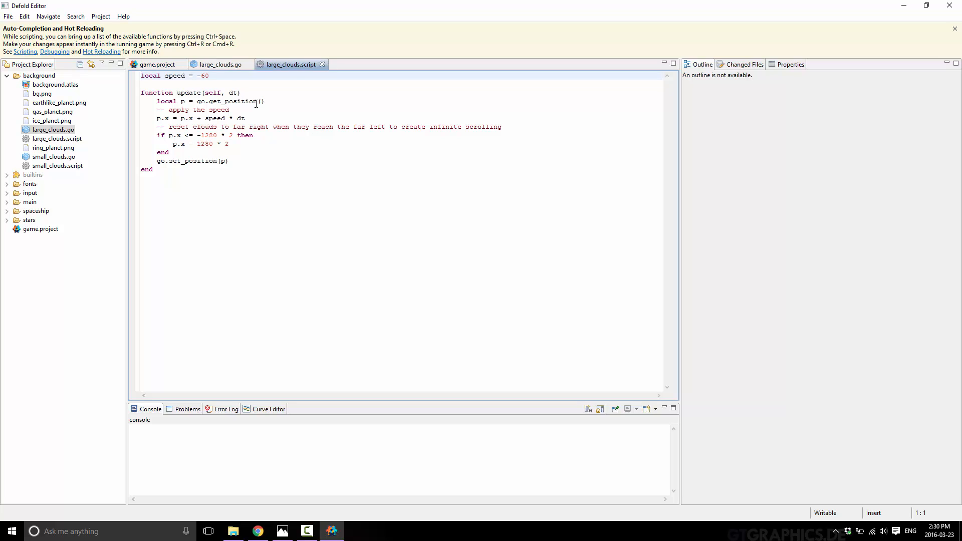
# - Open small_clouds.go and small_clouds.script, comparing the script against large_clouds.script
pyautogui.doubleClick(189, 93)
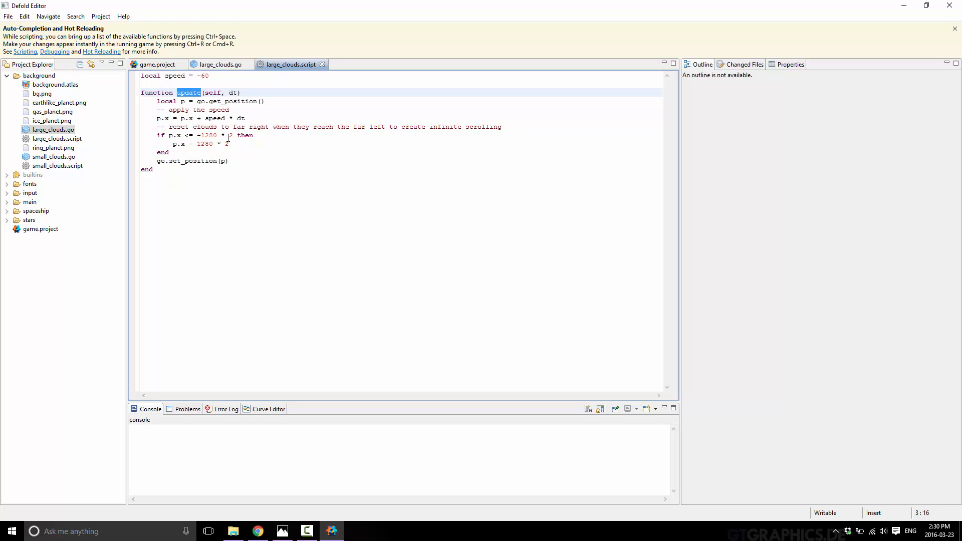
pyautogui.moveTo(52, 147)
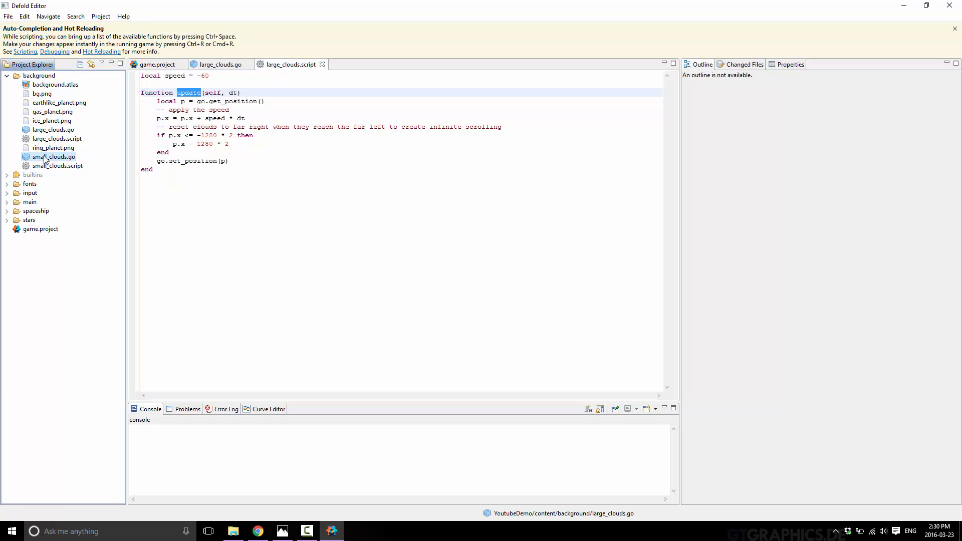
pyautogui.doubleClick(53, 156)
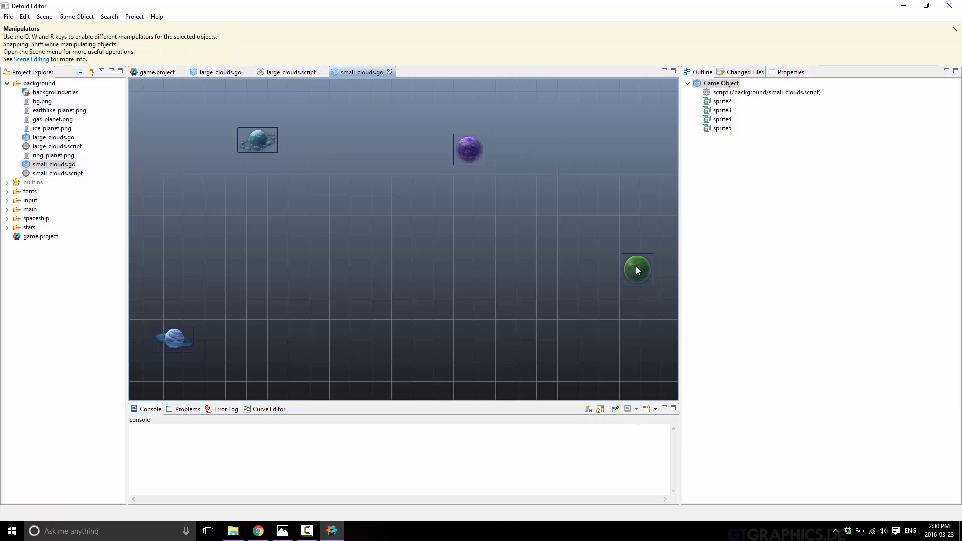
pyautogui.doubleClick(57, 173)
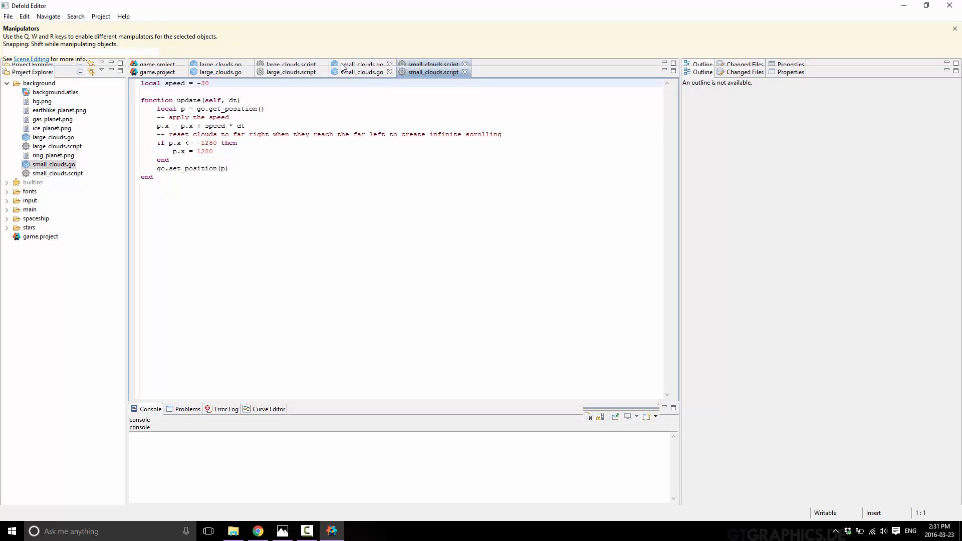
pyautogui.click(289, 64)
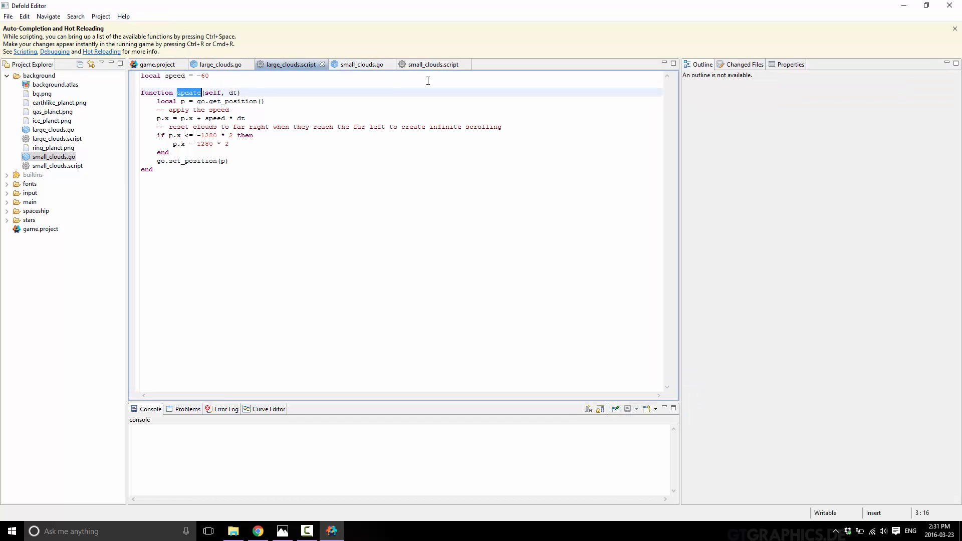
pyautogui.click(432, 63)
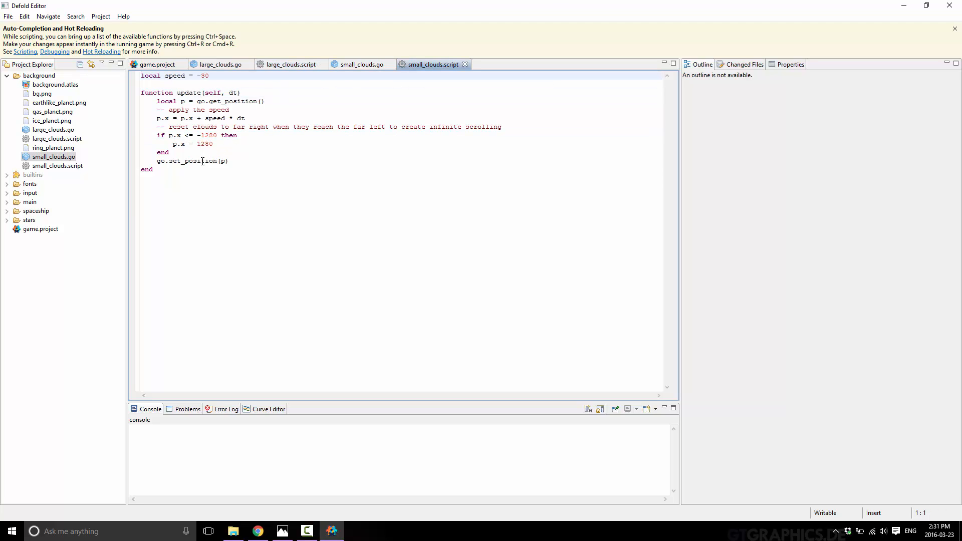
# - Recheck large_clouds.go's first sprite and script, then open spaceship.go from the spaceship folder
pyautogui.click(53, 157)
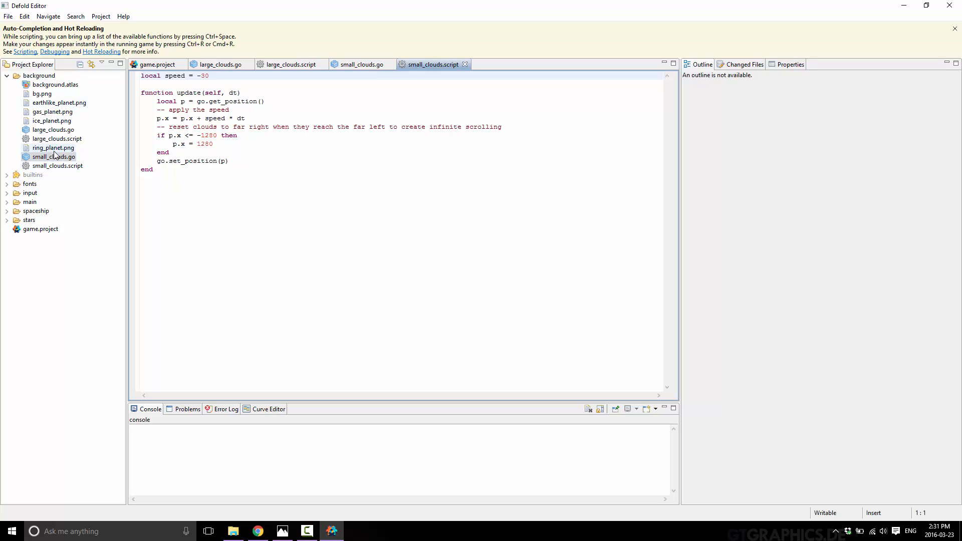
pyautogui.click(220, 72)
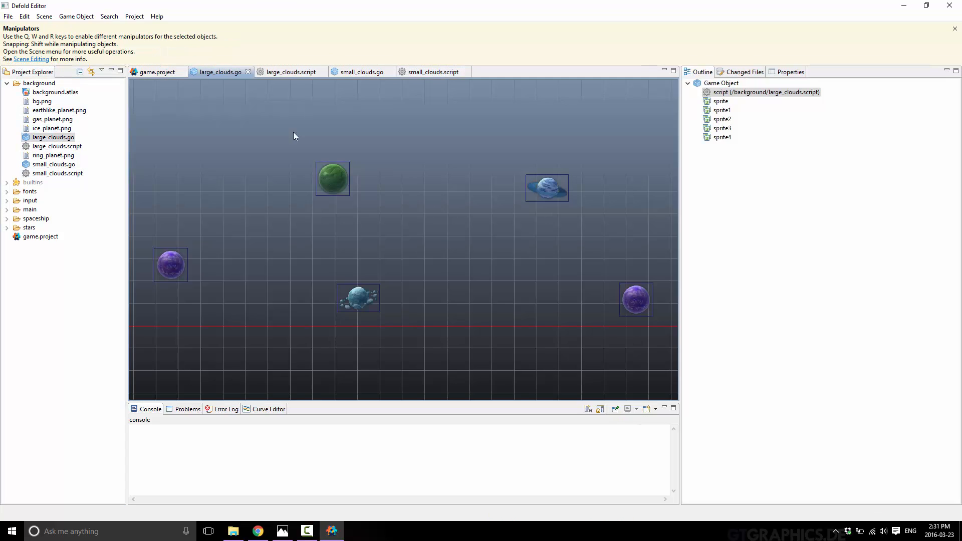
pyautogui.click(720, 101)
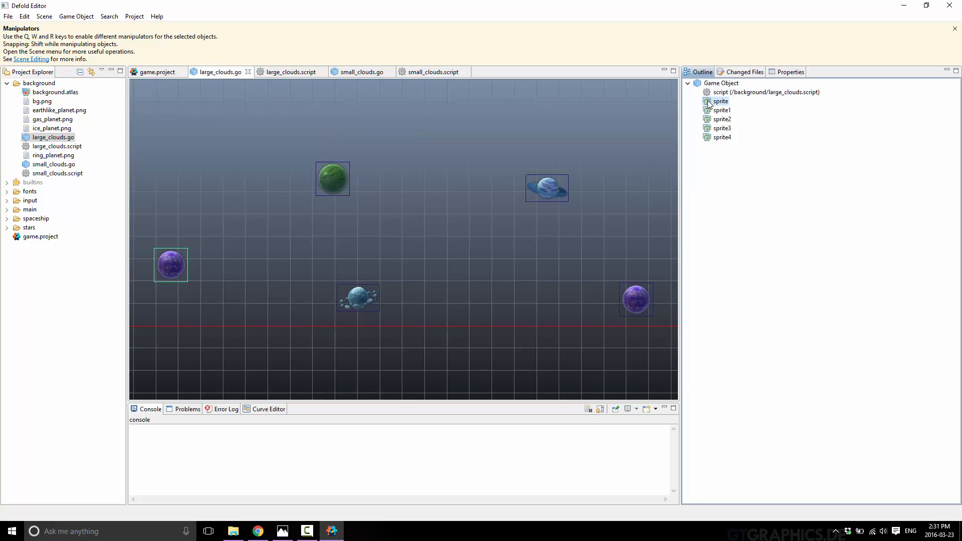
pyautogui.click(290, 72)
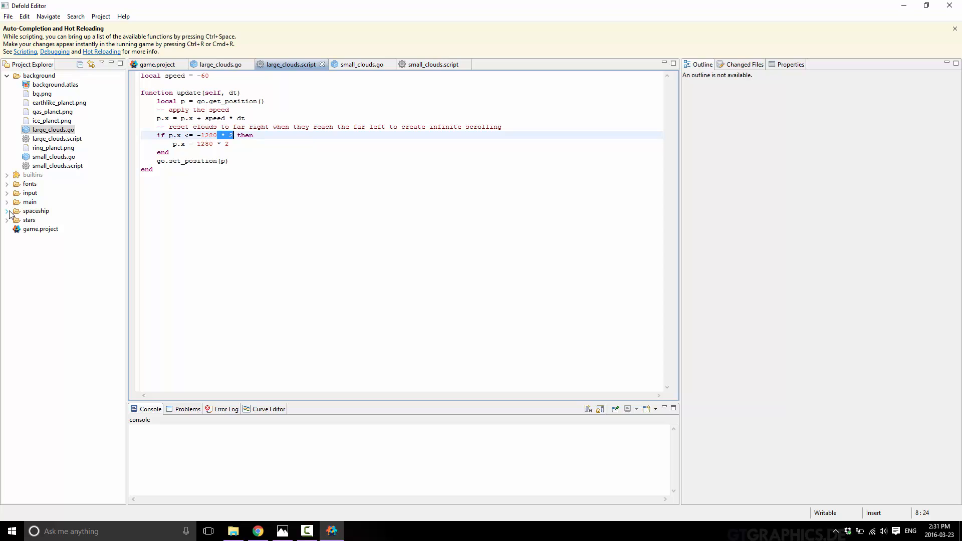
pyautogui.click(11, 210)
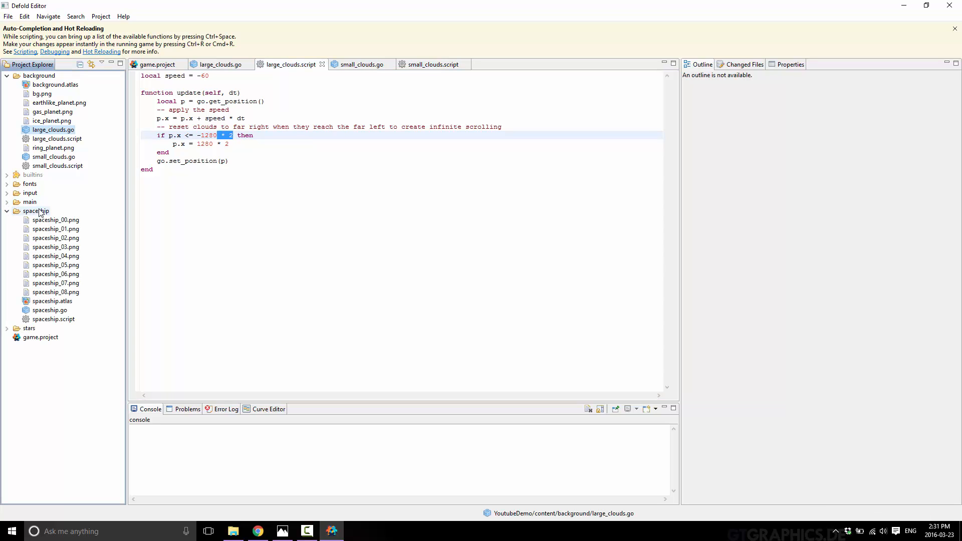
pyautogui.doubleClick(49, 310)
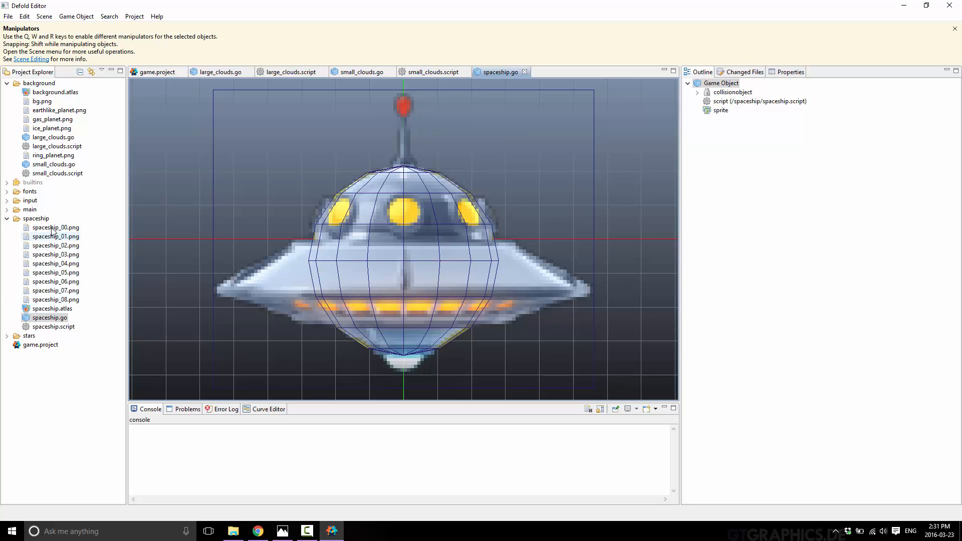
pyautogui.click(55, 264)
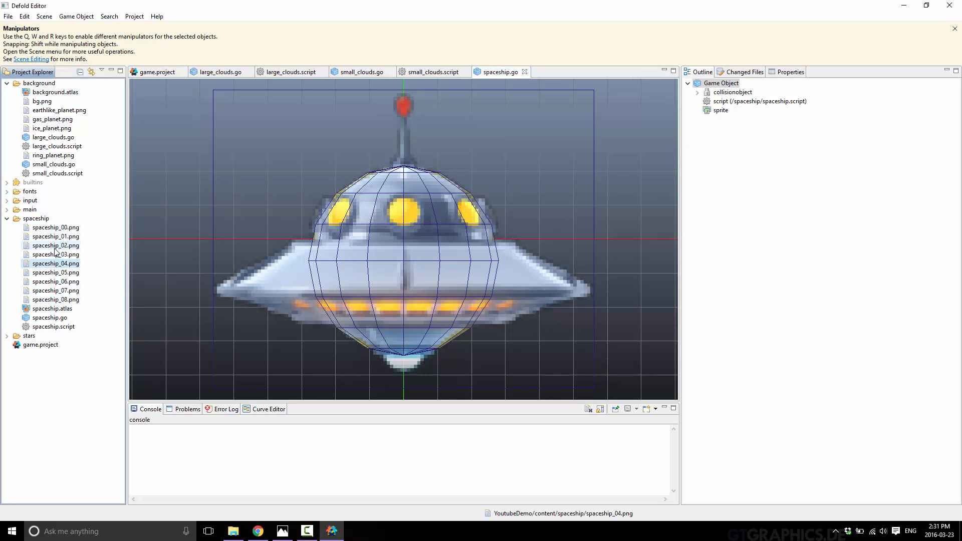
pyautogui.click(56, 227)
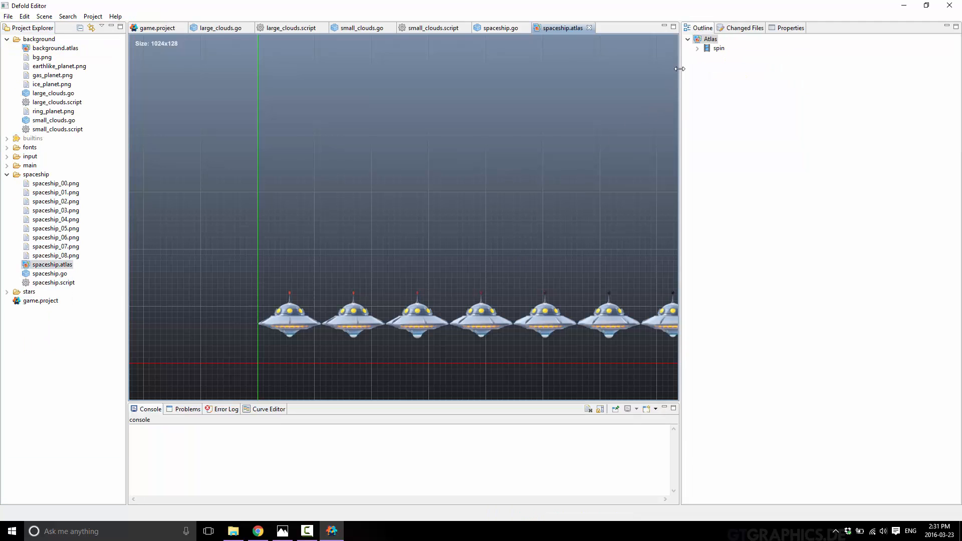
pyautogui.click(698, 48)
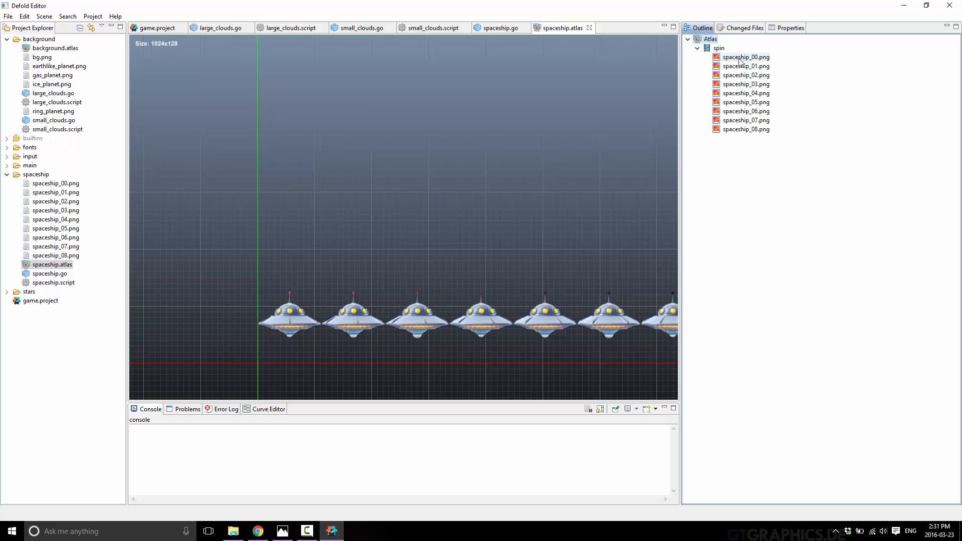
pyautogui.click(745, 57)
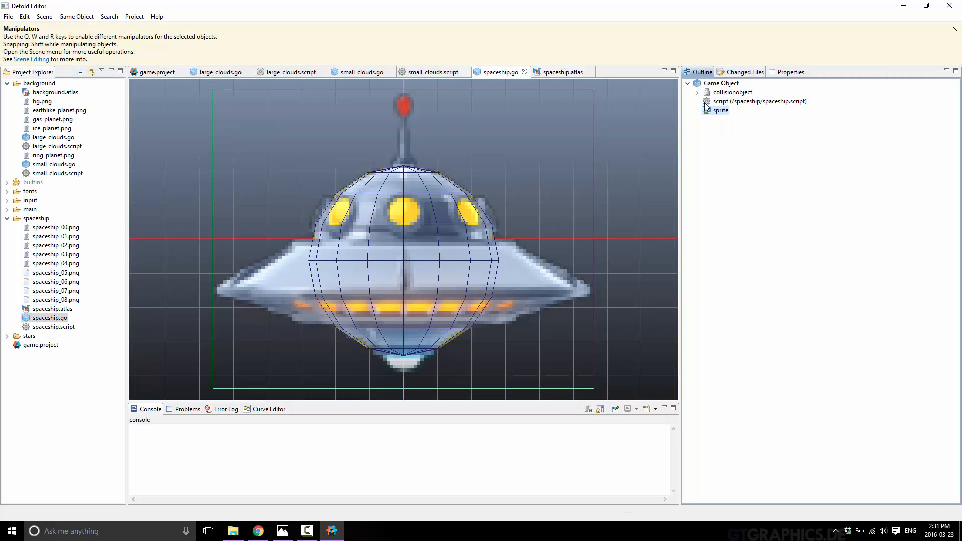
pyautogui.click(697, 92)
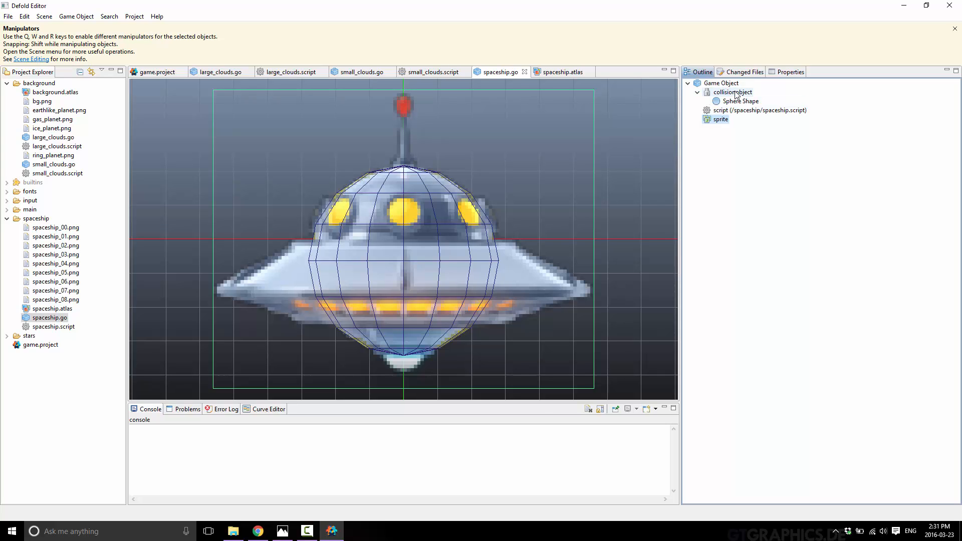
pyautogui.click(741, 101)
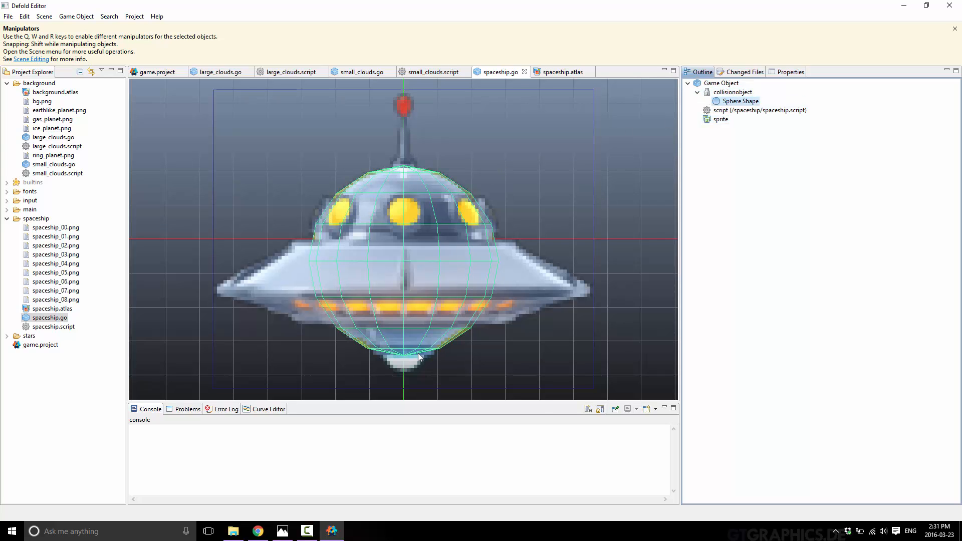
pyautogui.moveTo(465, 266)
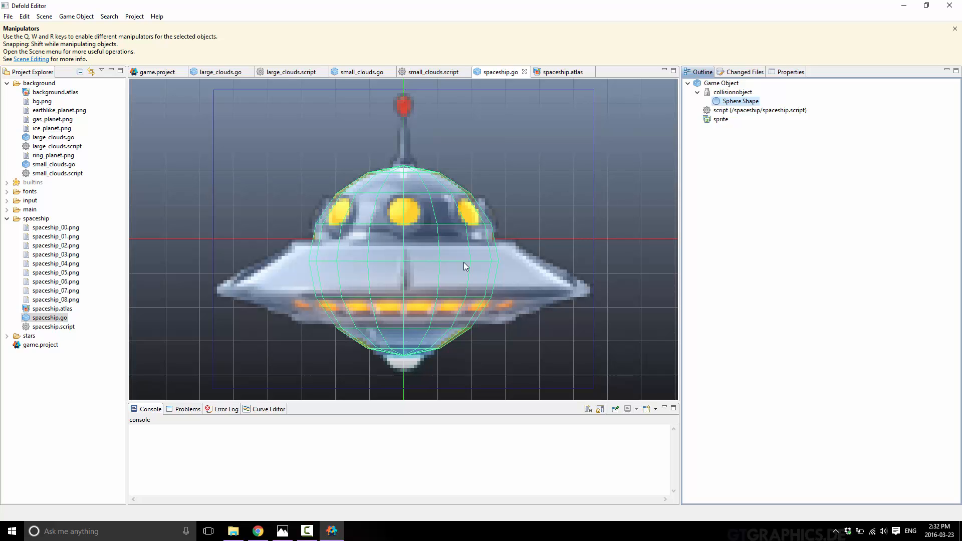
pyautogui.click(7, 209)
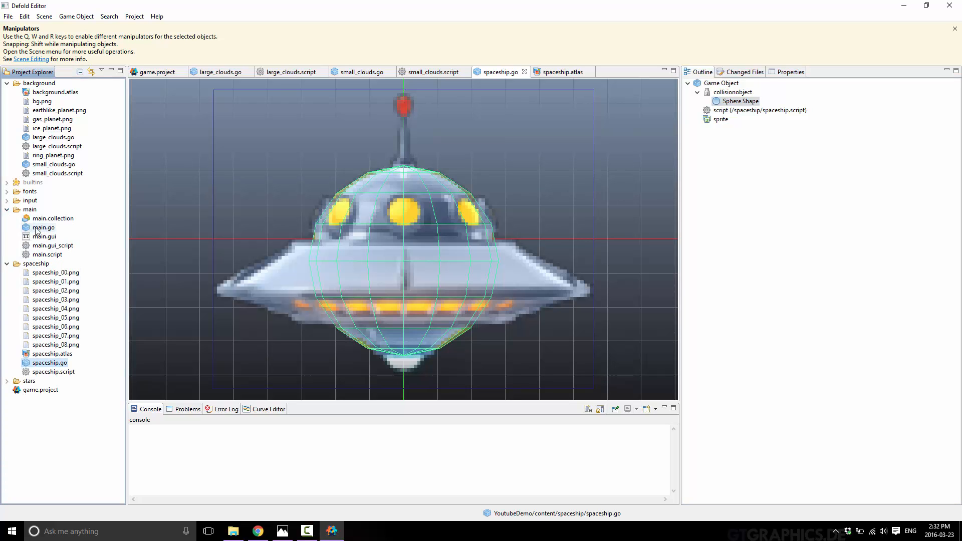
# - Open main.script and highlight its clear_color background-colour line and the code below it
pyautogui.doubleClick(43, 227)
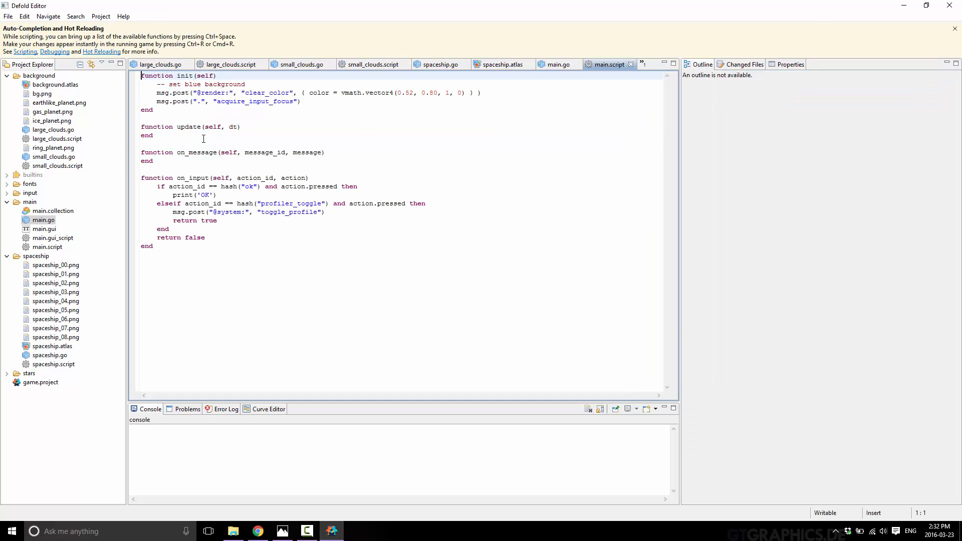
pyautogui.doubleClick(188, 126)
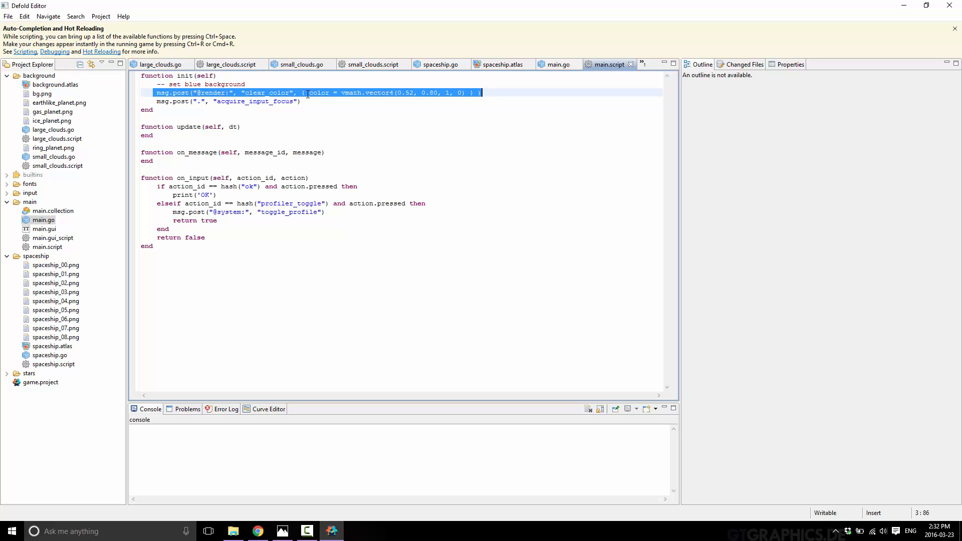
pyautogui.doubleClick(196, 152)
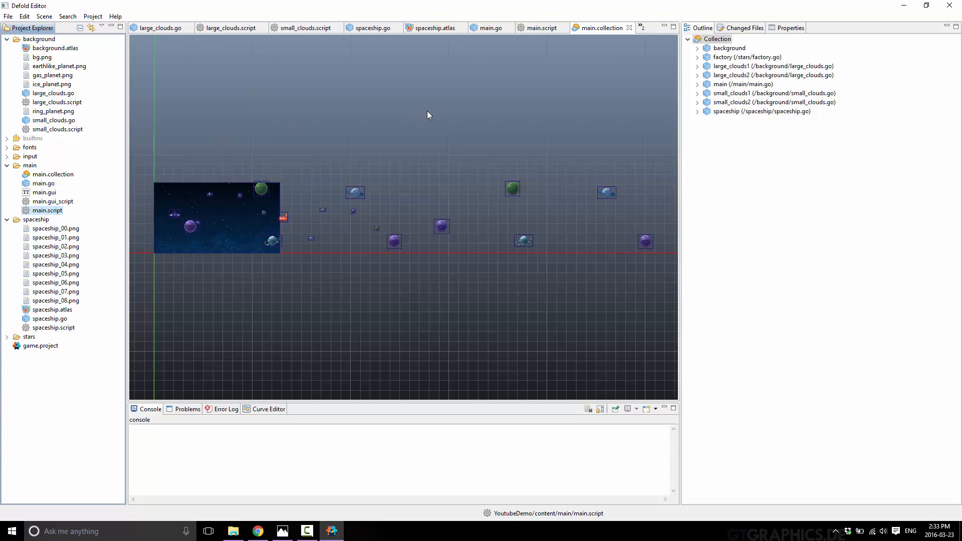
pyautogui.moveTo(418, 186)
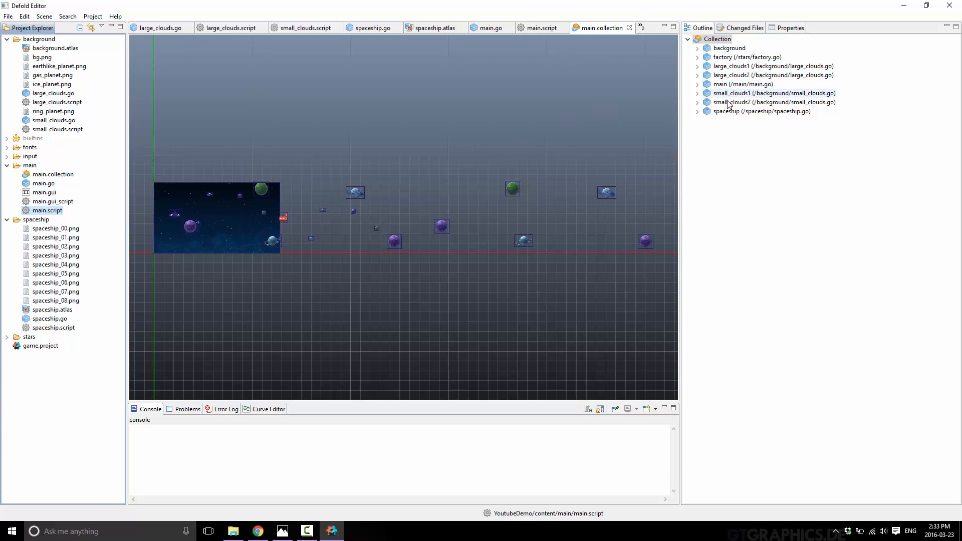
# - Select the spaceship and small_clouds1 instances in main.collection, then the small_clouds.go file
pyautogui.click(773, 75)
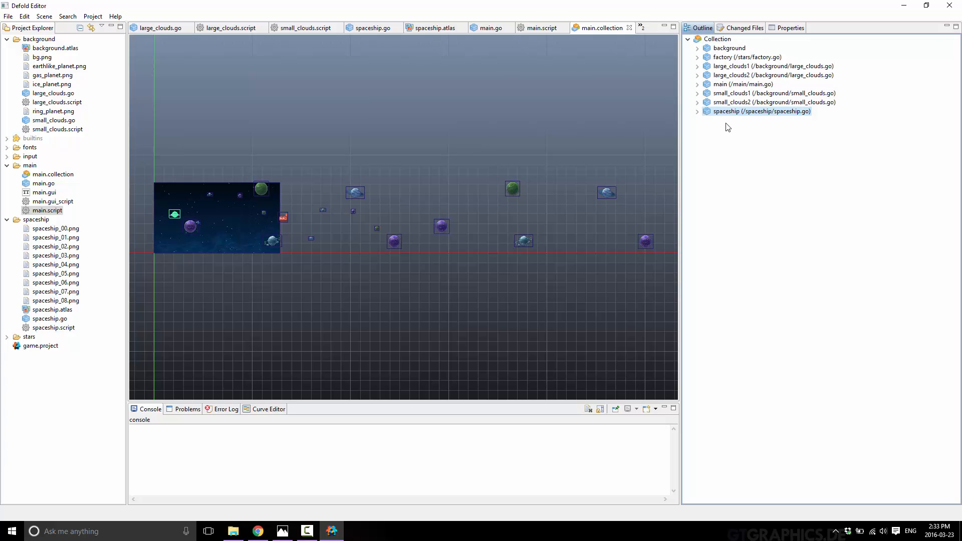
pyautogui.click(775, 93)
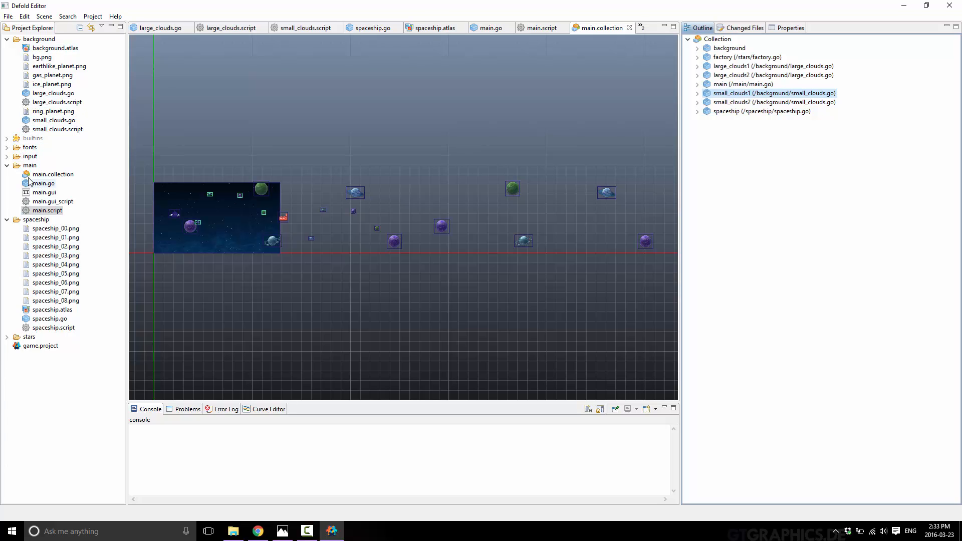
pyautogui.click(52, 119)
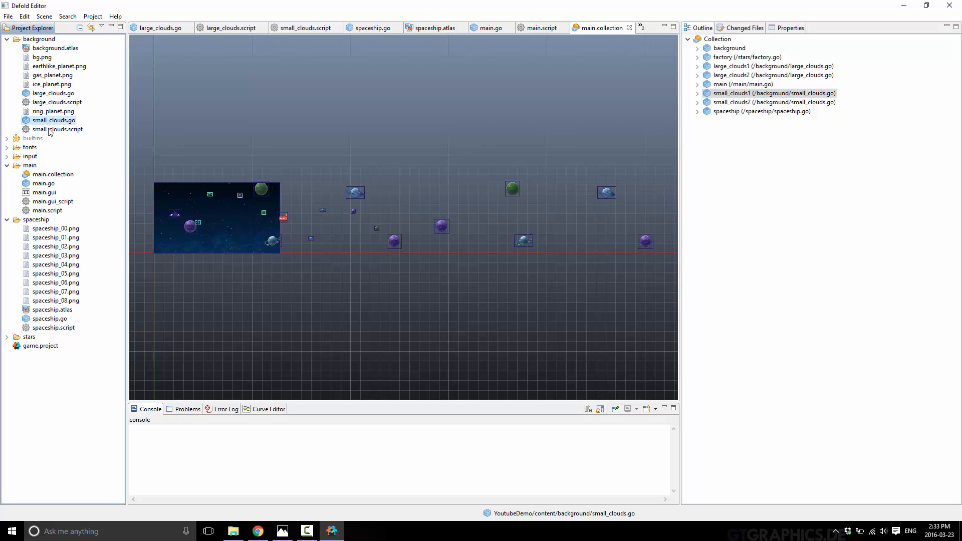
pyautogui.click(305, 27)
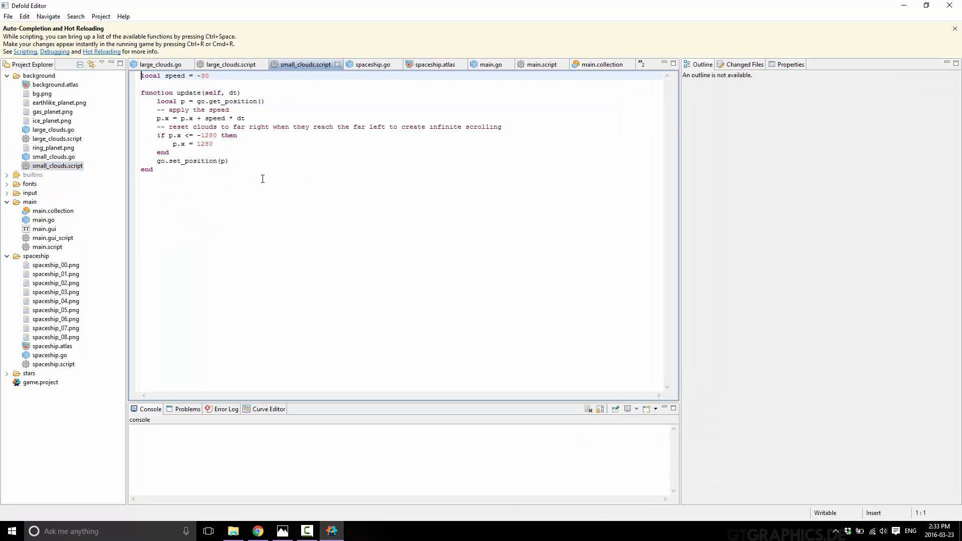
pyautogui.press('ctrl+a')
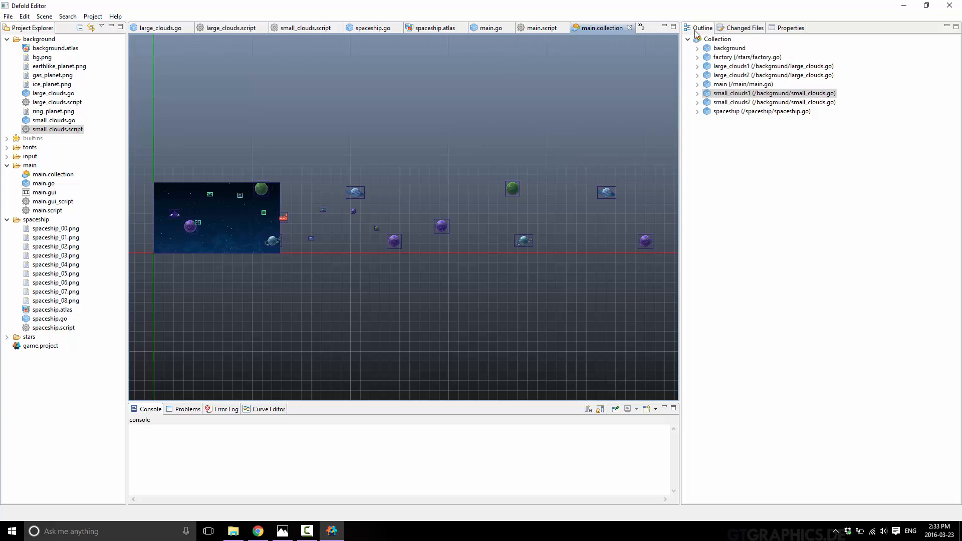
pyautogui.click(747, 57)
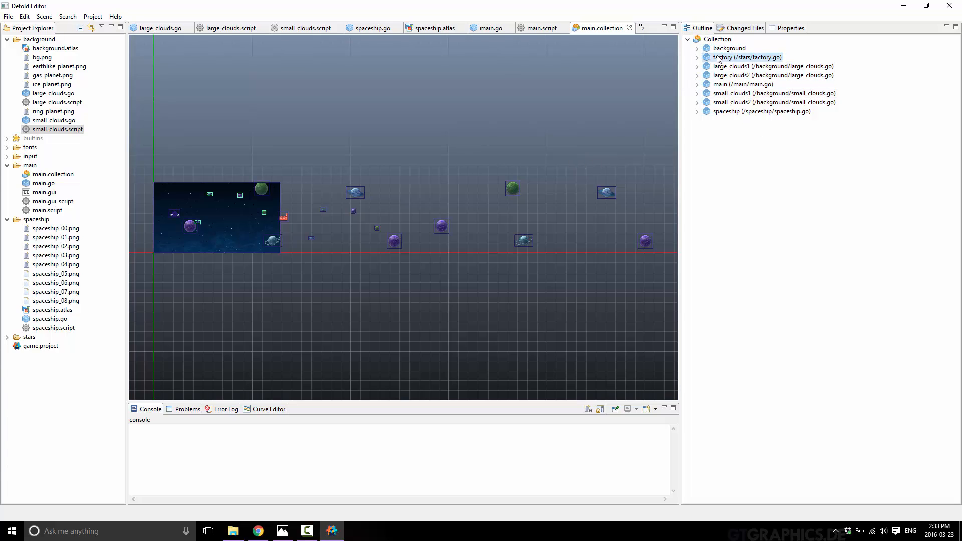
# - Open factory.go, inspect star_factory, and view factory.script's star-spawning code
pyautogui.doubleClick(750, 57)
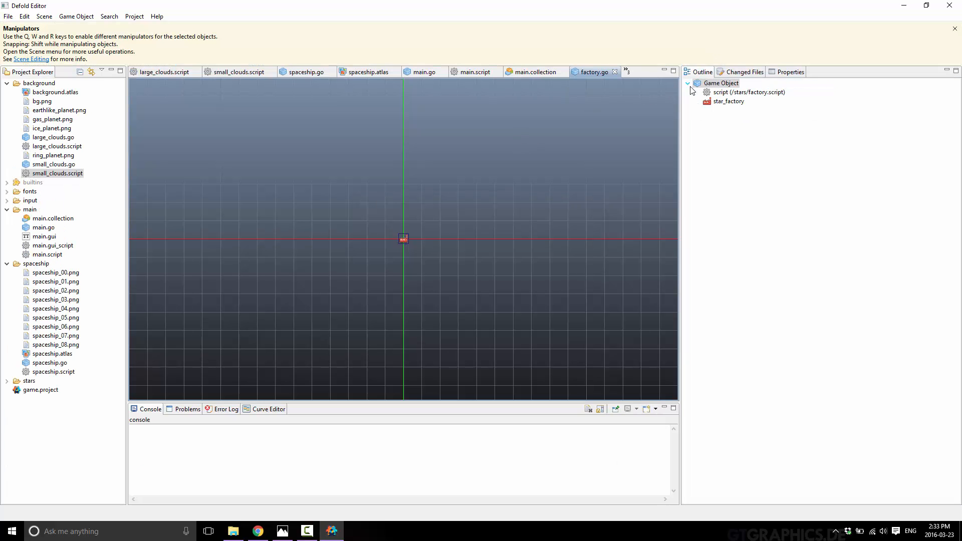
pyautogui.click(729, 101)
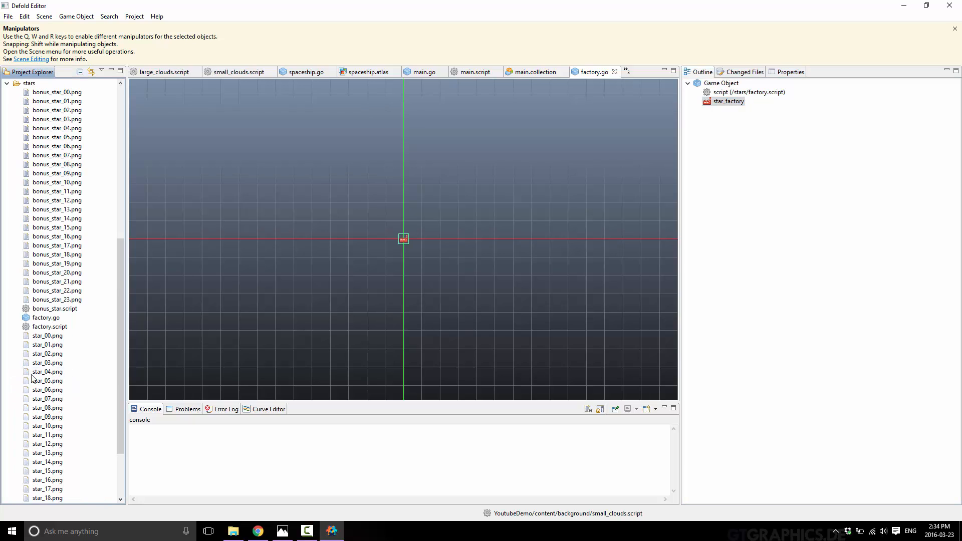
pyautogui.scroll(-3)
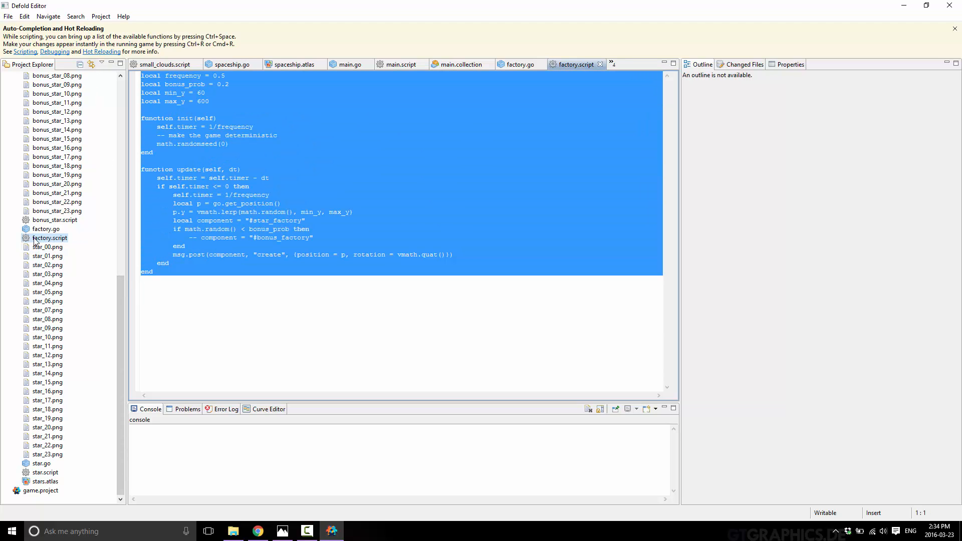
pyautogui.click(520, 63)
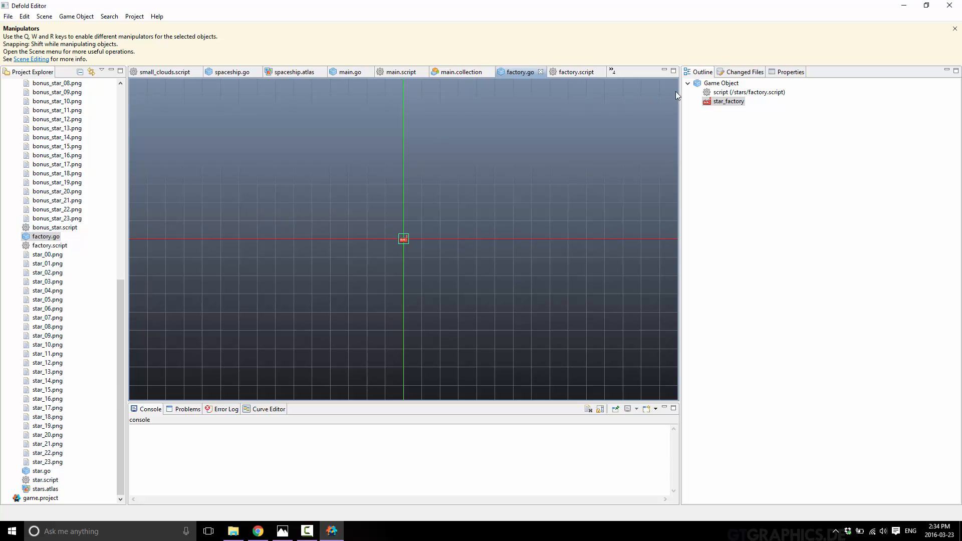
pyautogui.click(577, 64)
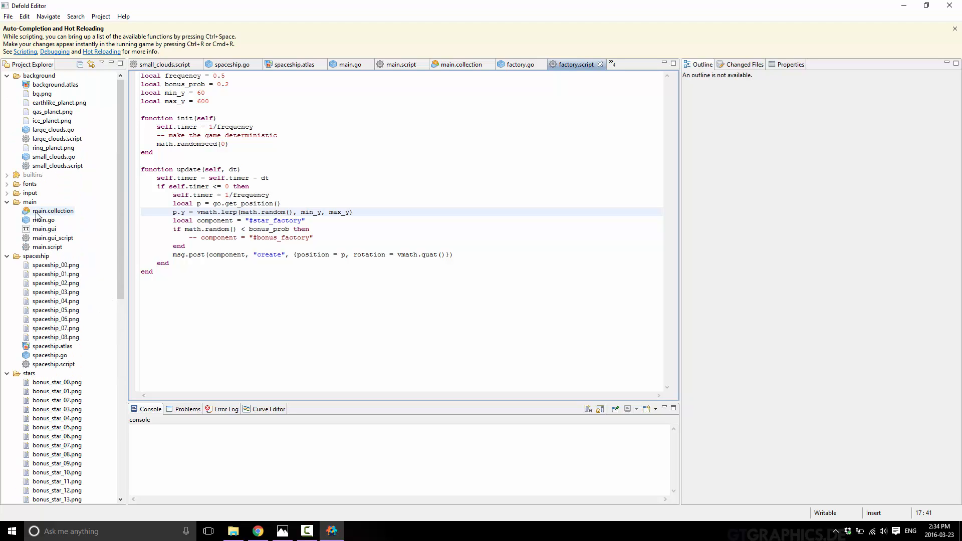
# - Preview BoogalooOne-Regular.ttf from the fonts folder, close the viewer, then open game.input_binding
pyautogui.click(7, 183)
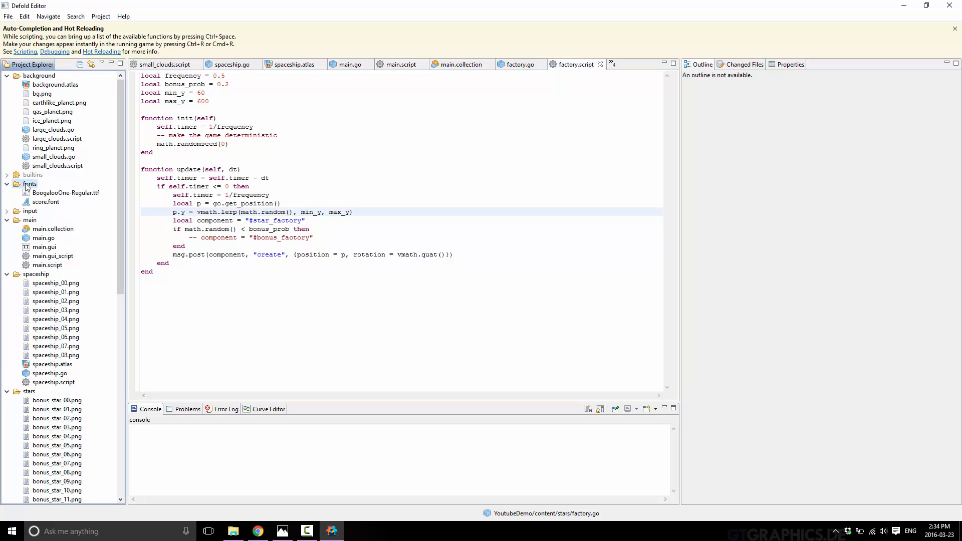
pyautogui.doubleClick(46, 202)
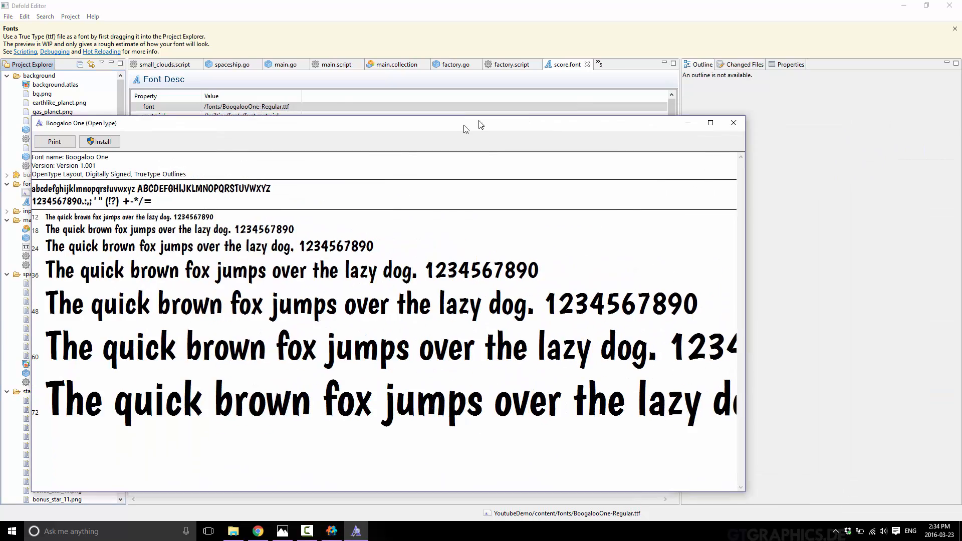
pyautogui.click(732, 123)
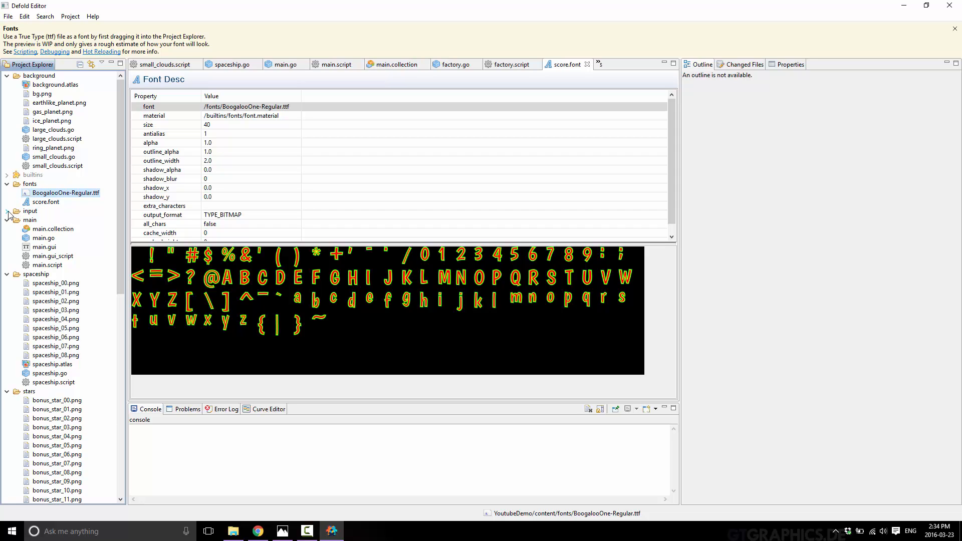
pyautogui.doubleClick(60, 220)
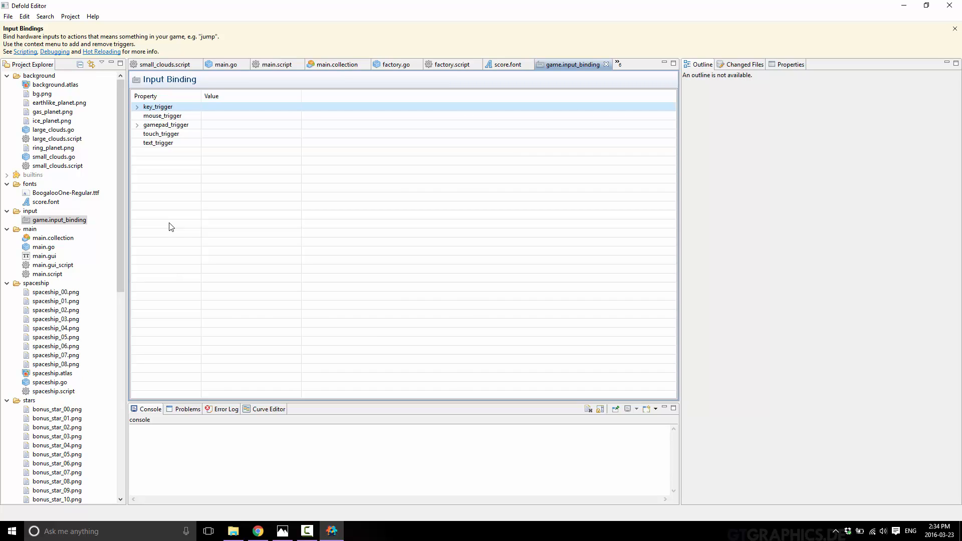
# - Expand key and gamepad triggers to show up mapped to KEY_UP and GAMEPAD_LPAD_UP
pyautogui.click(137, 106)
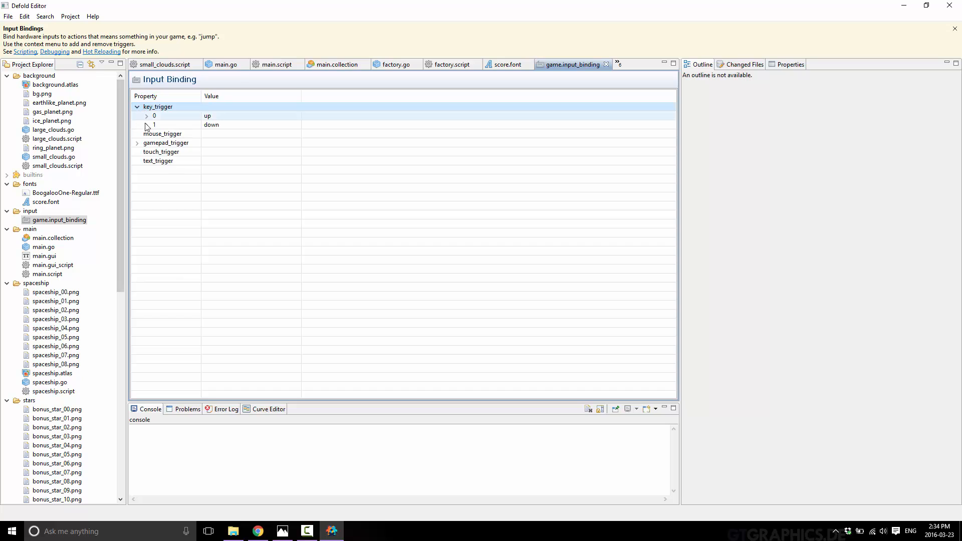
pyautogui.click(147, 116)
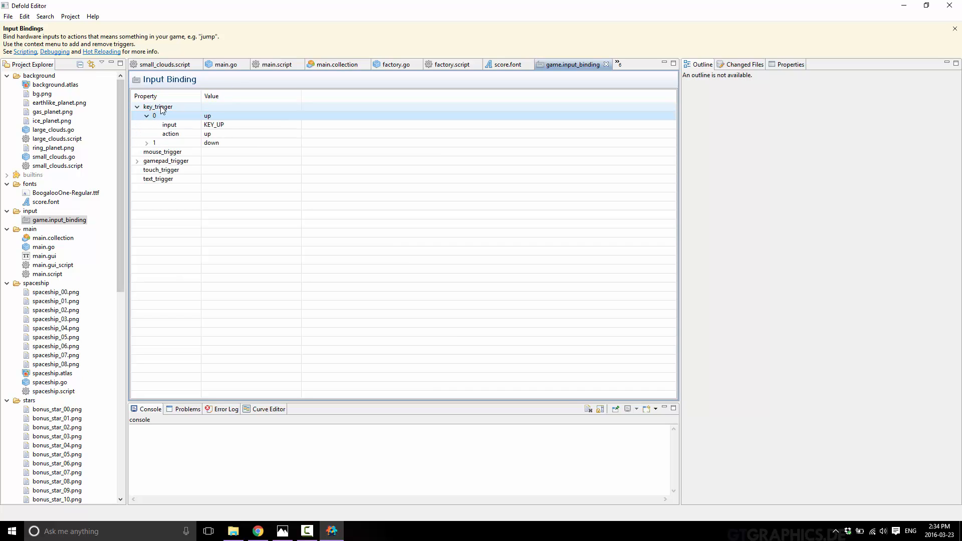
pyautogui.click(138, 160)
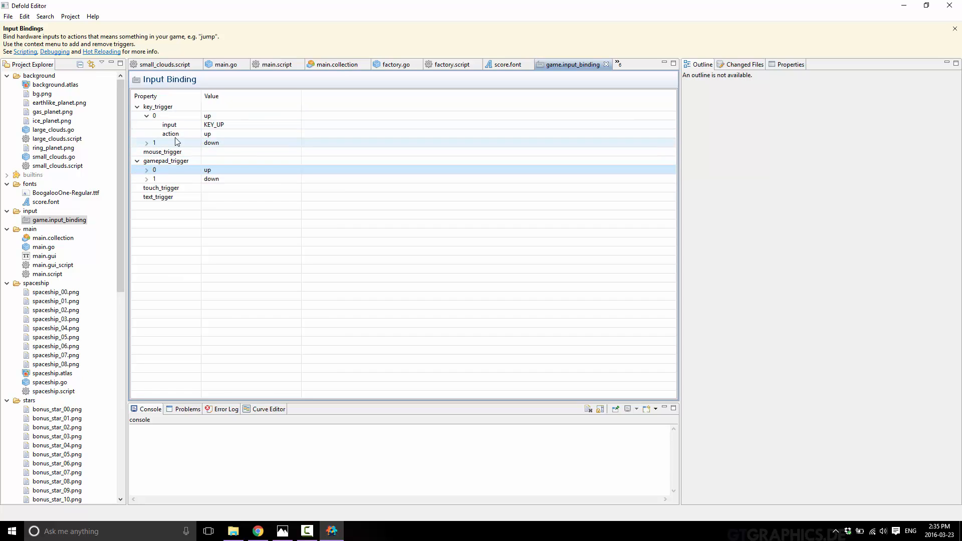
pyautogui.click(154, 115)
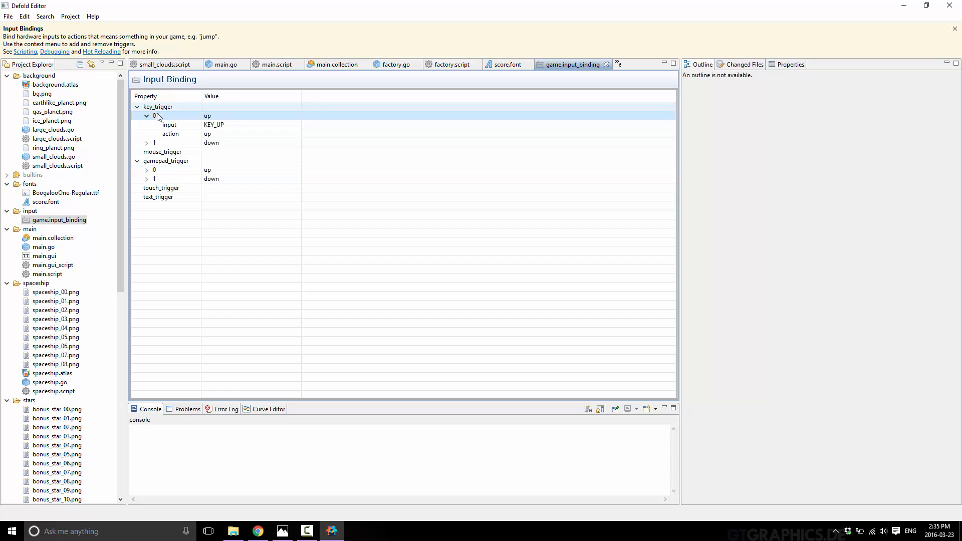
pyautogui.click(184, 134)
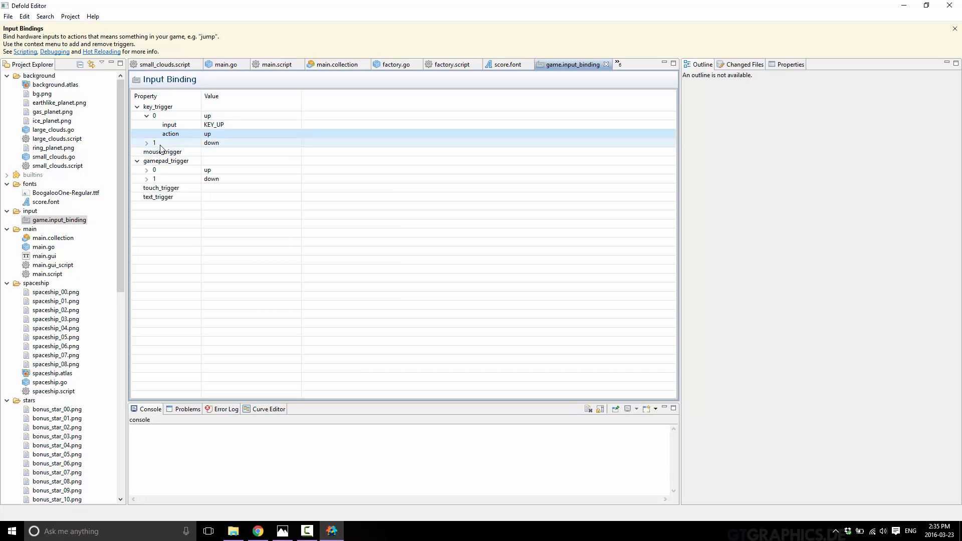
pyautogui.click(147, 169)
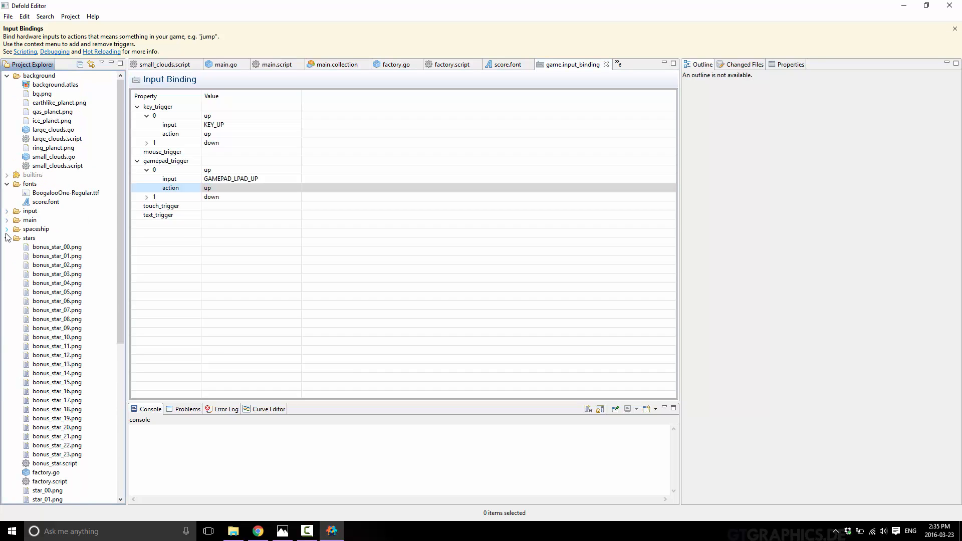
pyautogui.click(7, 75)
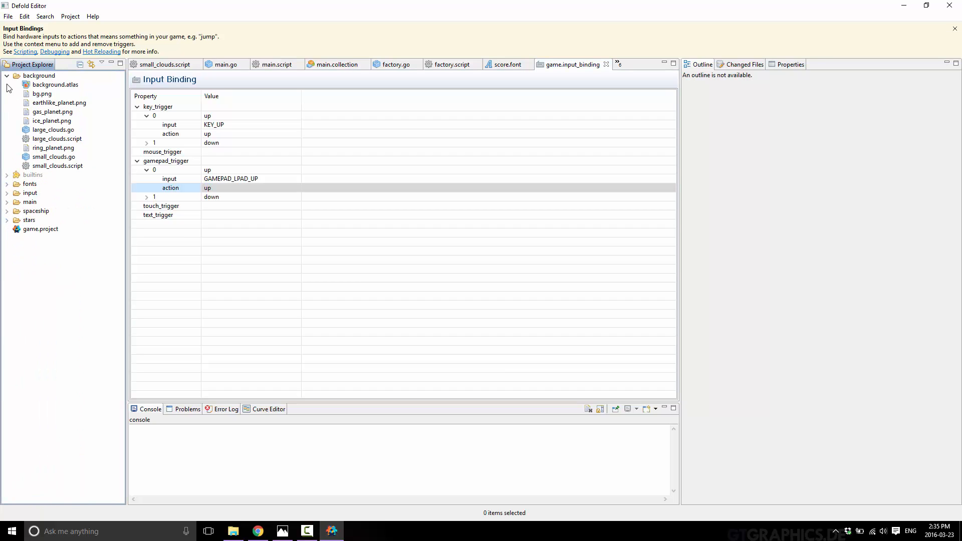
# - Browse the project files' context menu of new file types for the background folder
pyautogui.rightClick(39, 74)
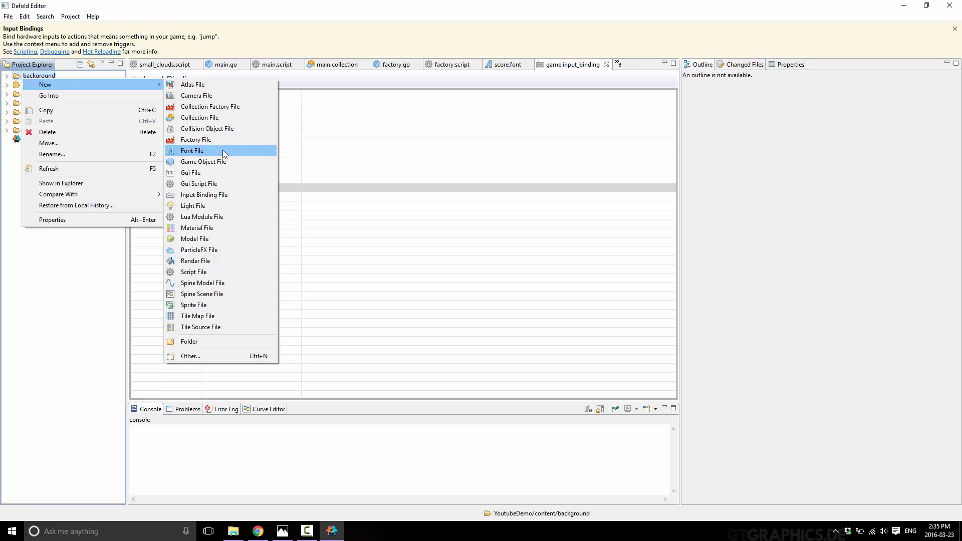
pyautogui.moveTo(208, 164)
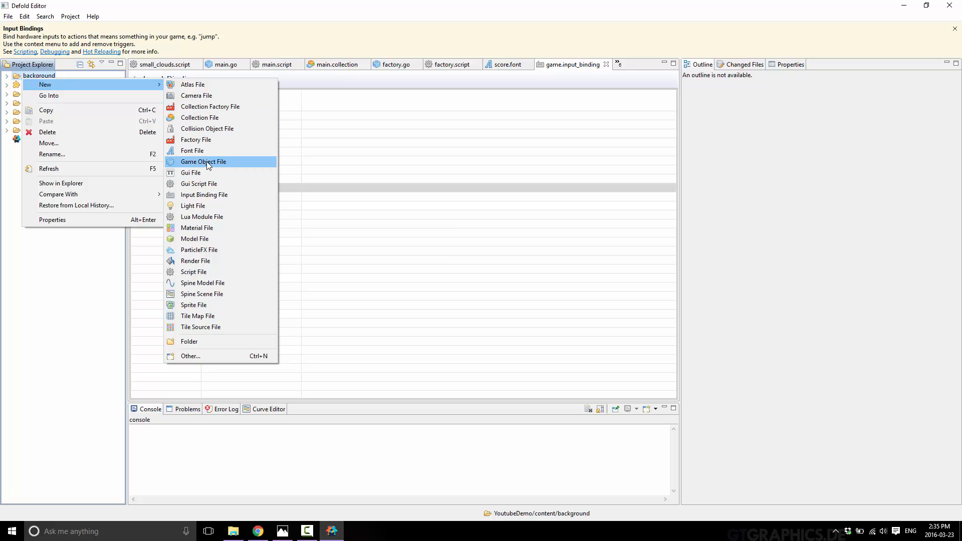
pyautogui.moveTo(214, 165)
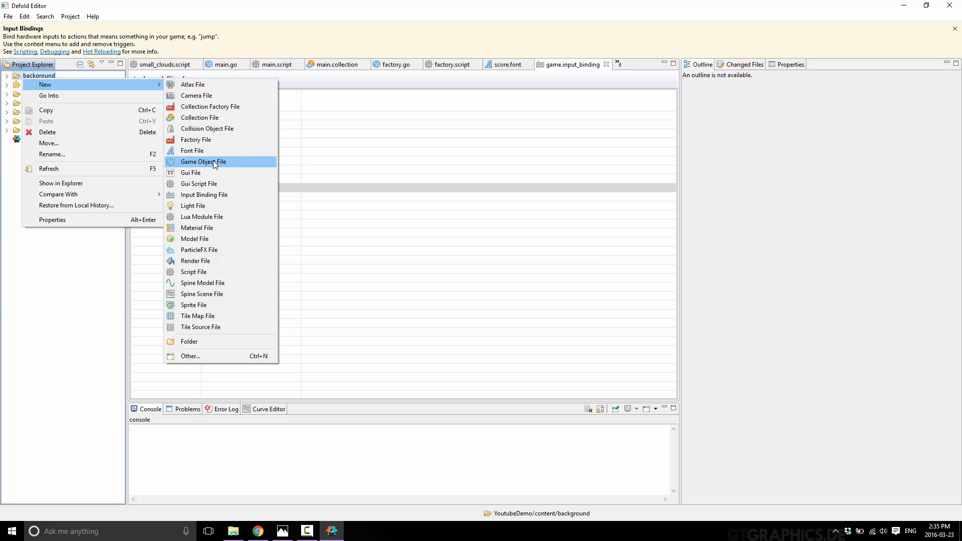
pyautogui.moveTo(191, 173)
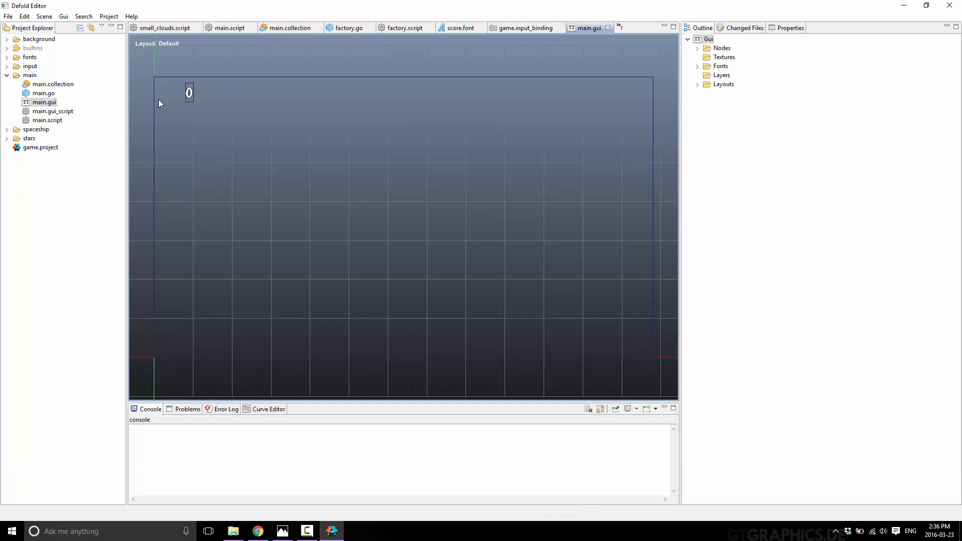
# - Select main.gui's score node, view the Gui Add menu, then open main.script
pyautogui.click(697, 48)
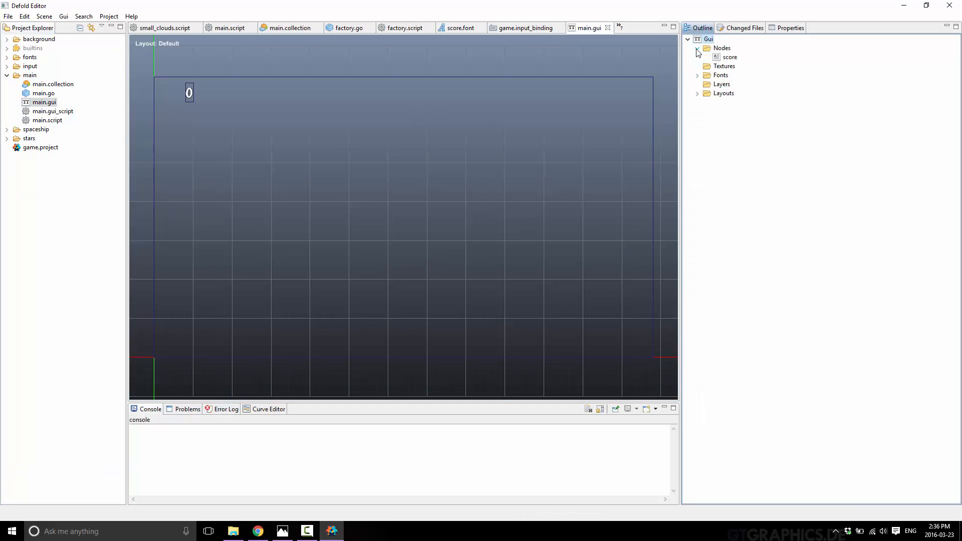
pyautogui.click(731, 56)
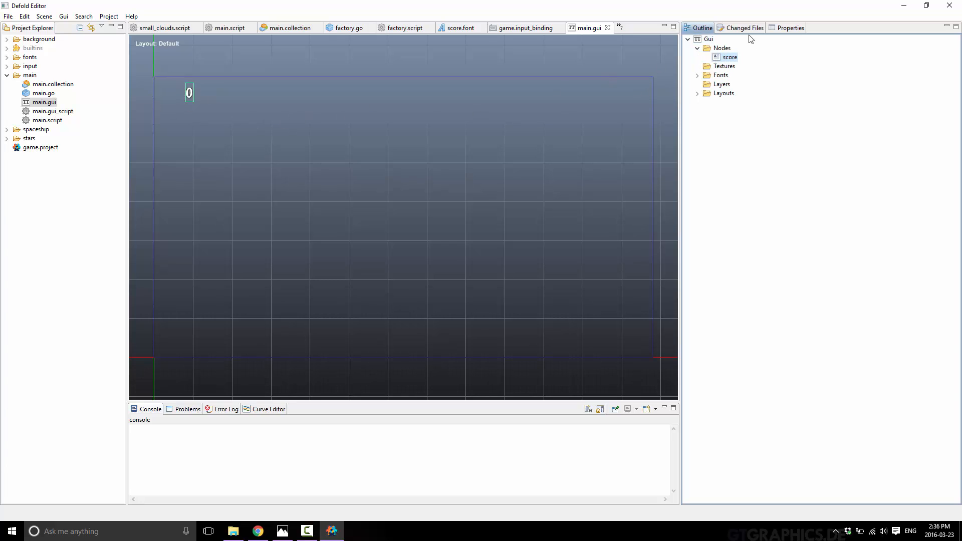
pyautogui.rightClick(708, 38)
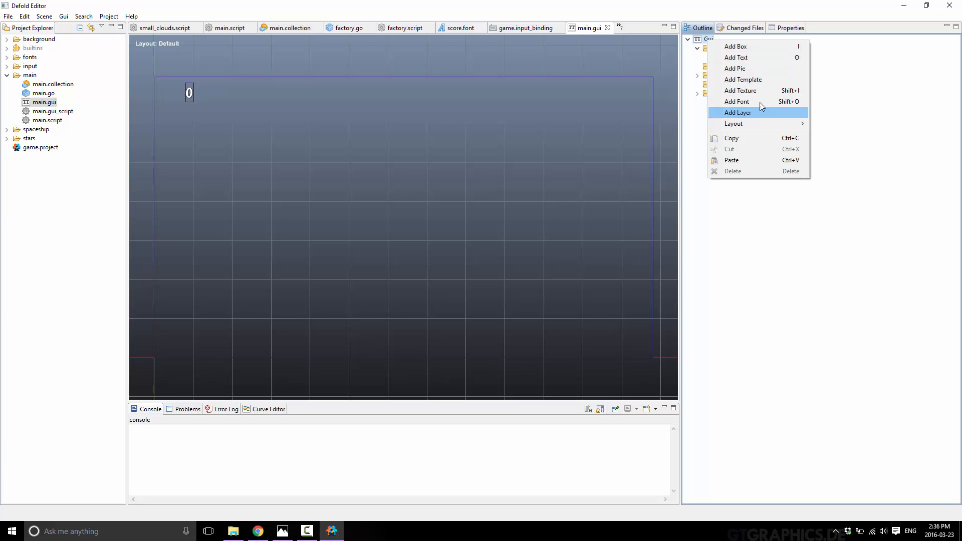
pyautogui.moveTo(758, 80)
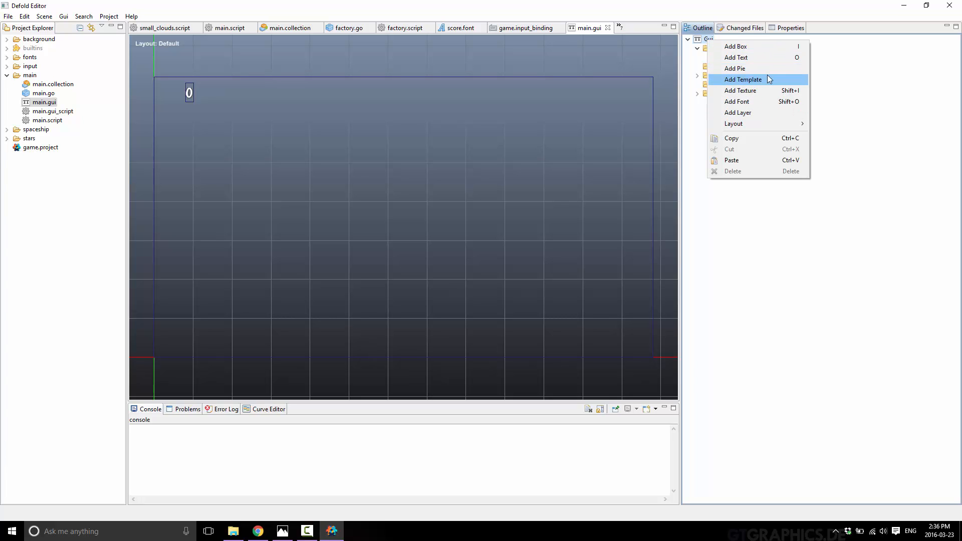
pyautogui.moveTo(734, 123)
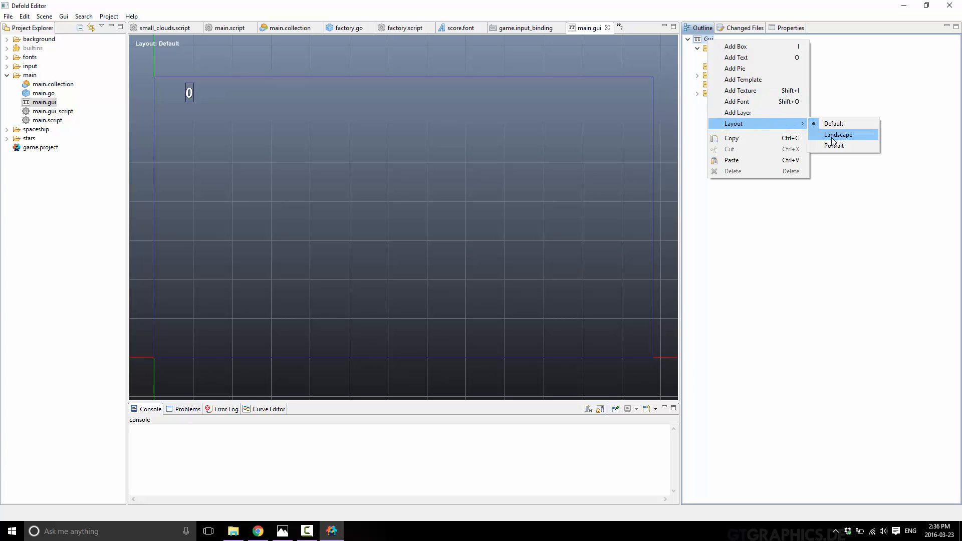
pyautogui.moveTo(736, 68)
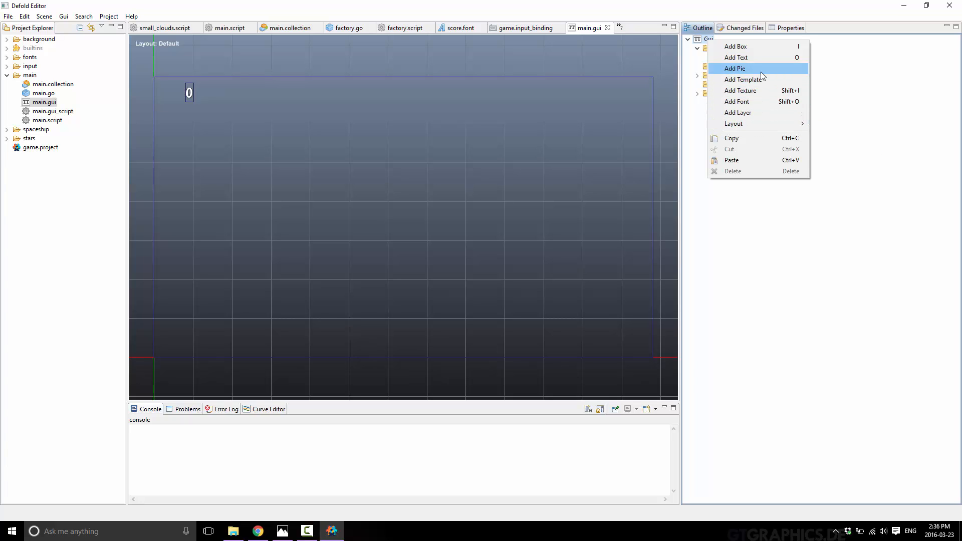
pyautogui.moveTo(758, 58)
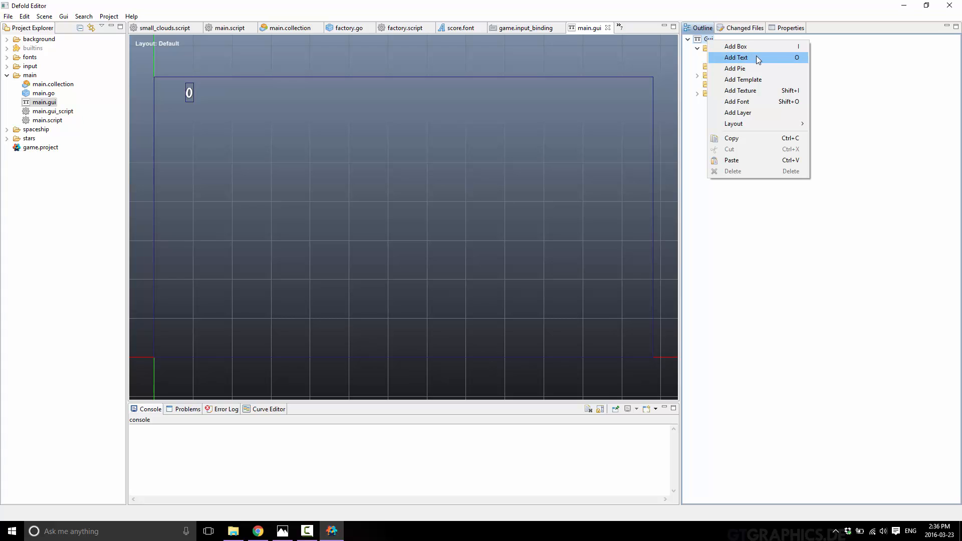
pyautogui.moveTo(761, 68)
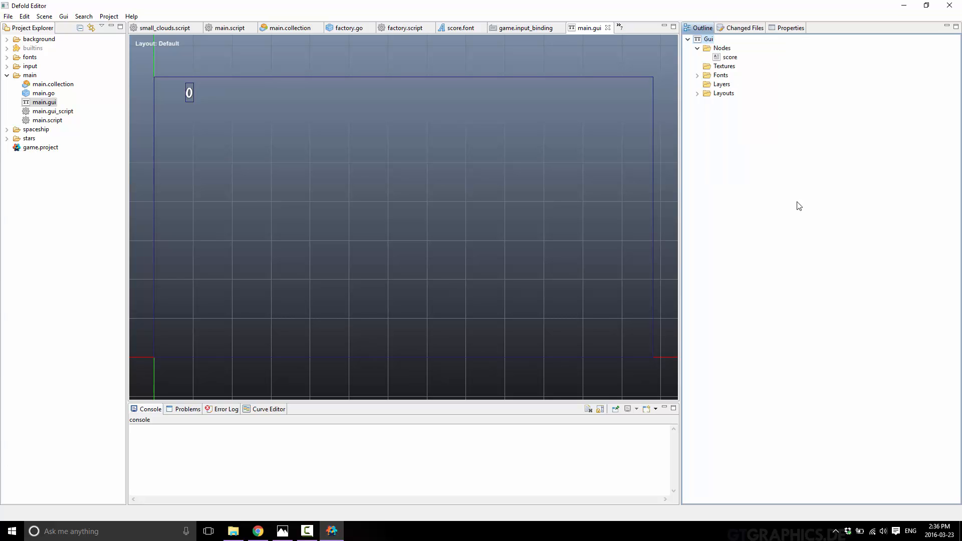
pyautogui.moveTo(751, 187)
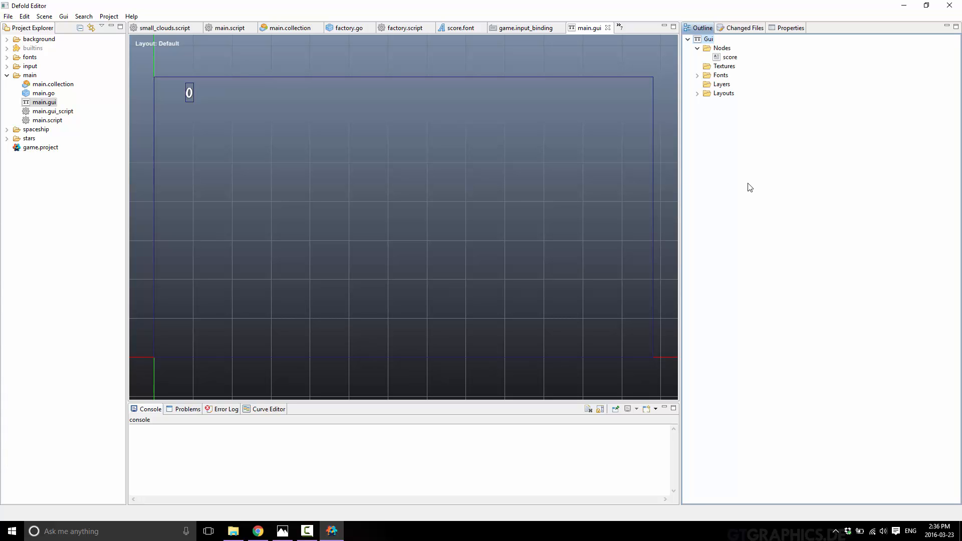
pyautogui.doubleClick(52, 147)
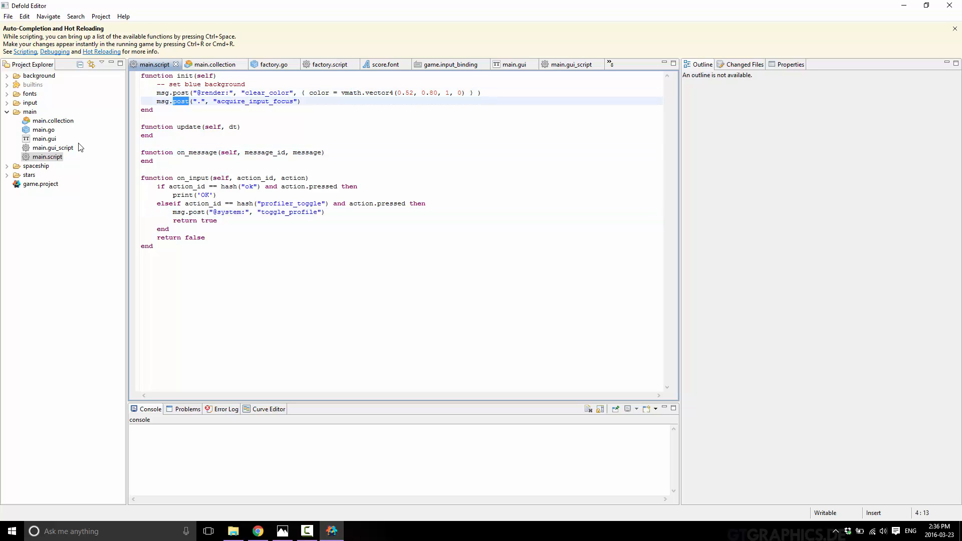
# - Switch to main.gui_script and select the add_score message name in on_message
pyautogui.click(569, 64)
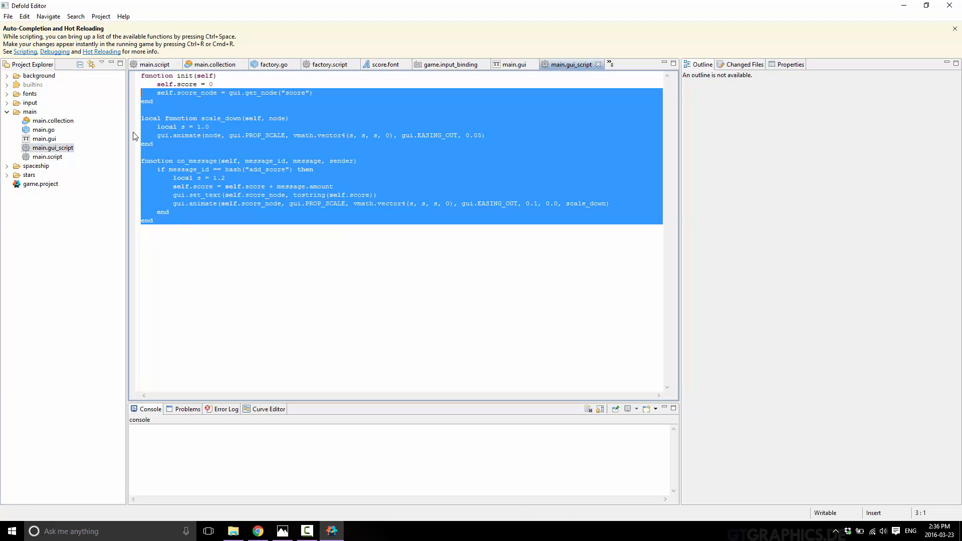
pyautogui.click(197, 118)
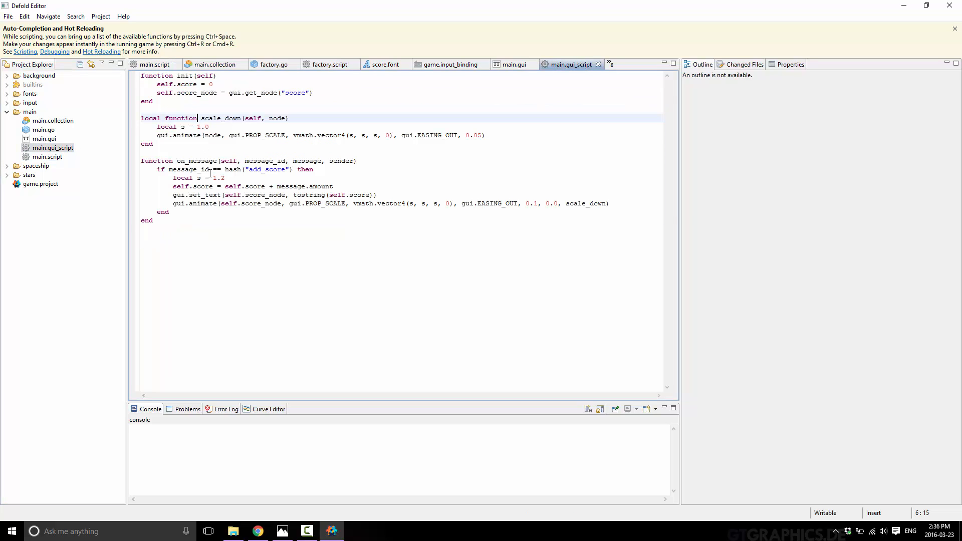
pyautogui.click(170, 170)
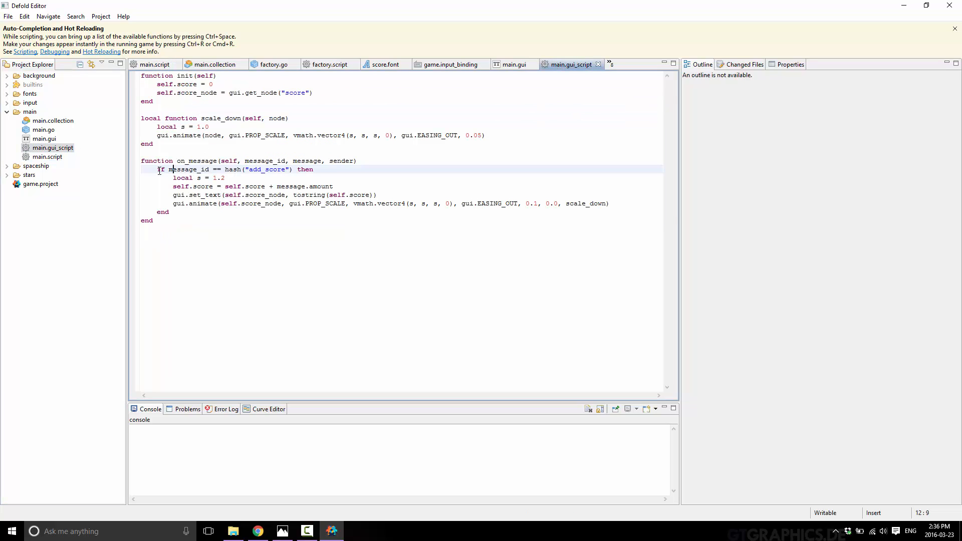
pyautogui.doubleClick(196, 161)
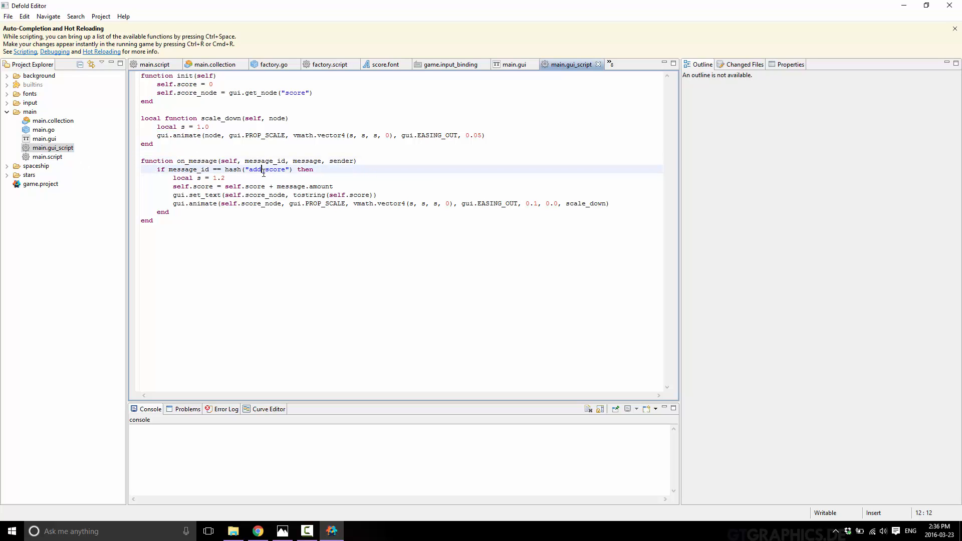
pyautogui.doubleClick(265, 170)
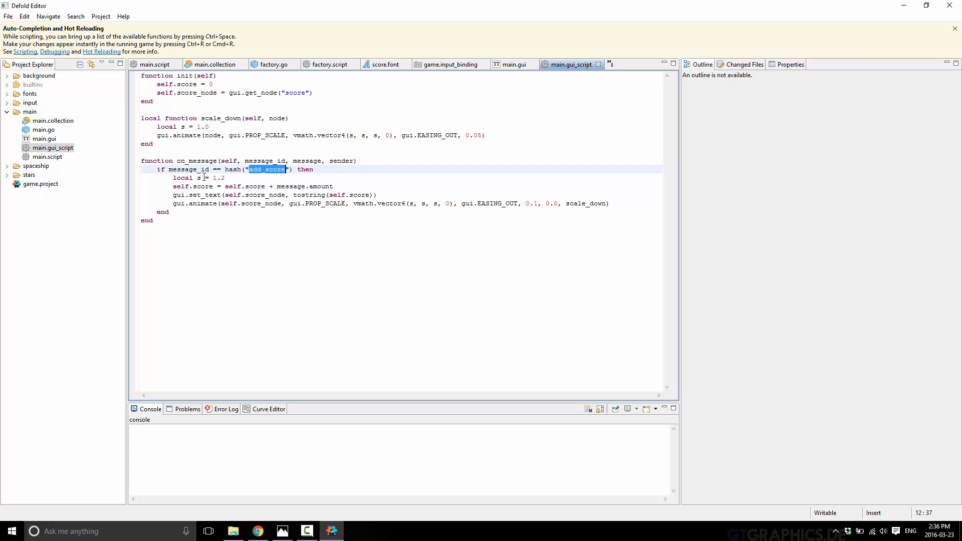
pyautogui.moveTo(301, 226)
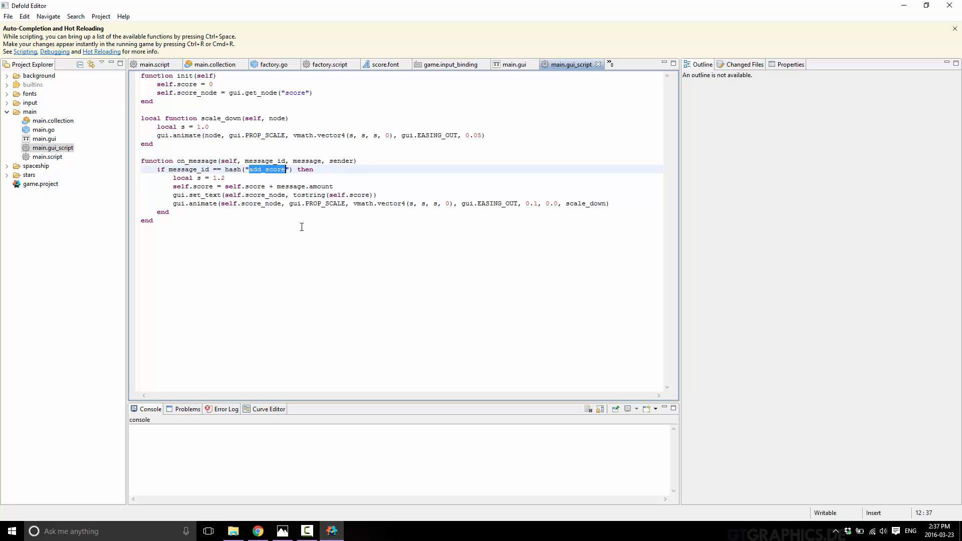
pyautogui.moveTo(301, 226)
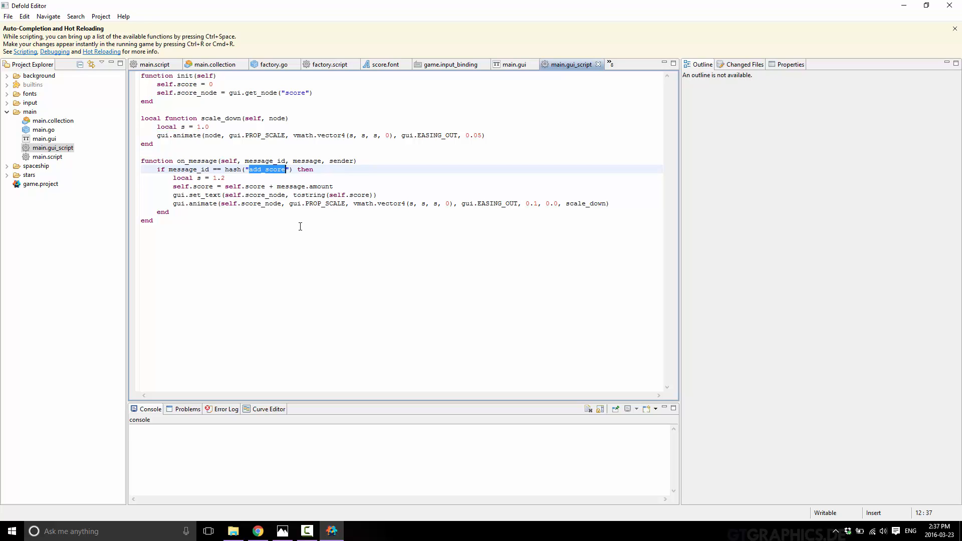
pyautogui.moveTo(110, 138)
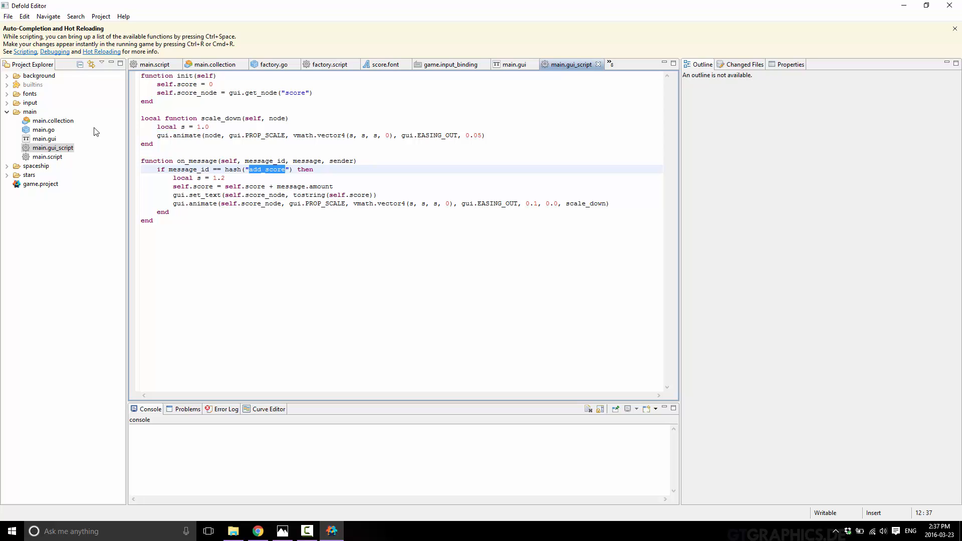
# - Create a folder named modelTest inside the main folder using New > Folder
pyautogui.rightClick(29, 112)
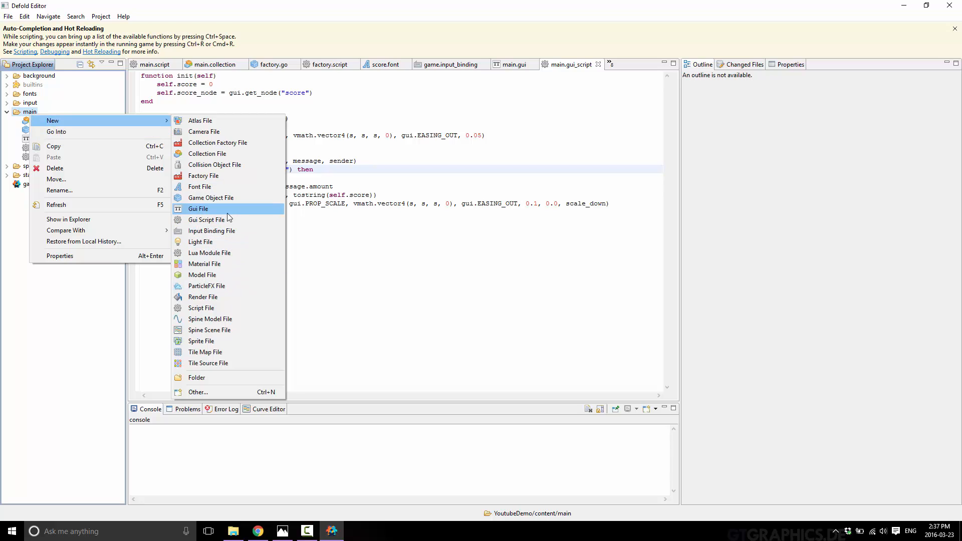
pyautogui.moveTo(202, 242)
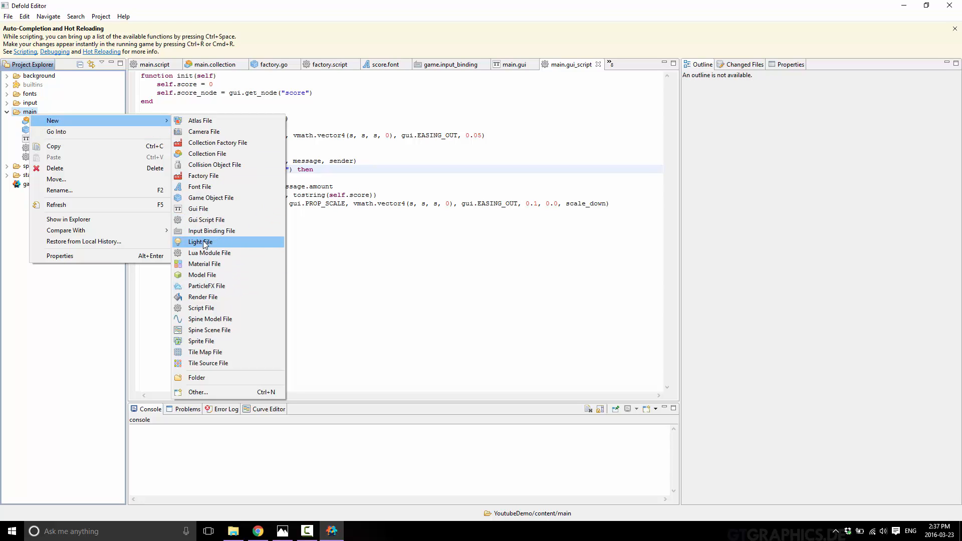
pyautogui.moveTo(216, 253)
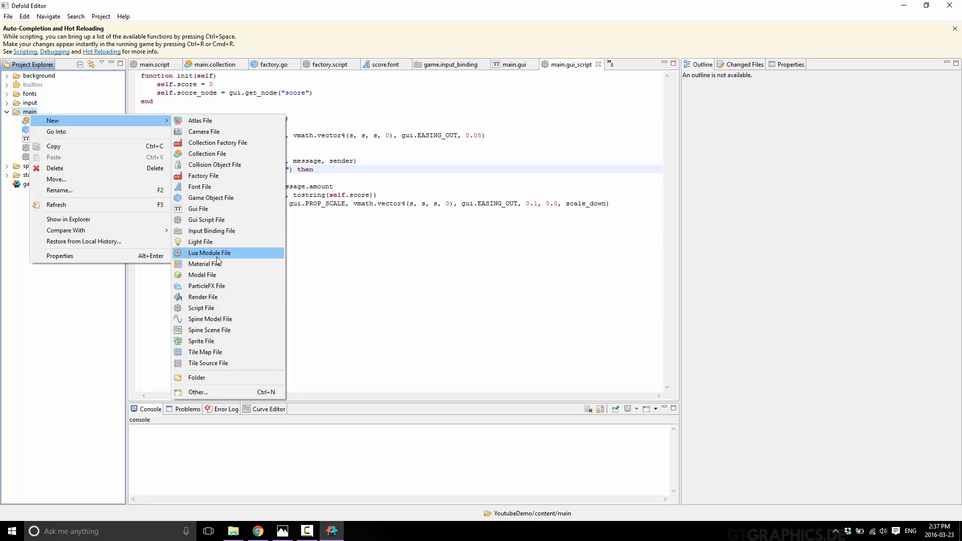
pyautogui.moveTo(226, 275)
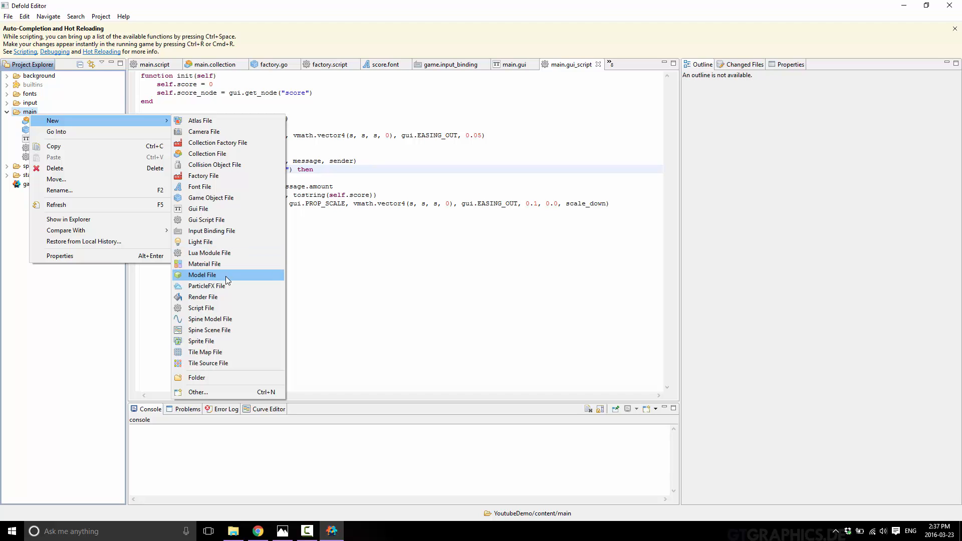
pyautogui.click(202, 275)
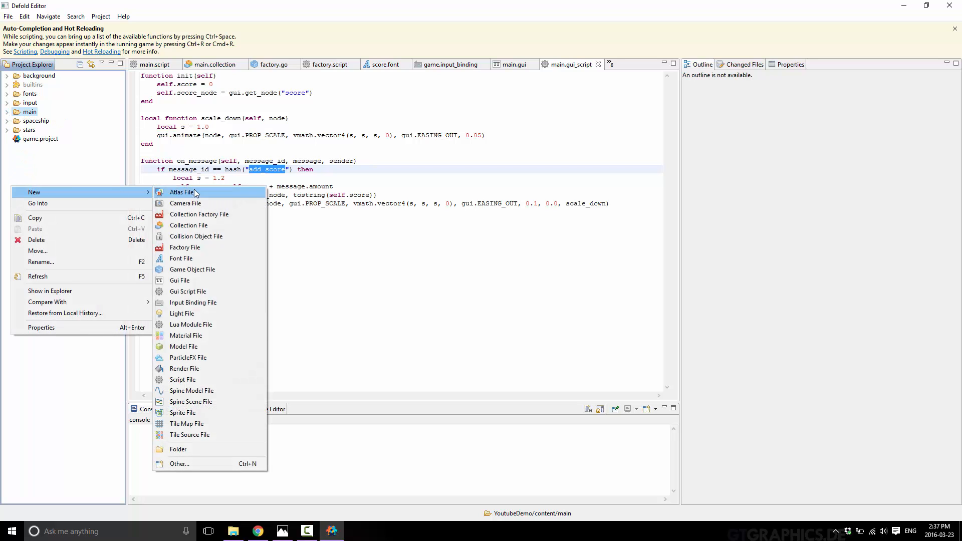
pyautogui.click(178, 449)
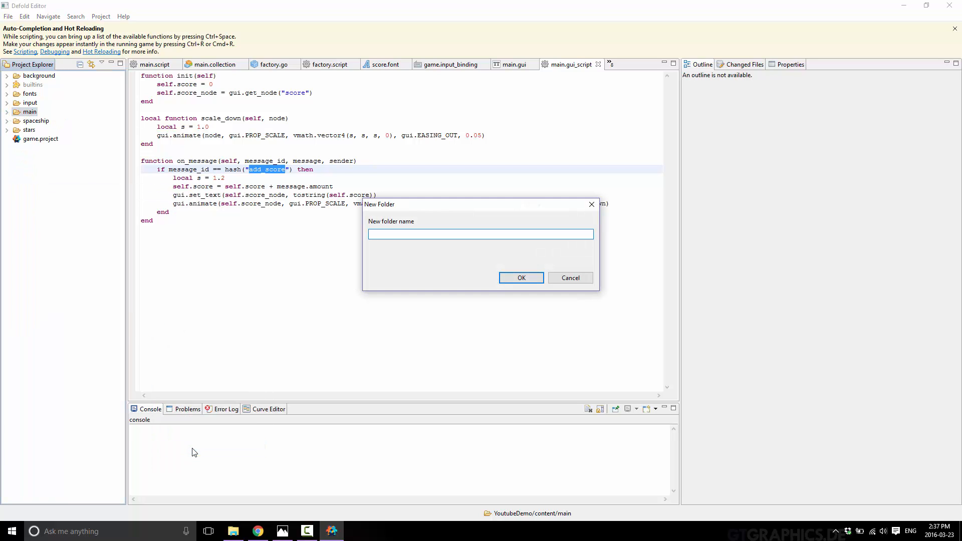
pyautogui.click(570, 278)
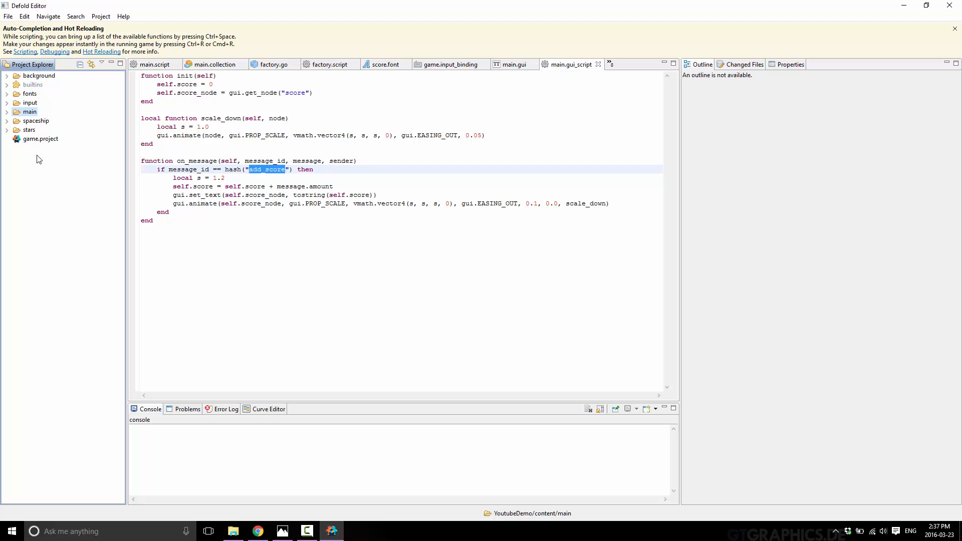
pyautogui.moveTo(91, 66)
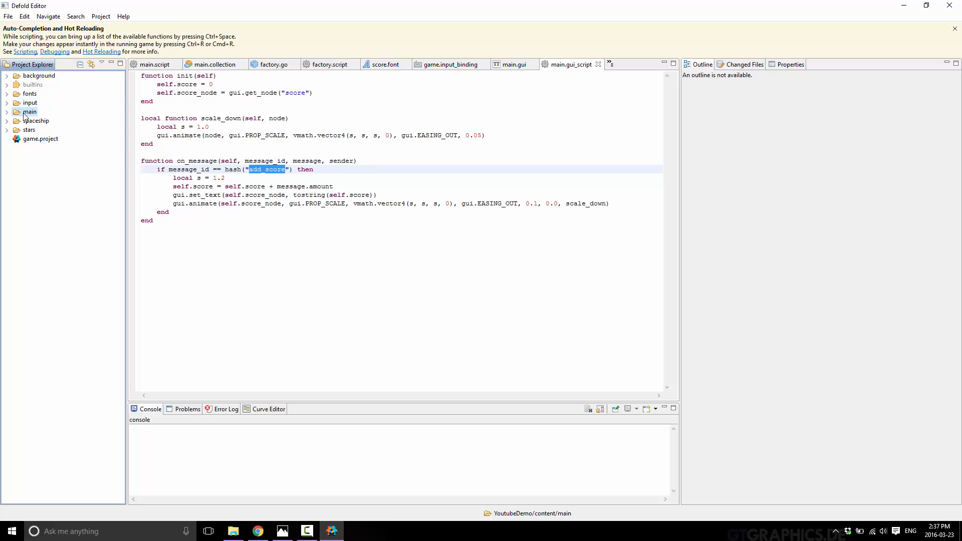
pyautogui.click(30, 112)
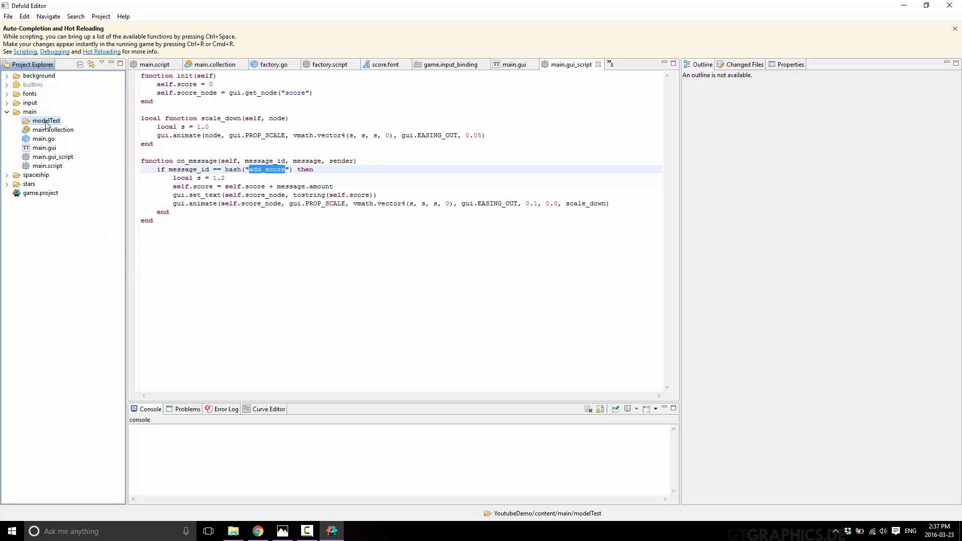
# - Create a model file in modelTest with the default name new_file.model
pyautogui.rightClick(46, 120)
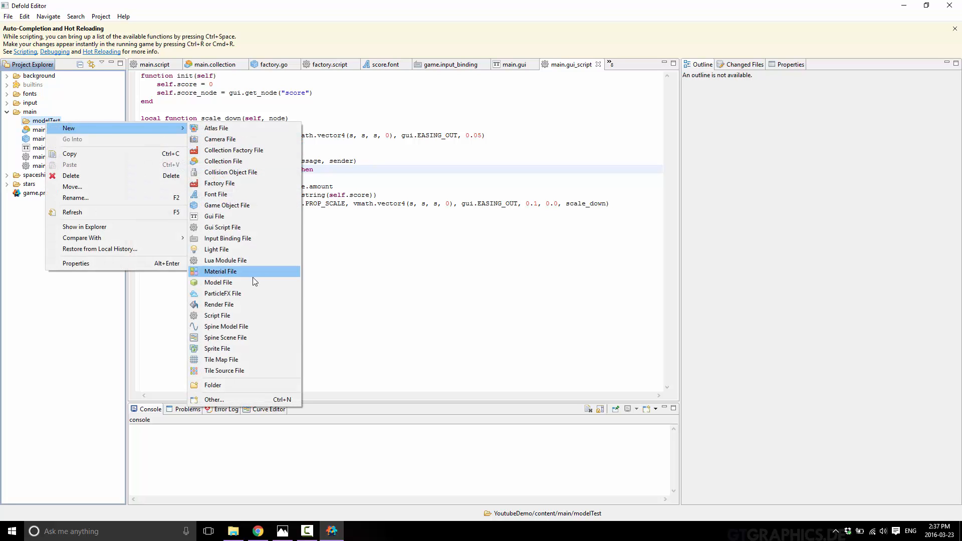
pyautogui.click(218, 282)
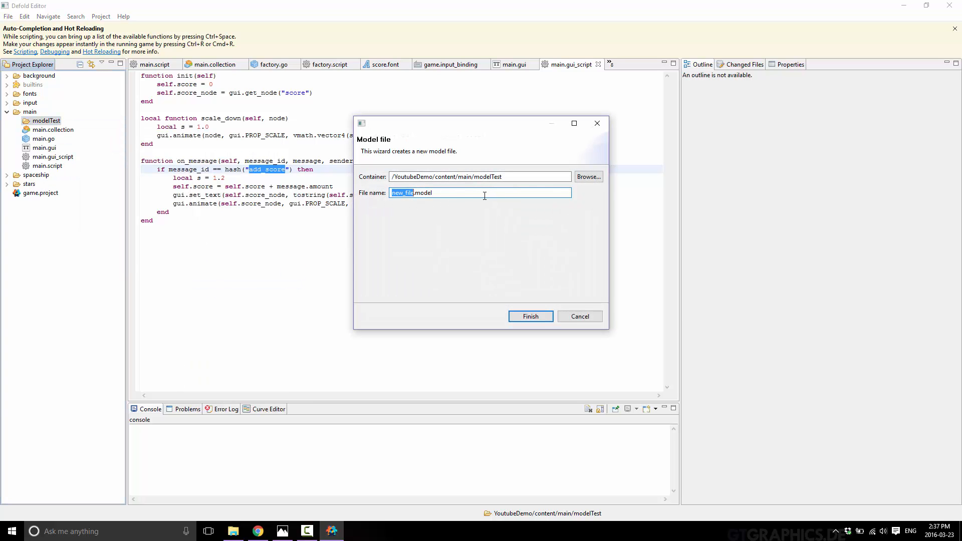
pyautogui.moveTo(525, 189)
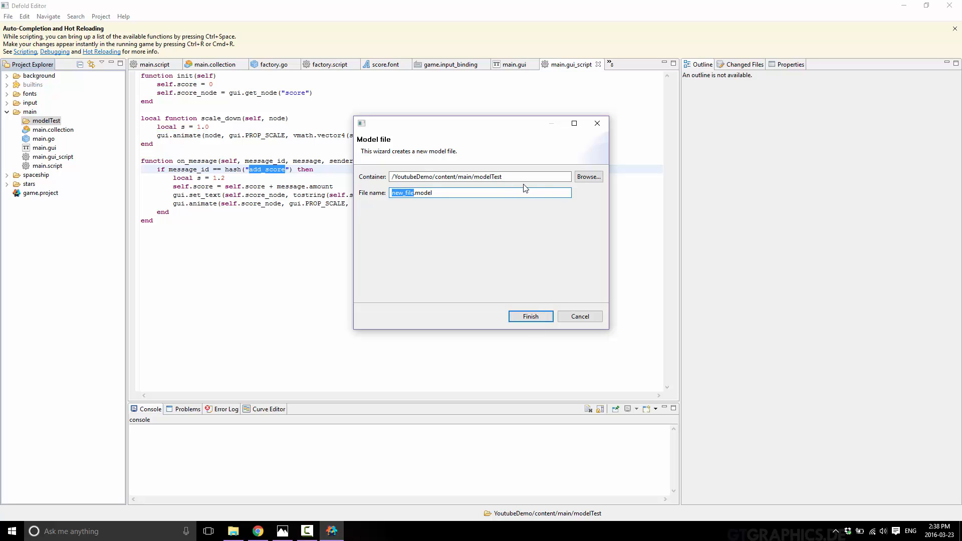
pyautogui.click(530, 316)
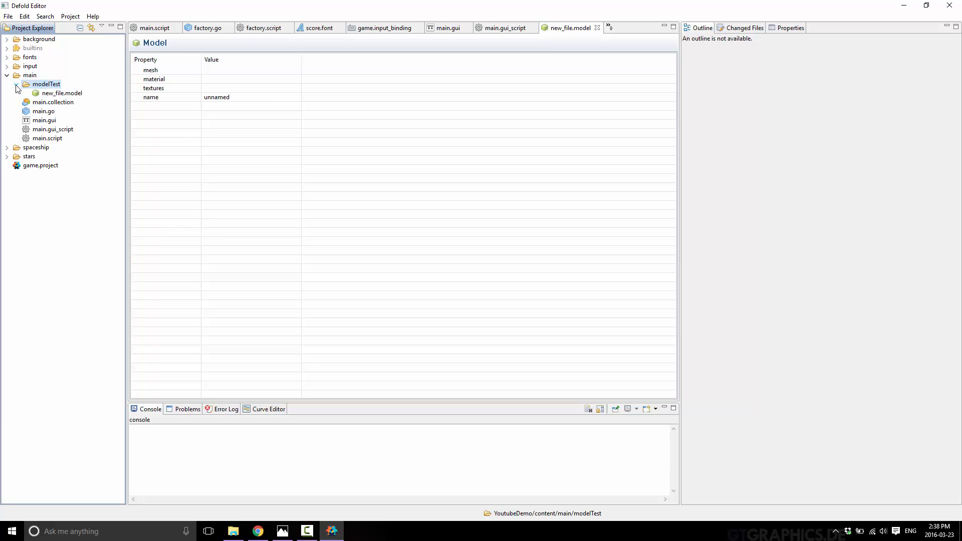
# - Open new_file.model, showing its empty mesh, material and textures
pyautogui.click(61, 92)
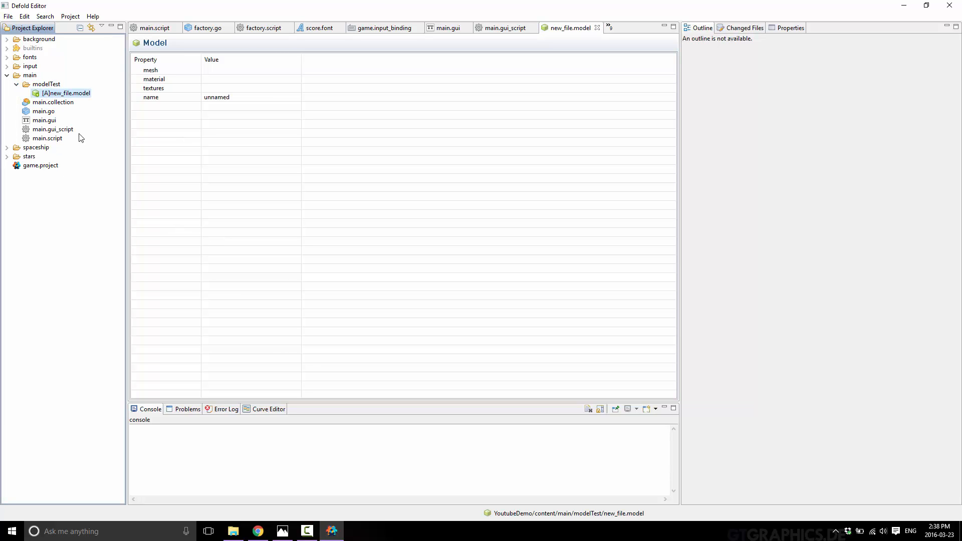
pyautogui.rightClick(69, 92)
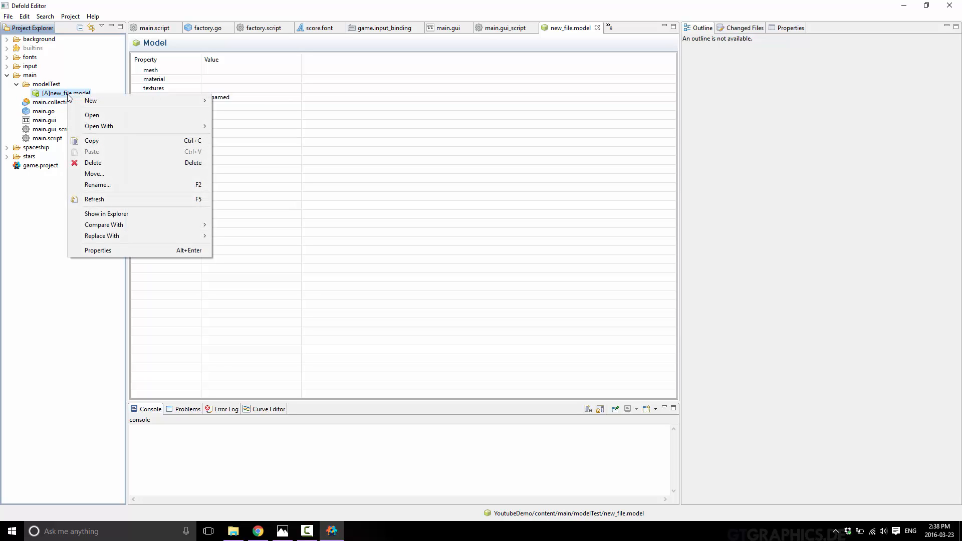
pyautogui.moveTo(92, 114)
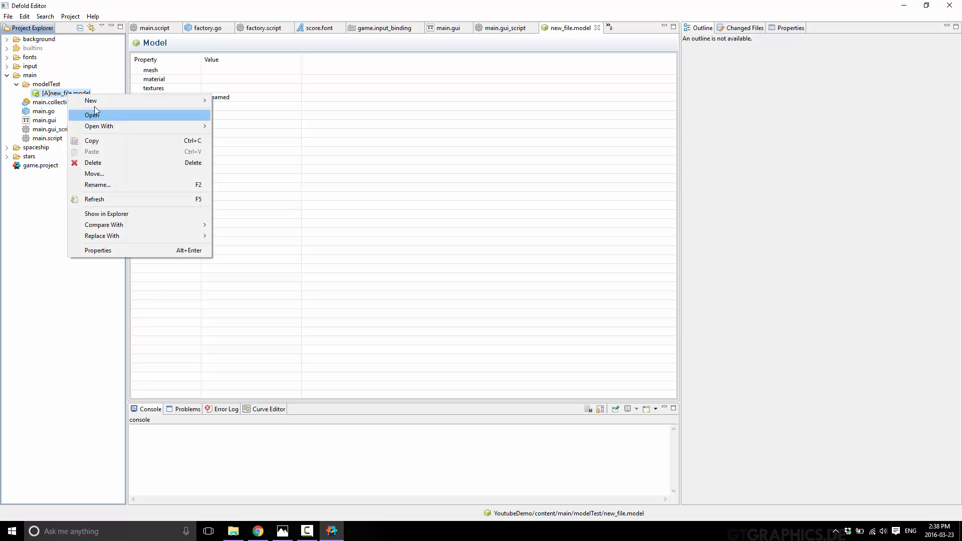
pyautogui.click(93, 115)
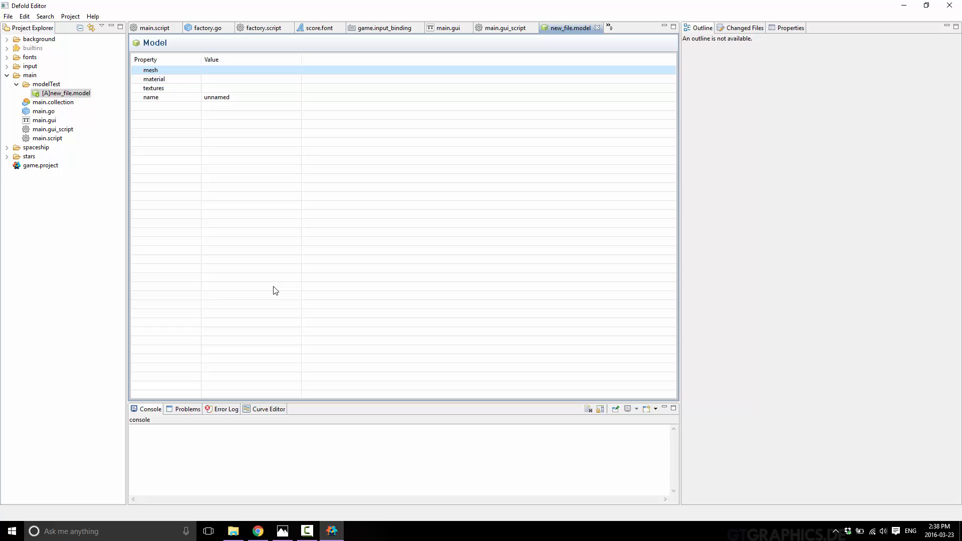
pyautogui.moveTo(64, 125)
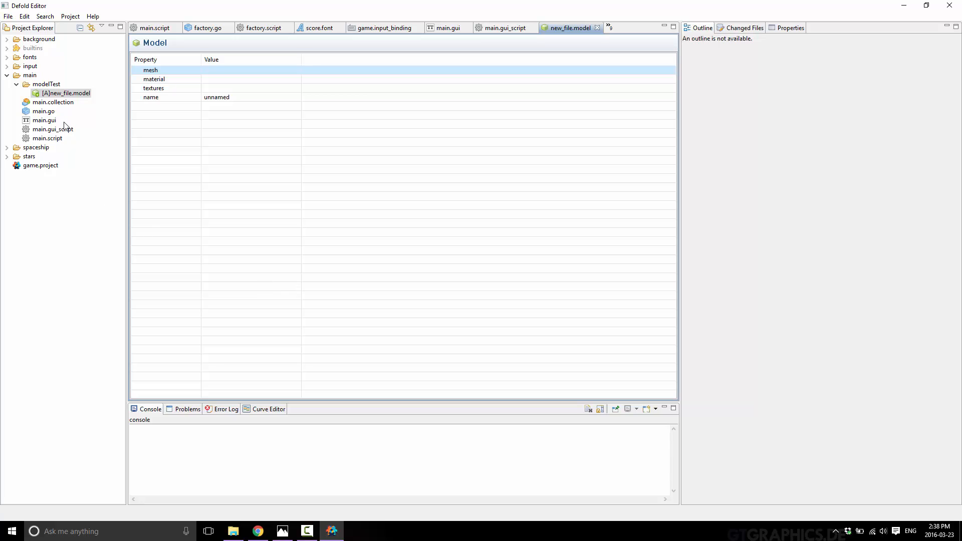
pyautogui.rightClick(47, 139)
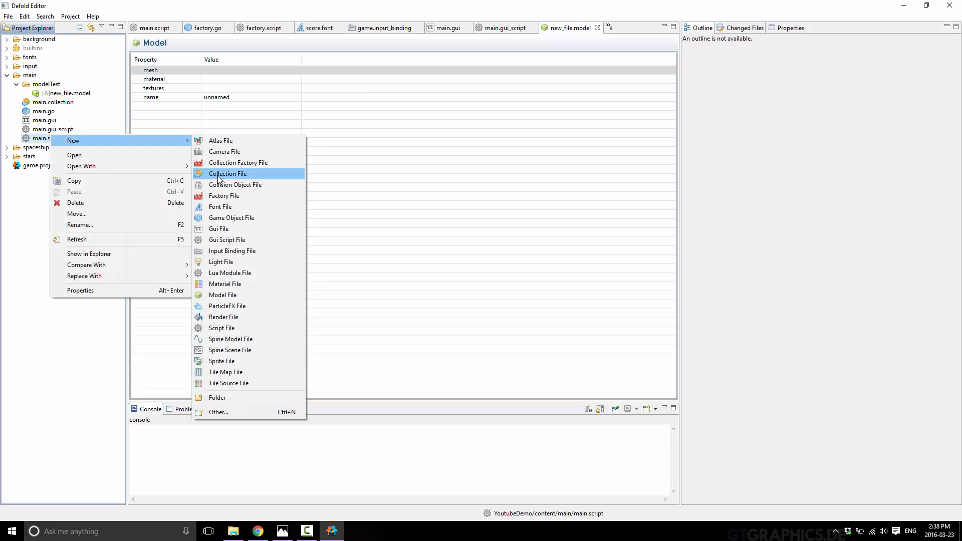
pyautogui.moveTo(243, 340)
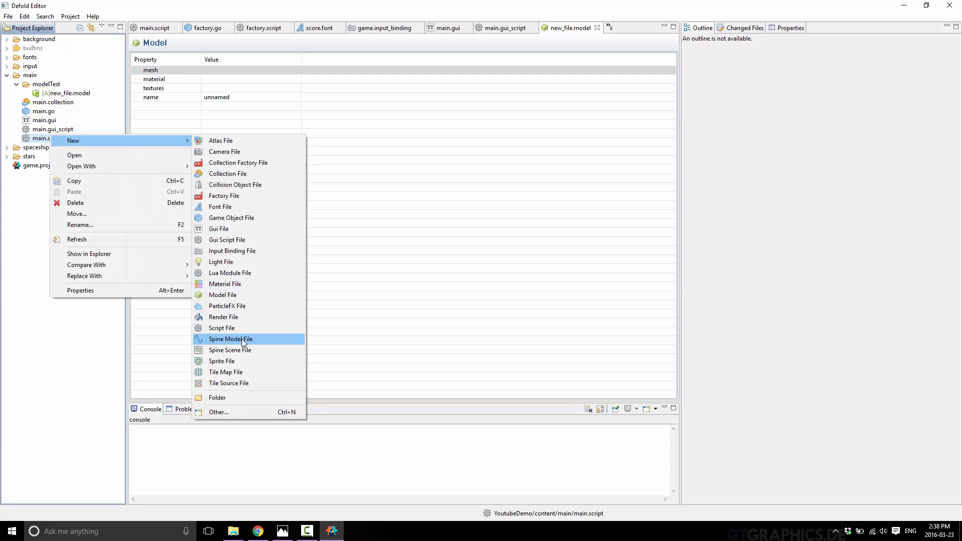
pyautogui.moveTo(230, 350)
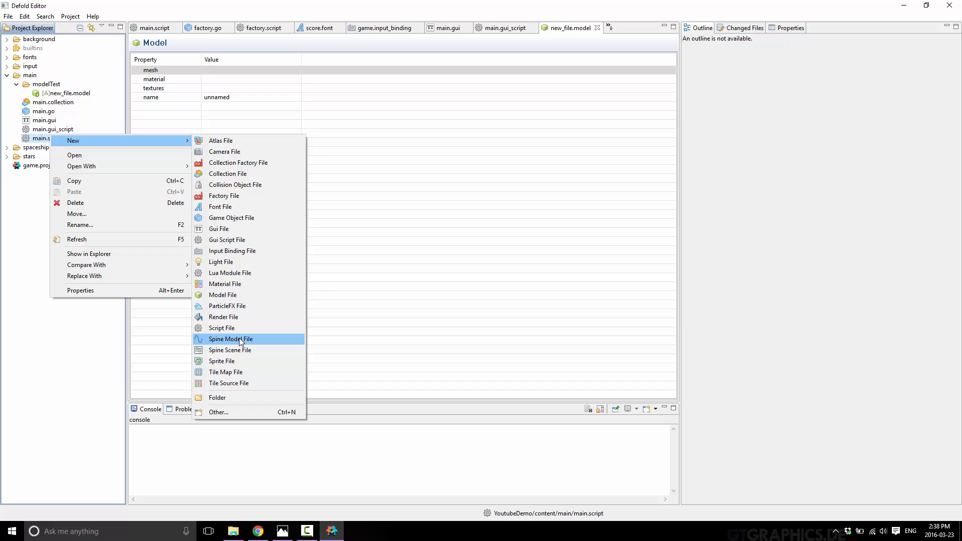
pyautogui.moveTo(232, 366)
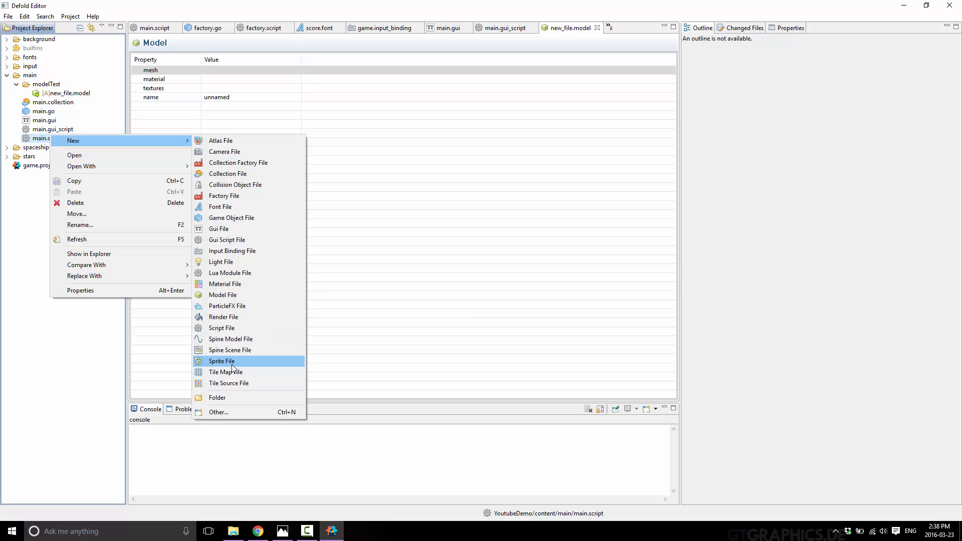
pyautogui.moveTo(226, 372)
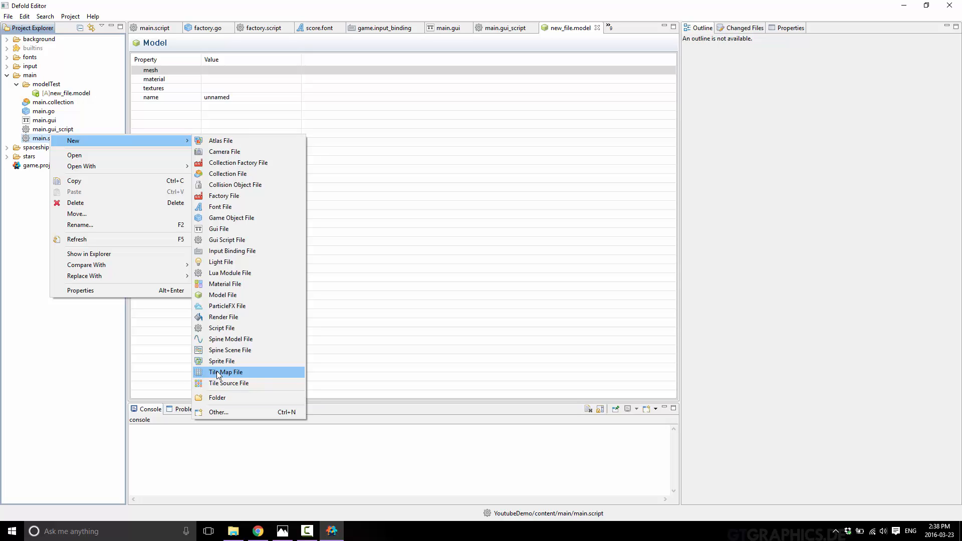
pyautogui.moveTo(229, 383)
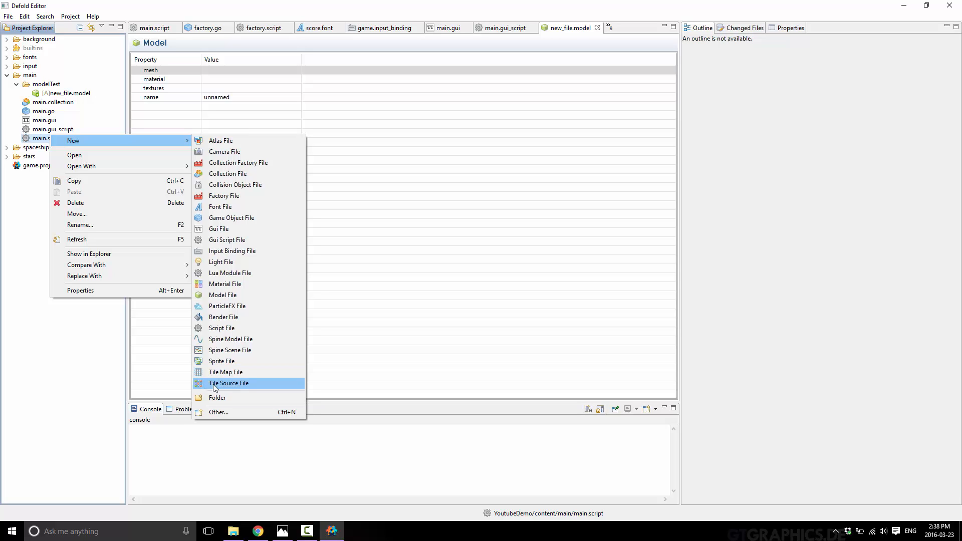
pyautogui.click(52, 369)
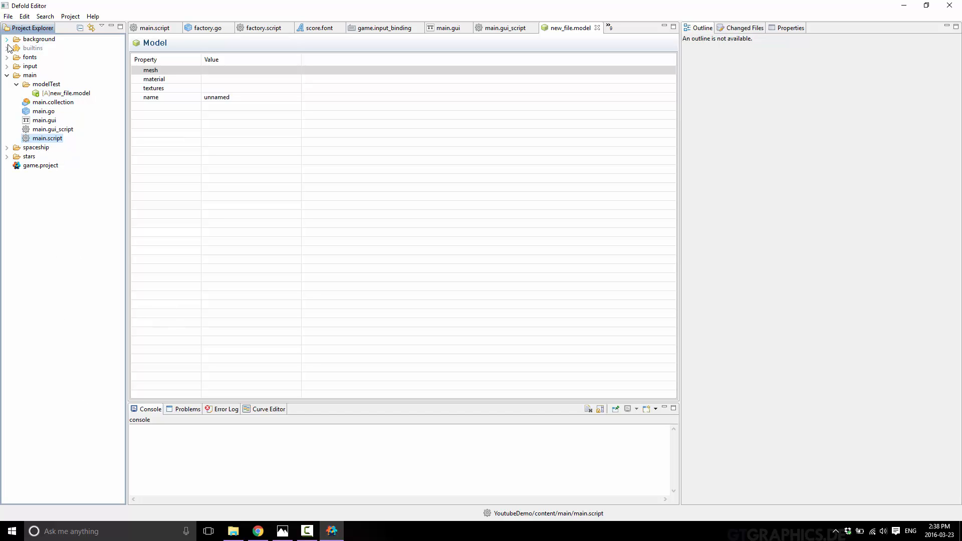
# - Open large_clouds.go from background as a scene, then view it in the Text Editor
pyautogui.click(7, 39)
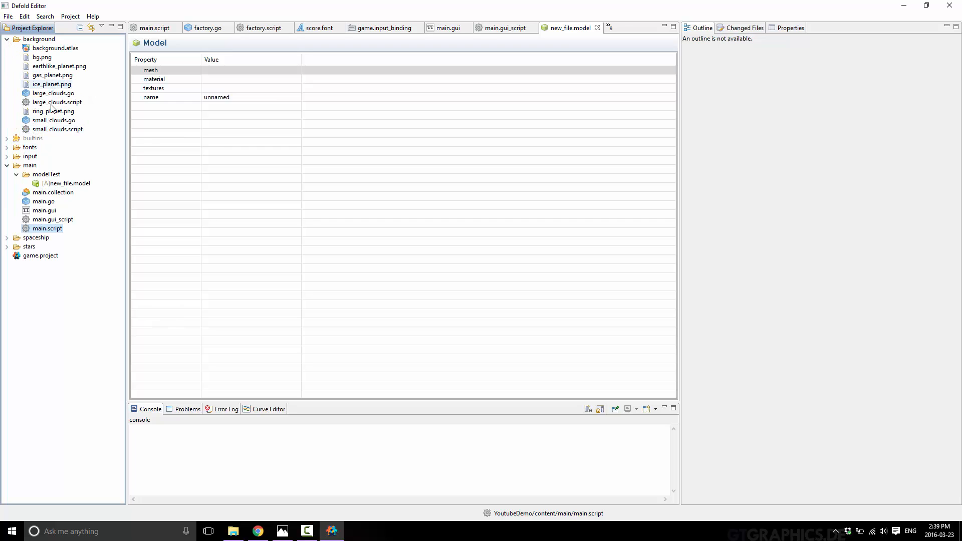
pyautogui.click(57, 102)
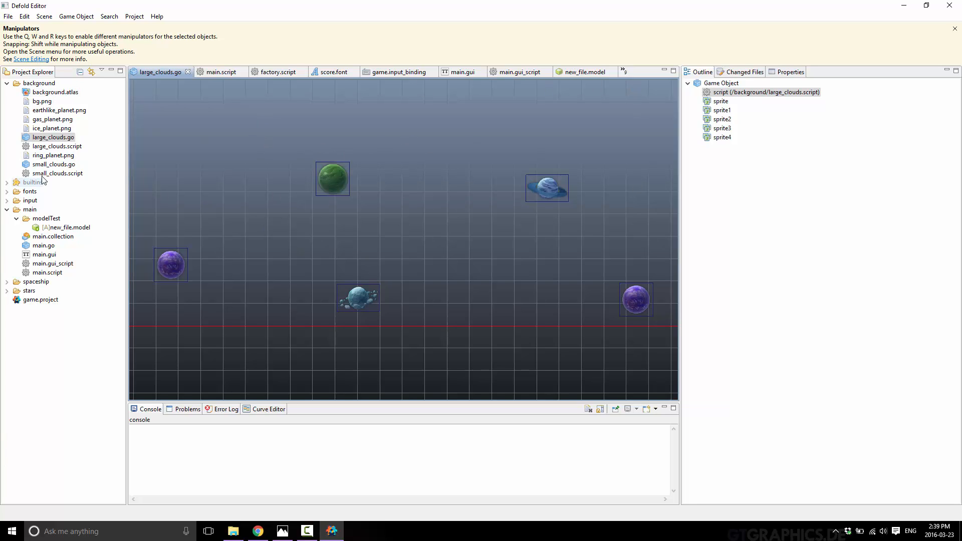
pyautogui.rightClick(52, 136)
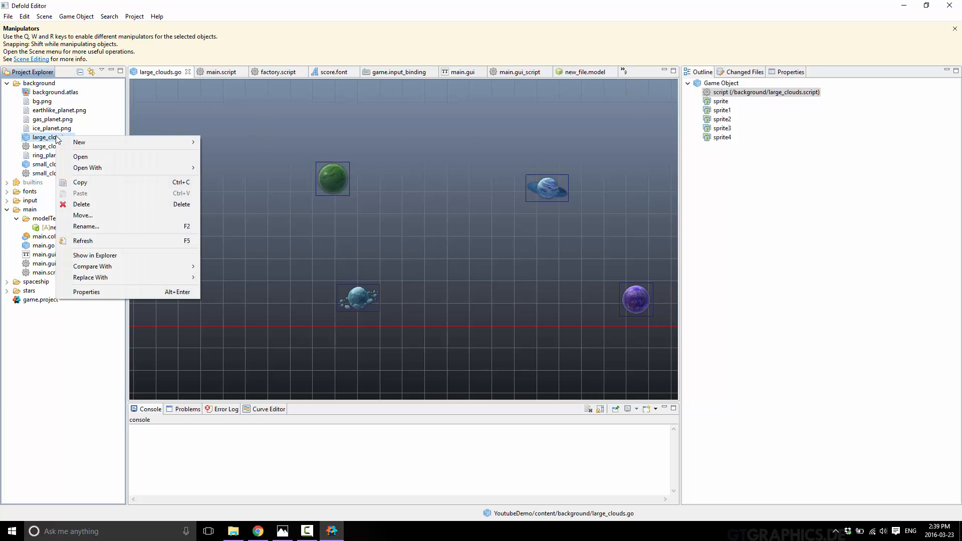
pyautogui.click(87, 168)
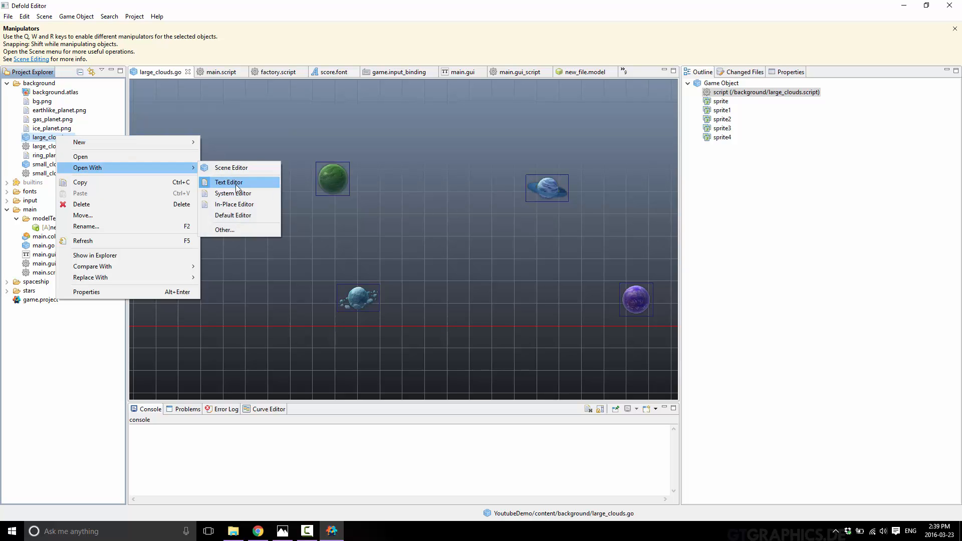
pyautogui.click(229, 183)
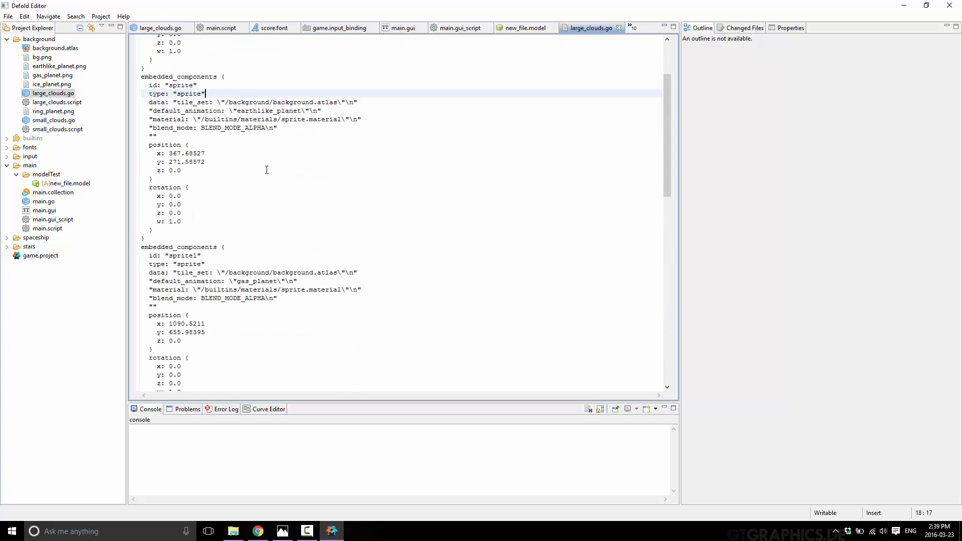
pyautogui.scroll(-3)
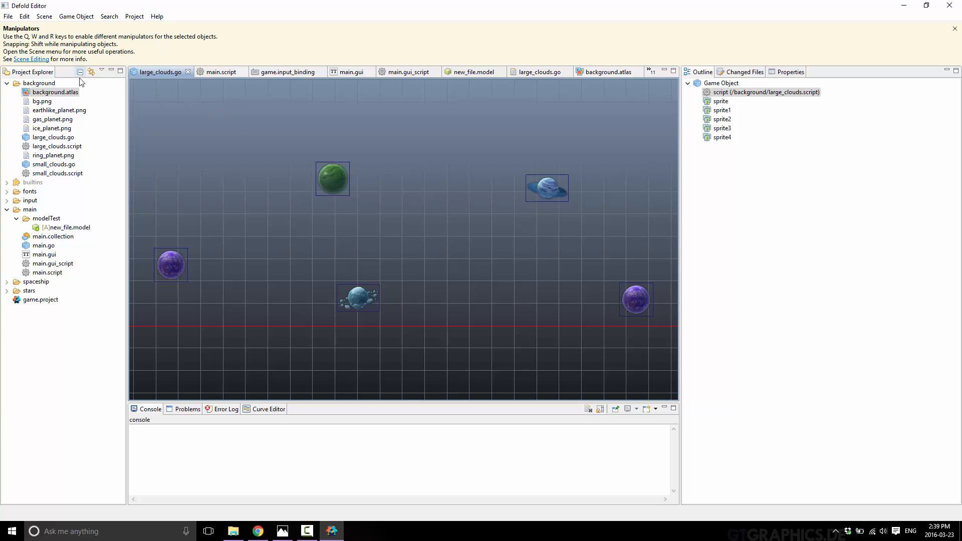
# - Select the green planet sprite to show move handles, then switch to main.script
pyautogui.click(332, 178)
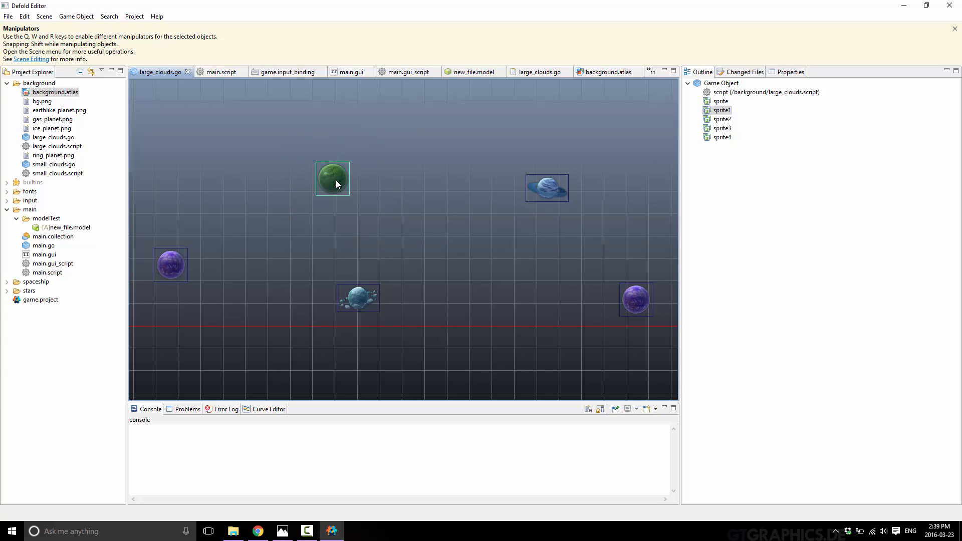
pyautogui.moveTo(340, 183)
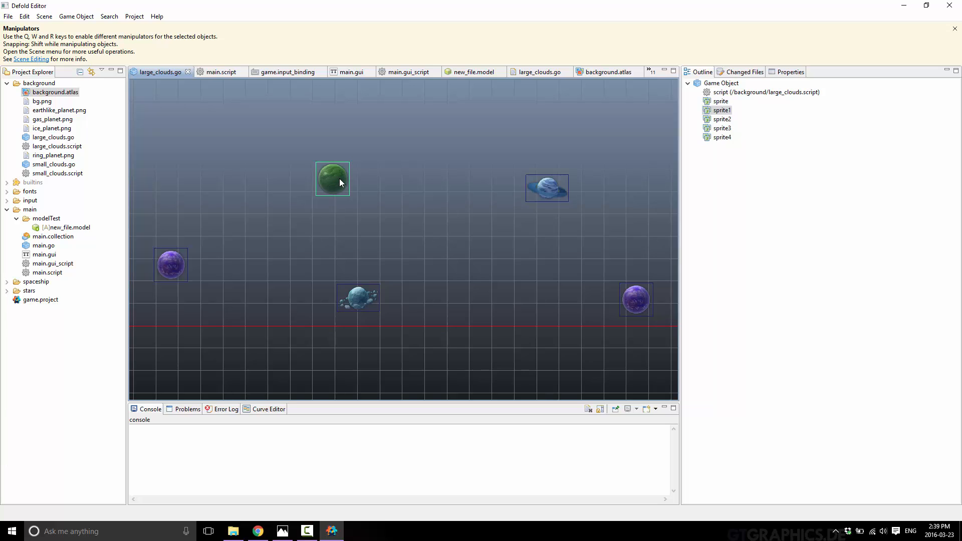
pyautogui.click(332, 179)
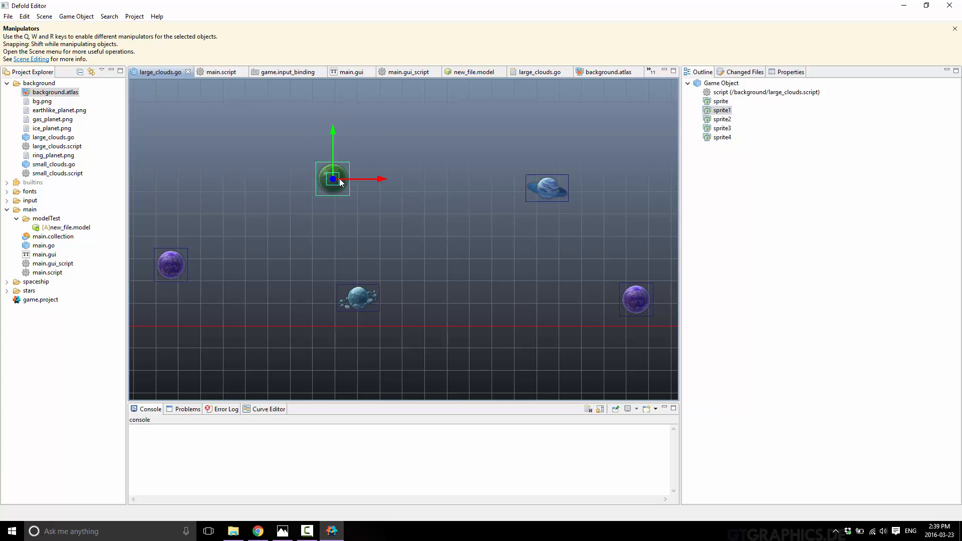
pyautogui.moveTo(105, 117)
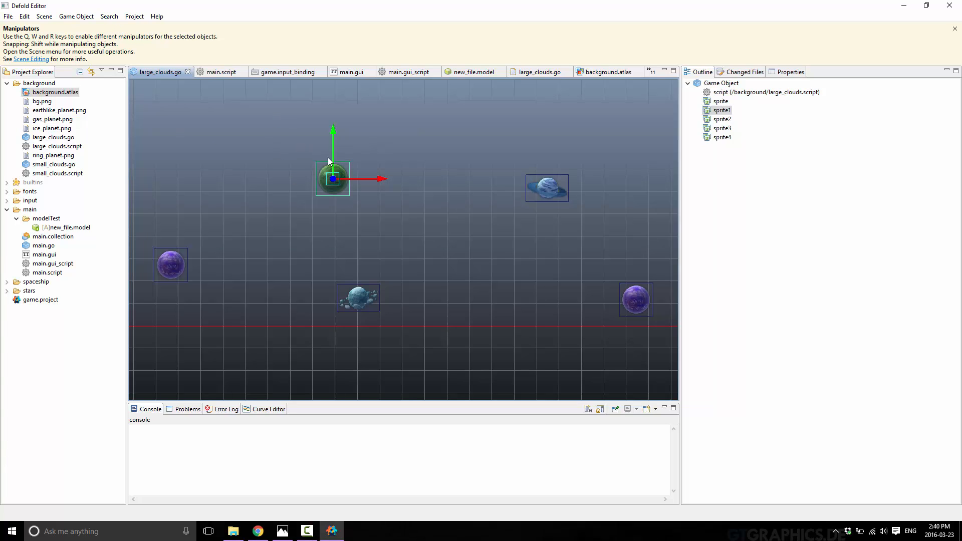
pyautogui.moveTo(161, 72)
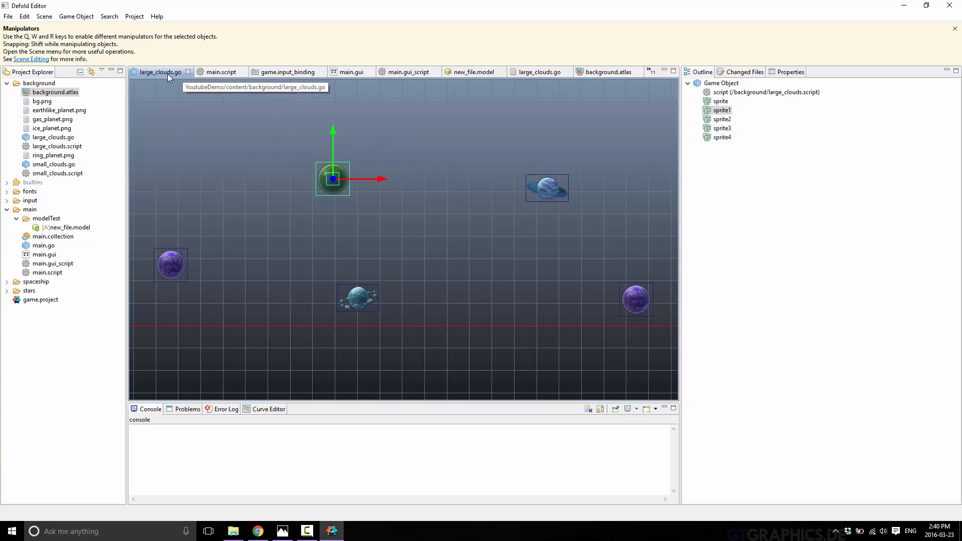
pyautogui.click(221, 63)
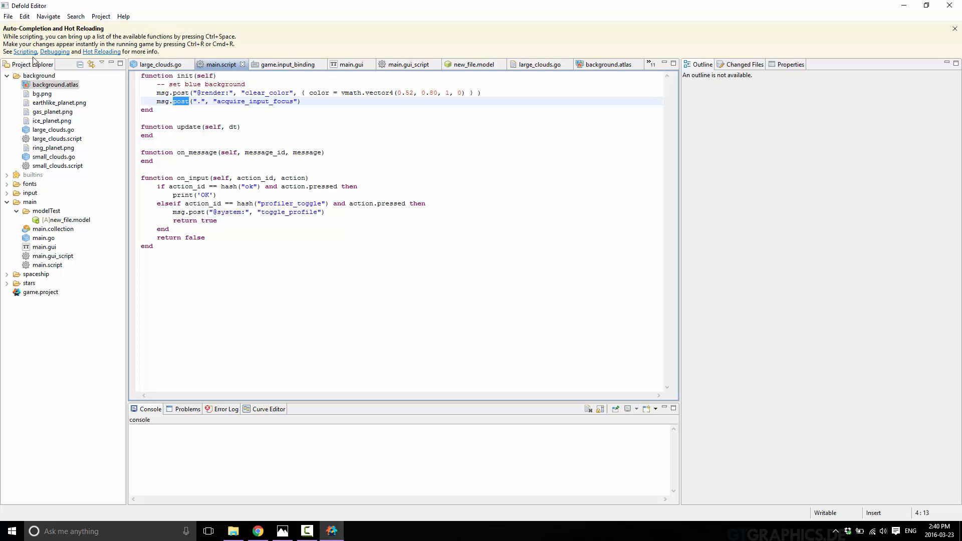
pyautogui.moveTo(31, 55)
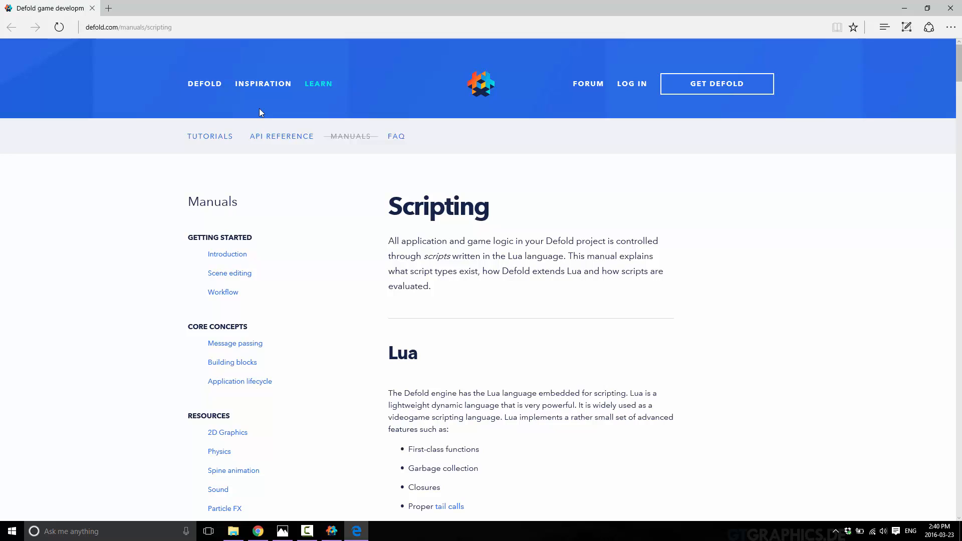
# - Scroll through the Scripting manual's Lua features, contexts and best practices, then back up
pyautogui.scroll(-3)
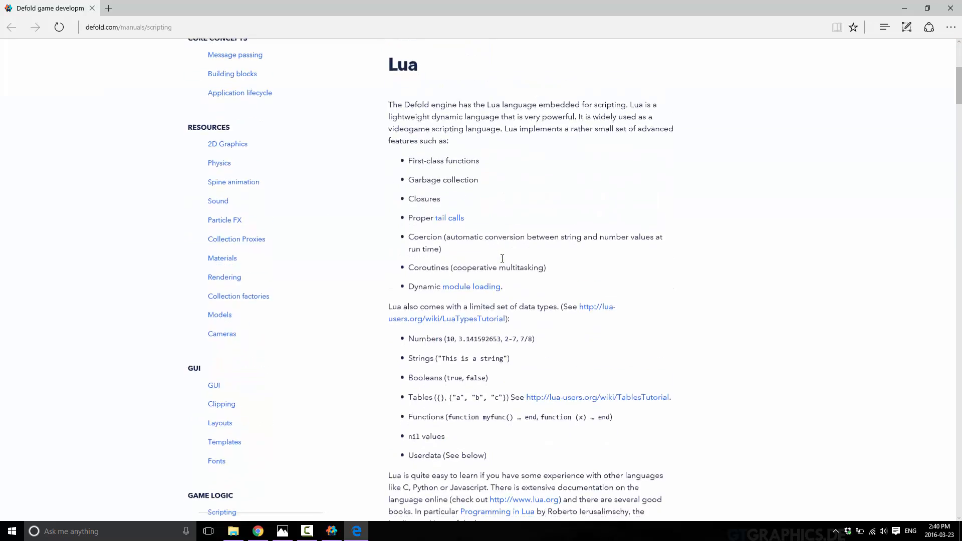
pyautogui.scroll(-3)
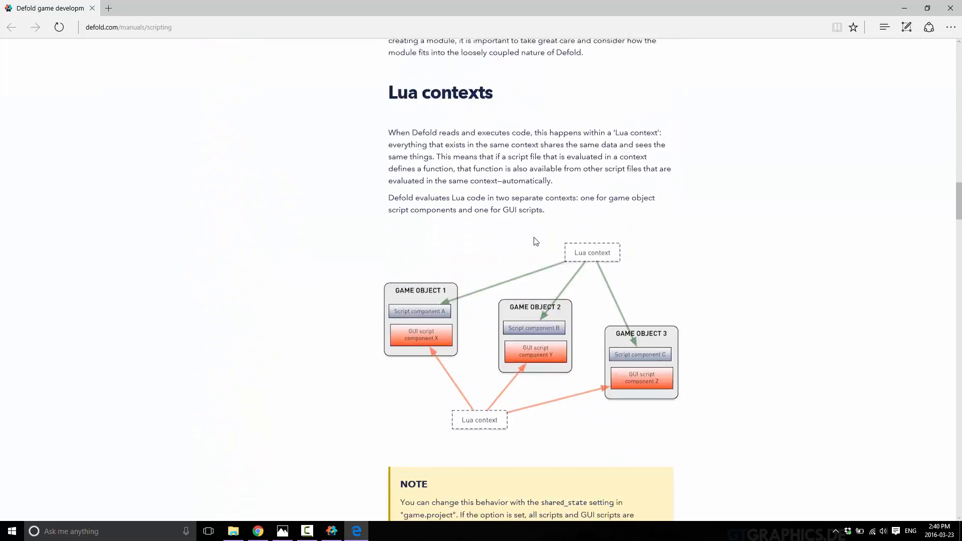
pyautogui.scroll(-3)
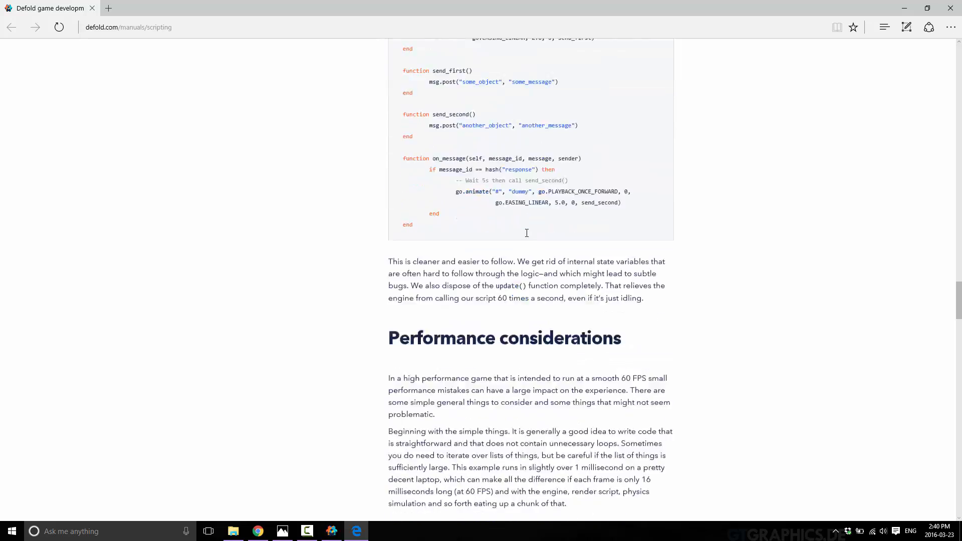
pyautogui.scroll(-3)
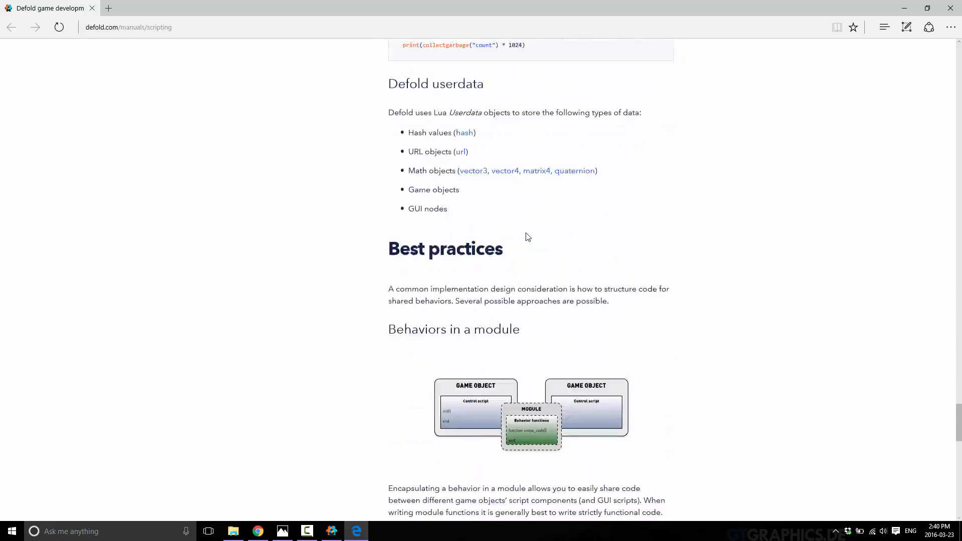
pyautogui.scroll(-3)
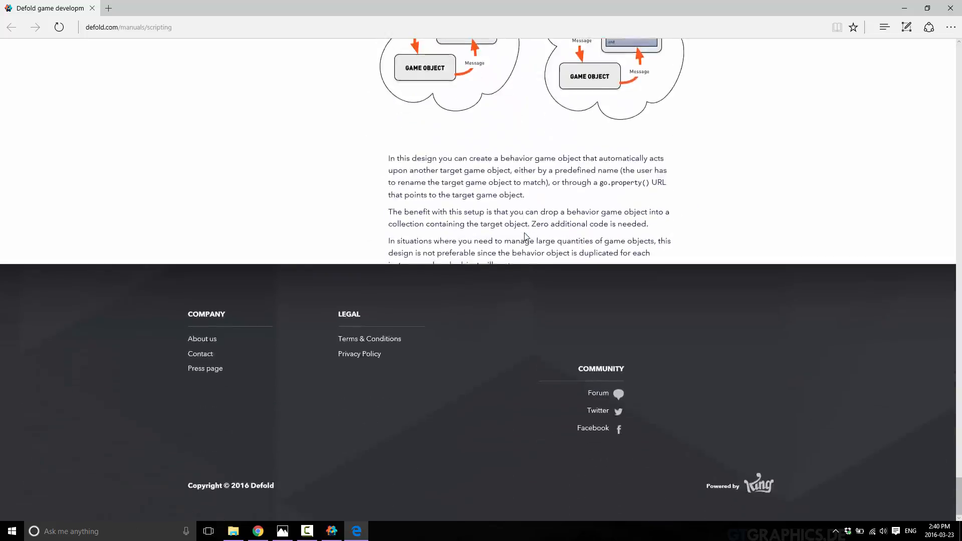
pyautogui.scroll(3)
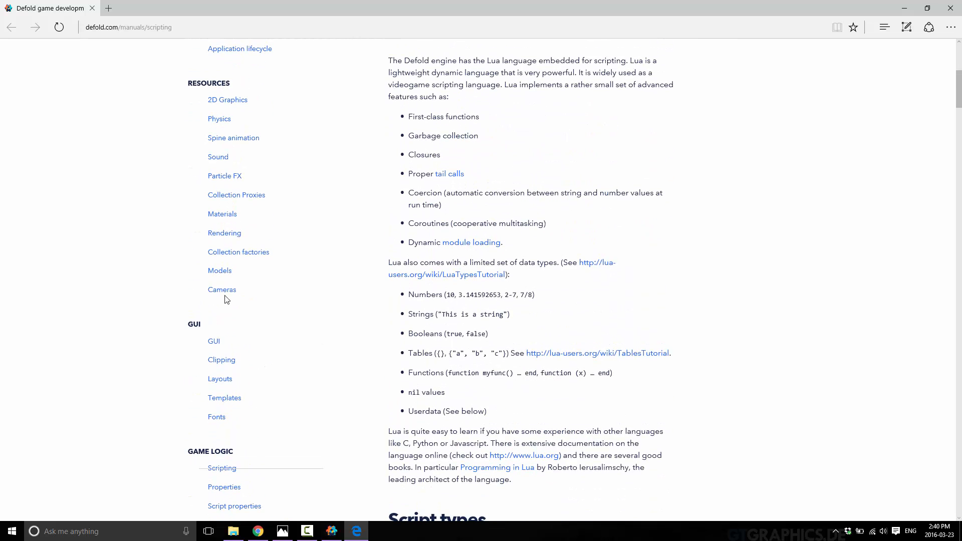
pyautogui.moveTo(243, 262)
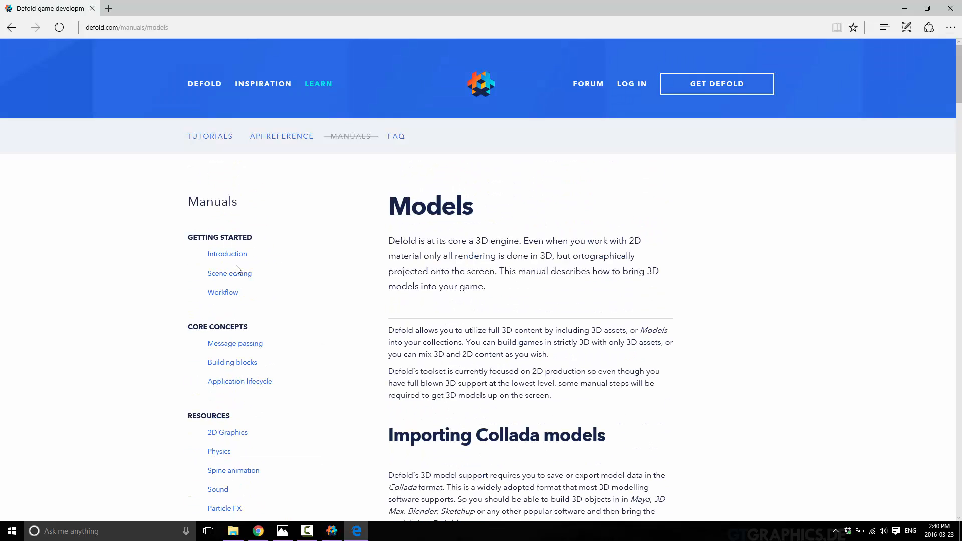
# - Highlight the Models intro paragraph and scroll through the Collada import and materials sections
pyautogui.moveTo(389, 241); pyautogui.dragTo(485, 286)
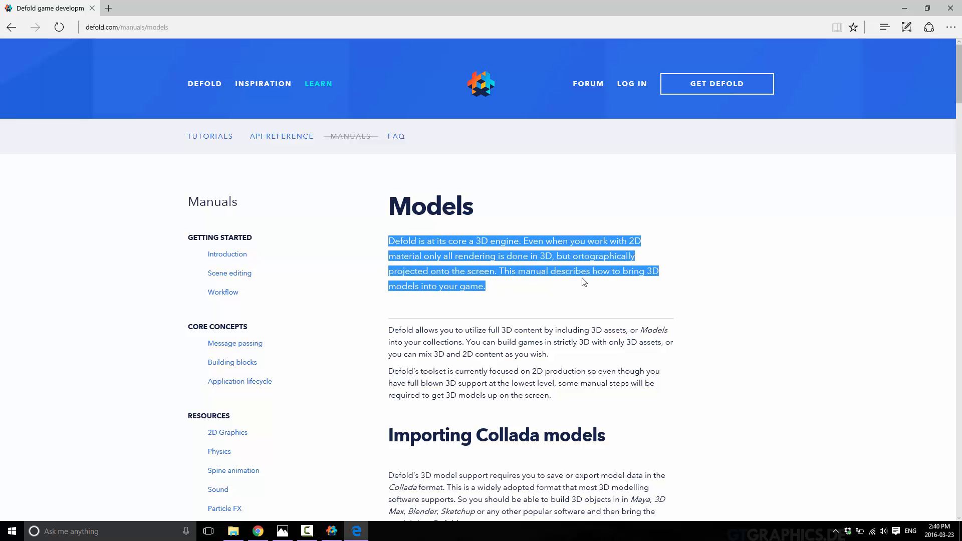
pyautogui.scroll(-3)
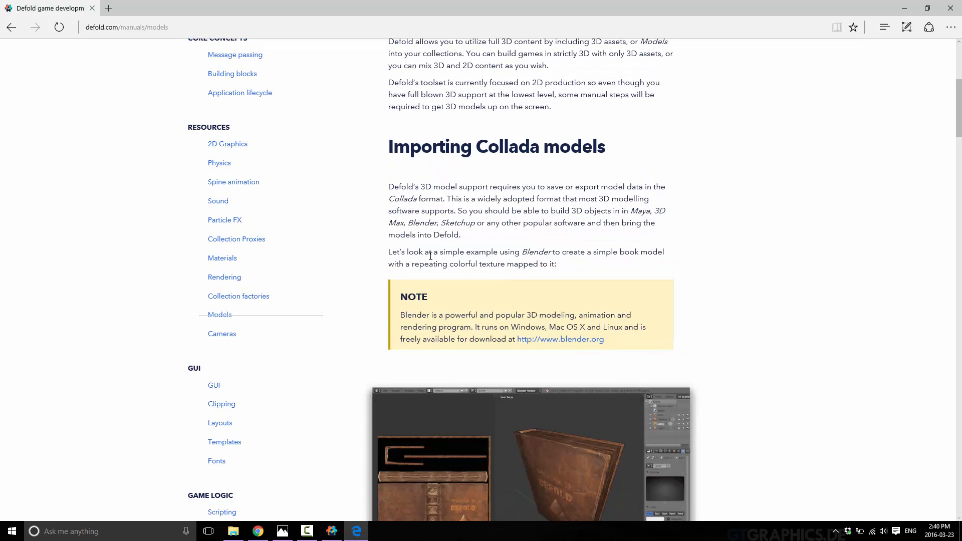
pyautogui.scroll(-3)
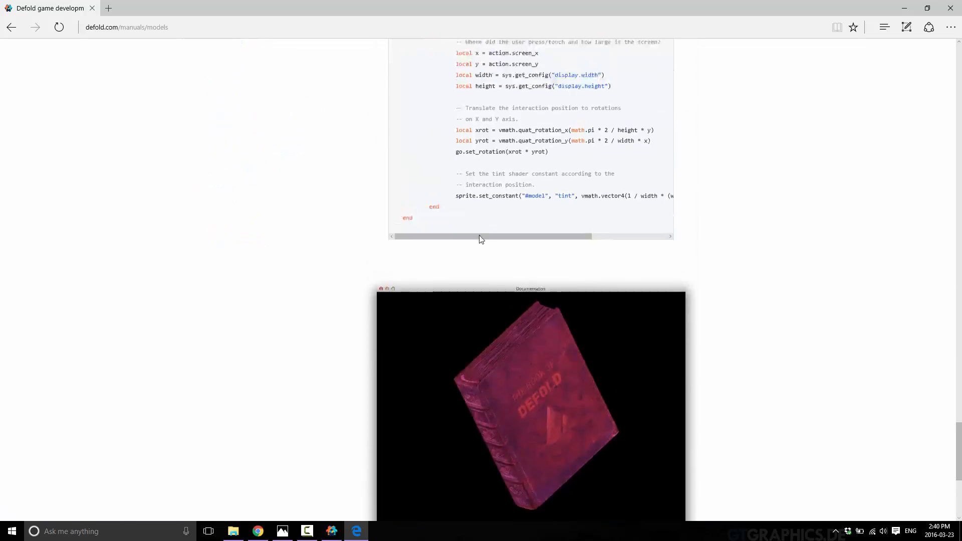
pyautogui.scroll(3)
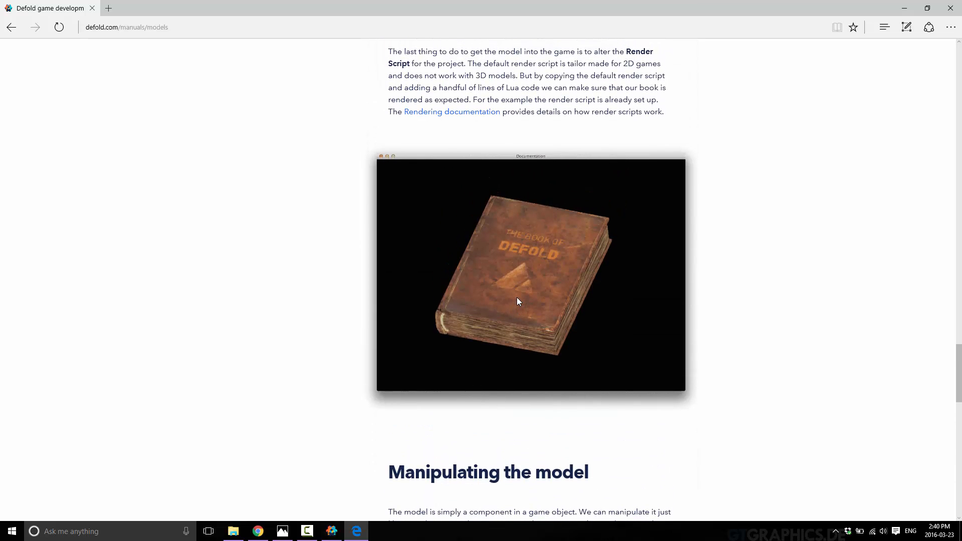
pyautogui.scroll(-3)
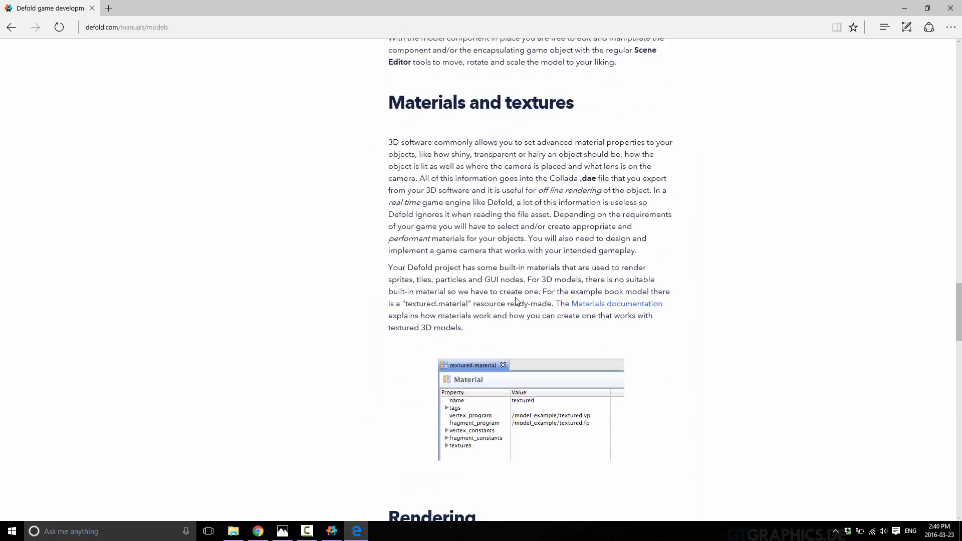
pyautogui.scroll(-3)
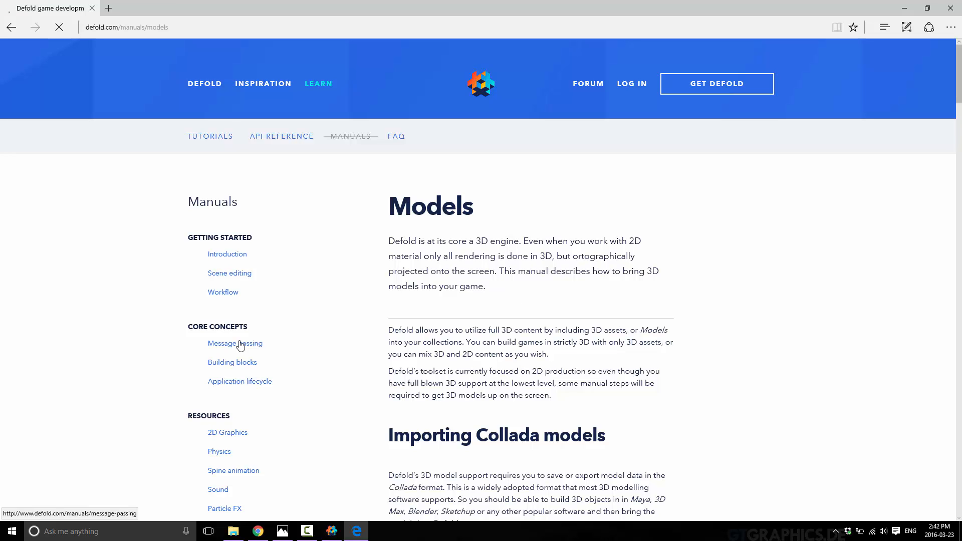
# - Open Message passing under Core Concepts and scroll through to collection proxies
pyautogui.click(235, 343)
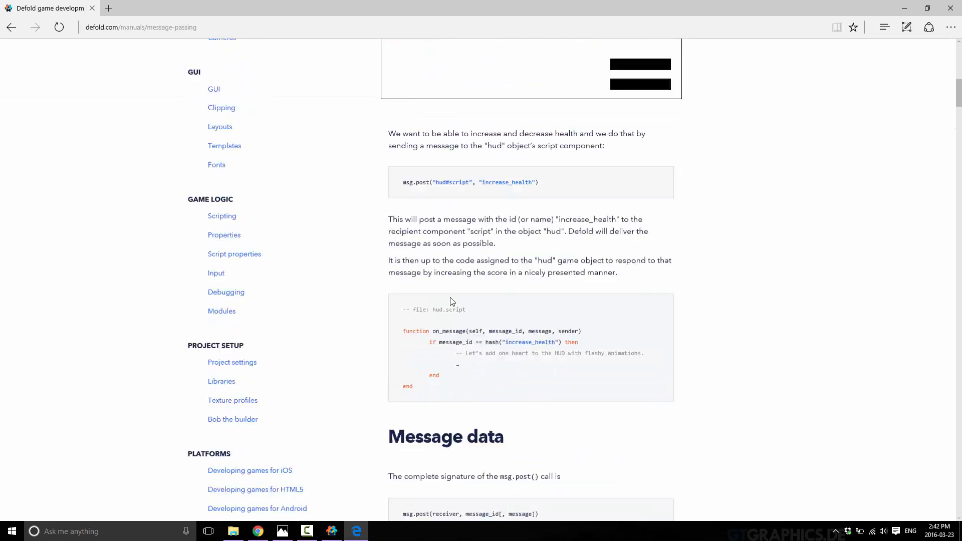
pyautogui.scroll(-3)
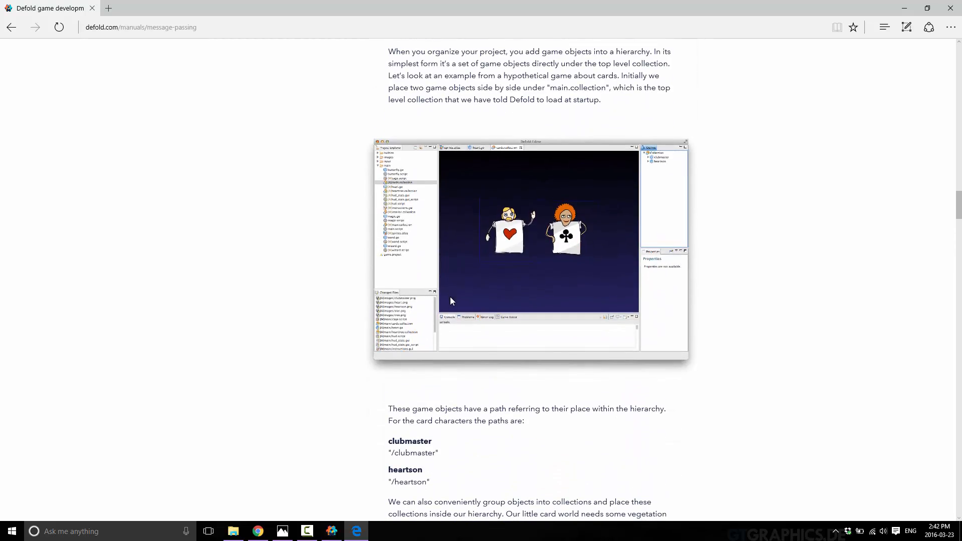
pyautogui.scroll(-3)
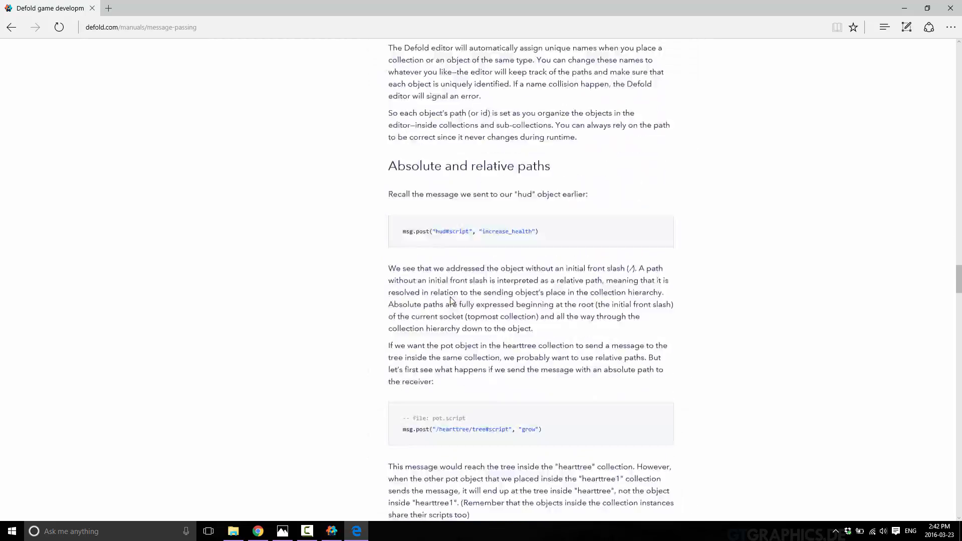
pyautogui.scroll(-3)
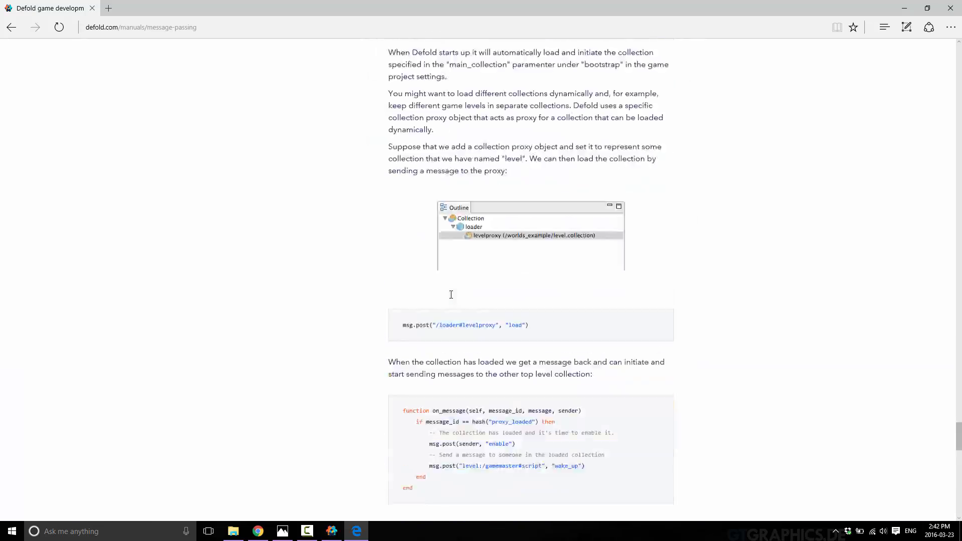
pyautogui.scroll(3)
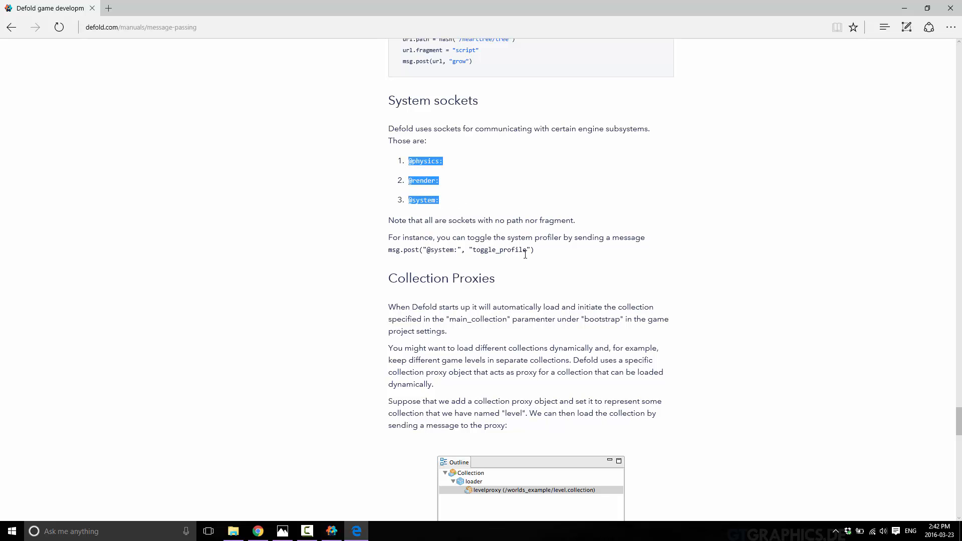
pyautogui.scroll(-3)
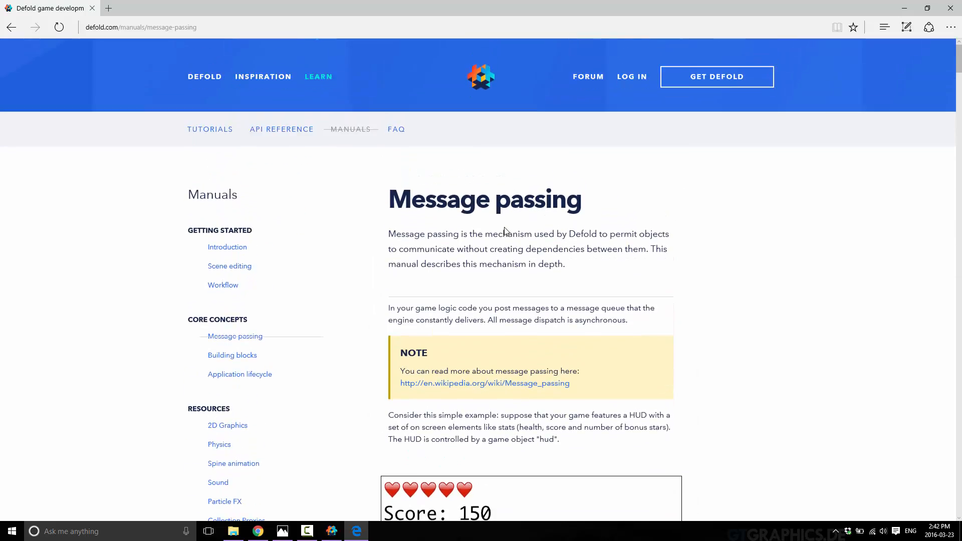
pyautogui.scroll(-3)
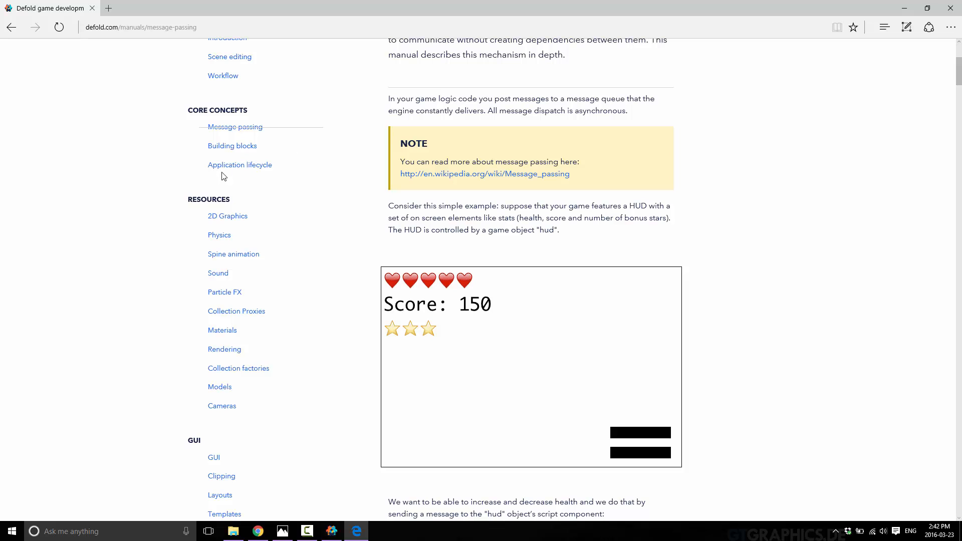
# - Open Application lifecycle and scroll through its initialization and update loop diagrams
pyautogui.click(240, 164)
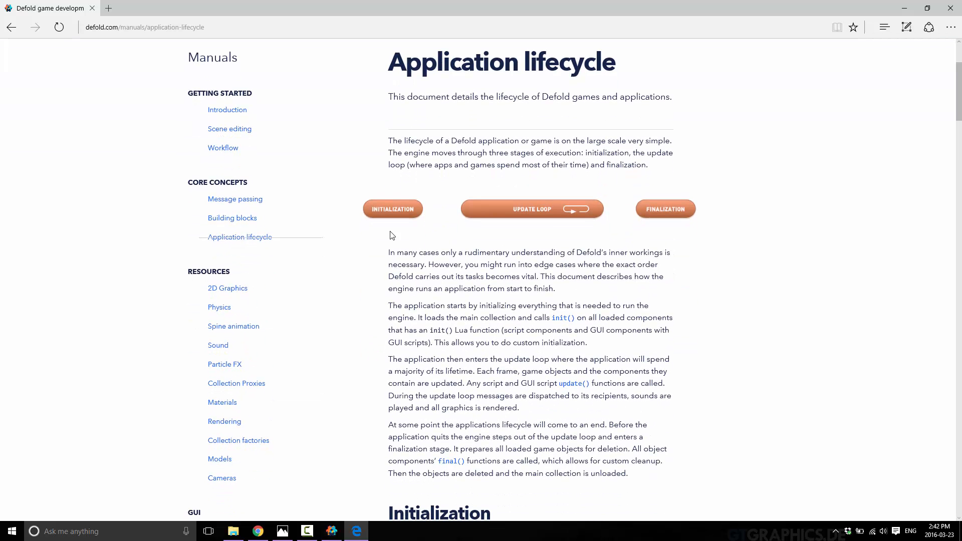
pyautogui.scroll(-3)
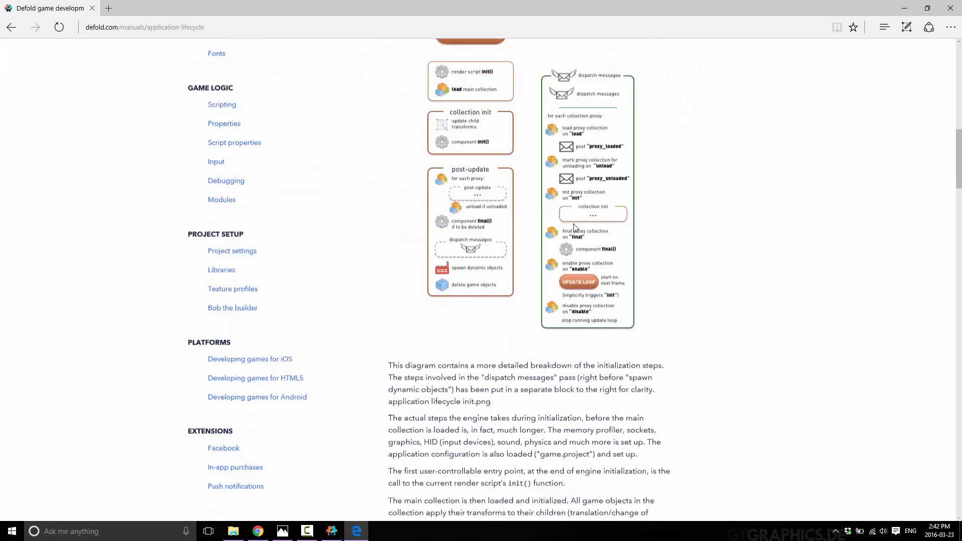
pyautogui.scroll(3)
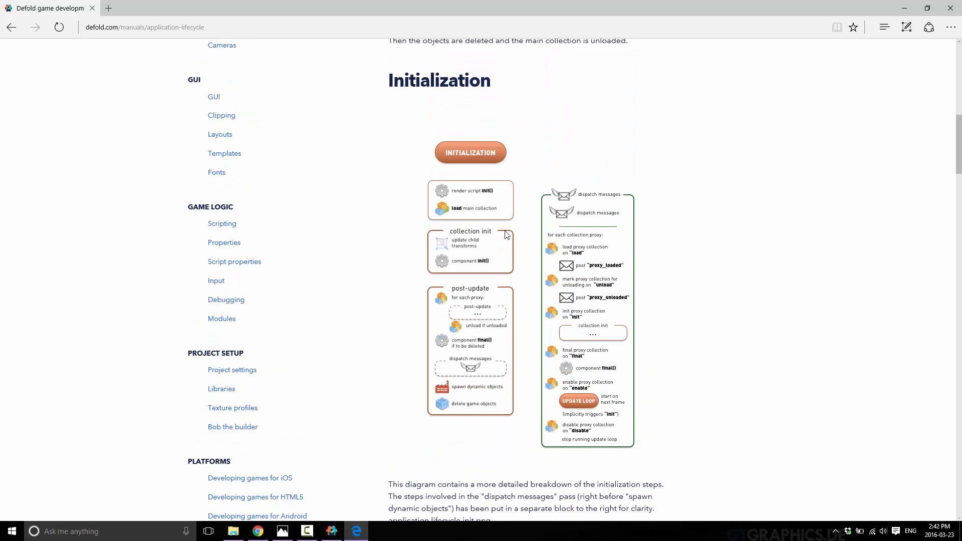
pyautogui.moveTo(488, 225)
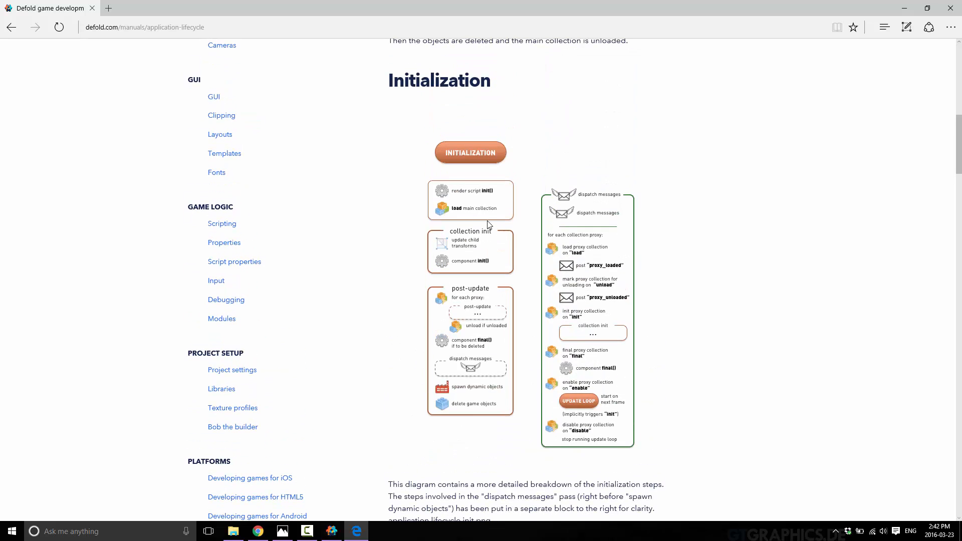
pyautogui.scroll(-3)
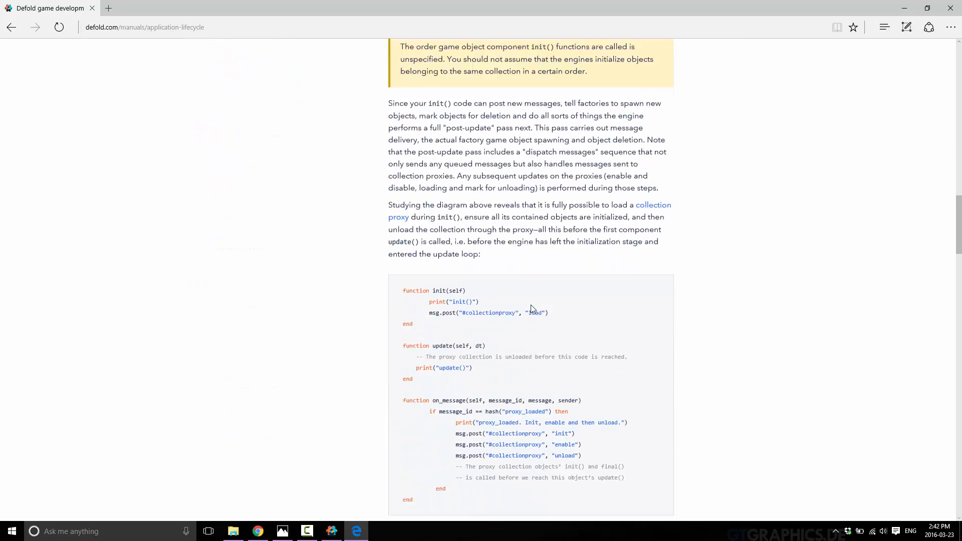
pyautogui.scroll(-3)
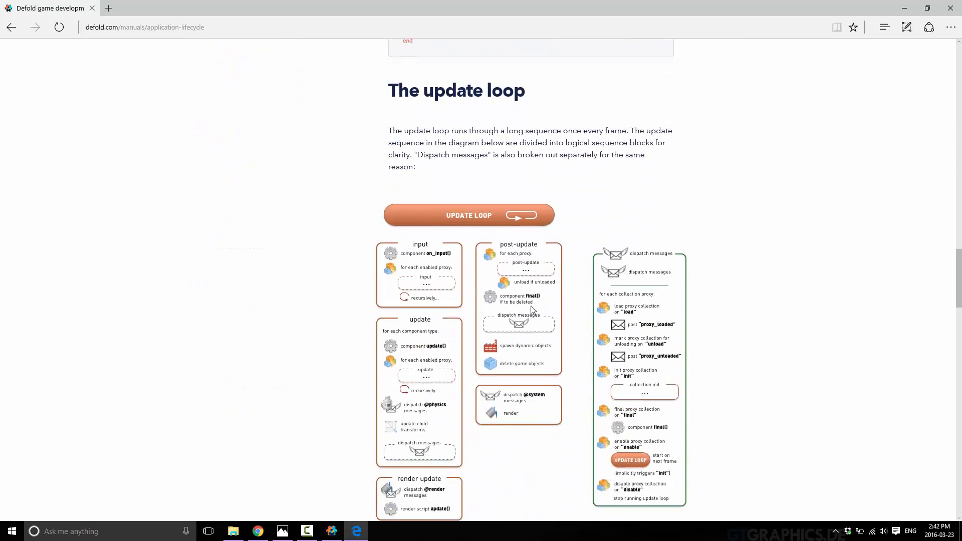
pyautogui.scroll(-3)
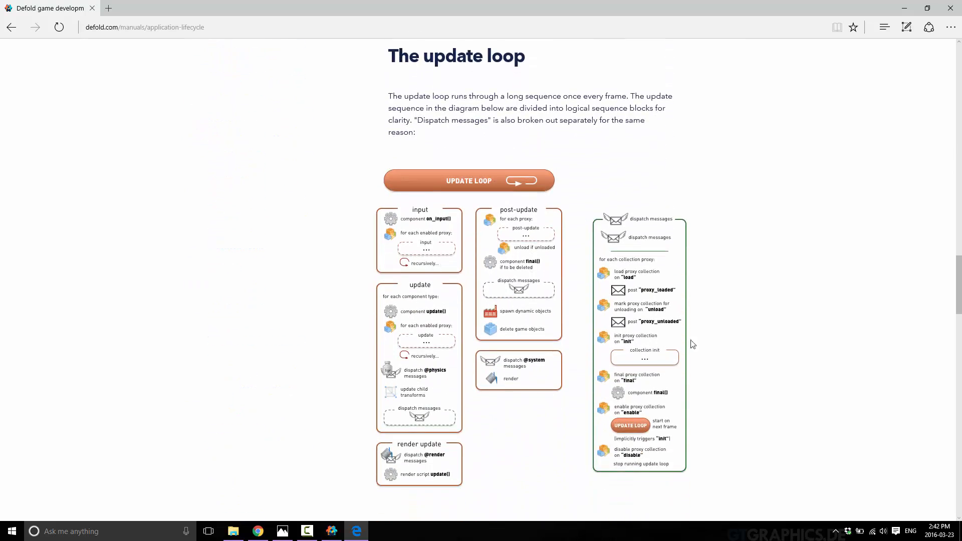
pyautogui.scroll(-3)
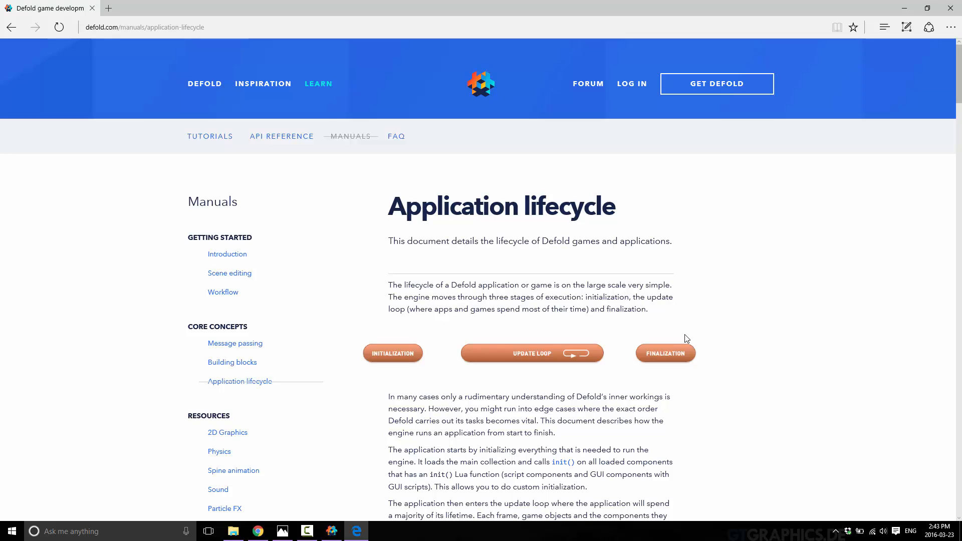
pyautogui.click(282, 137)
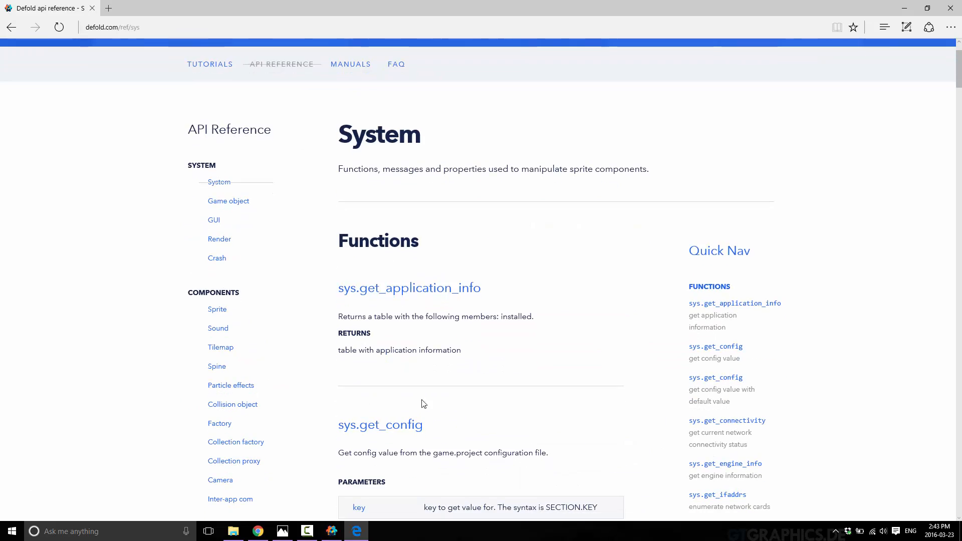
pyautogui.scroll(-3)
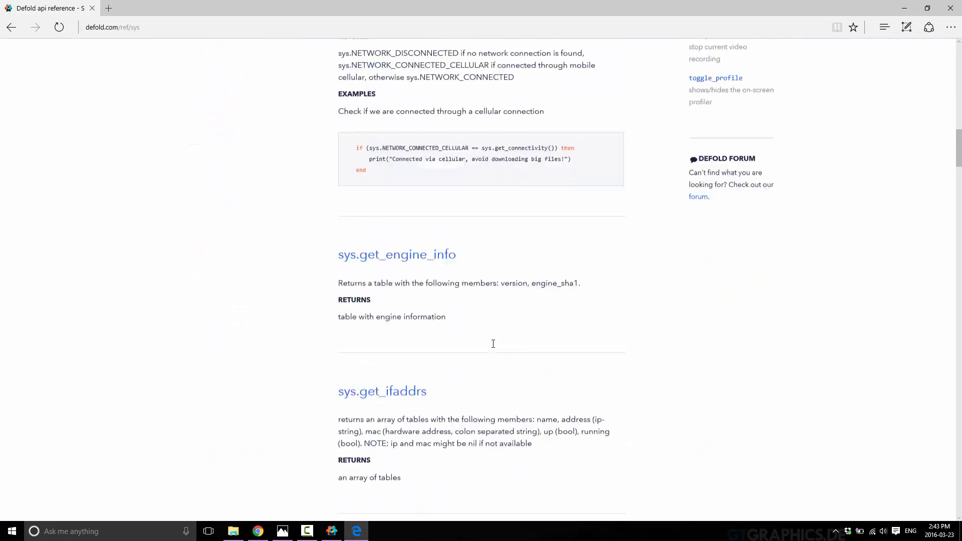
pyautogui.scroll(-3)
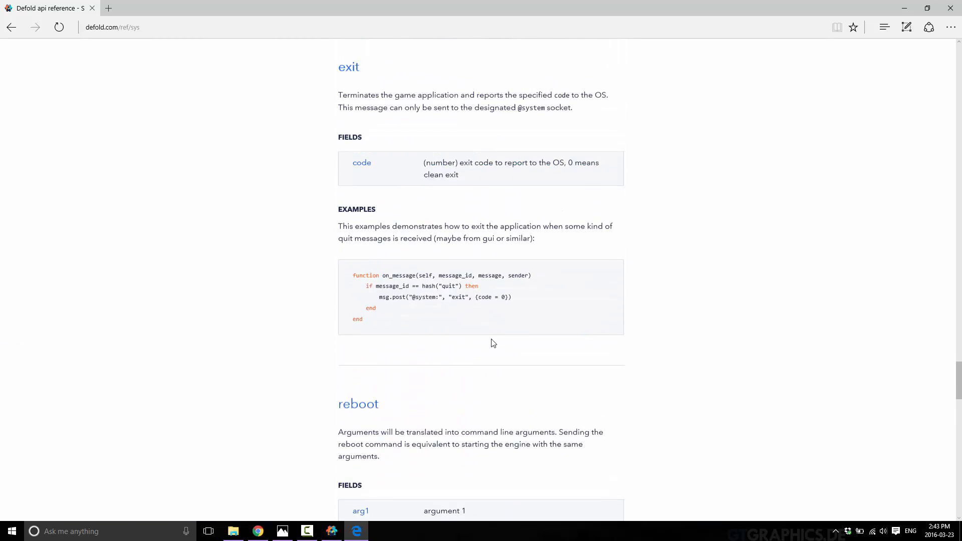
pyautogui.scroll(3)
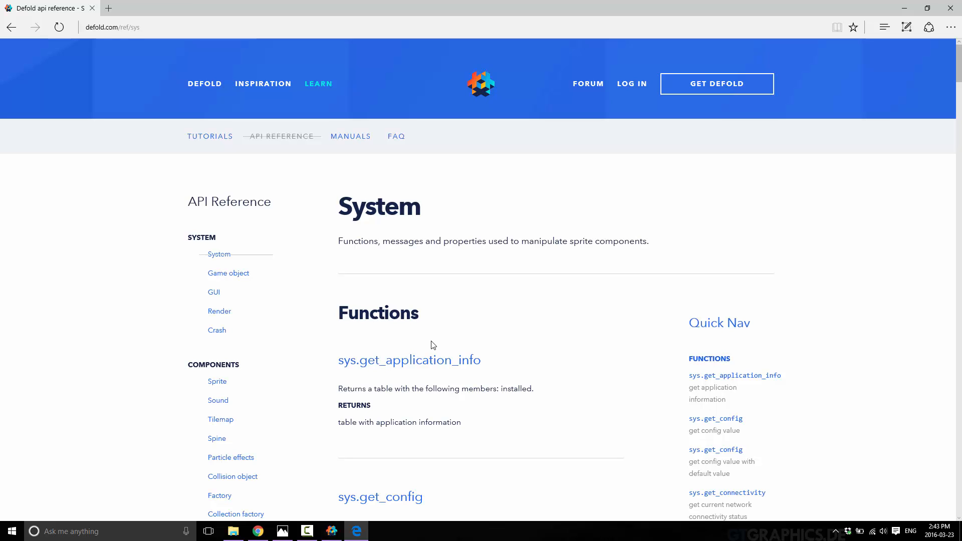
pyautogui.moveTo(225, 146)
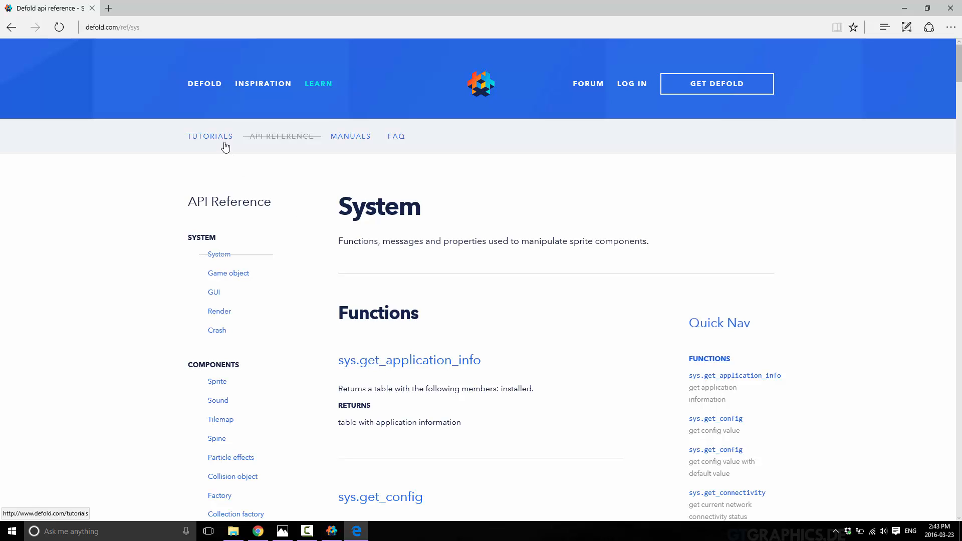
# - Open the Side scroller card from Tutorials and scroll through the tutorial
pyautogui.click(210, 136)
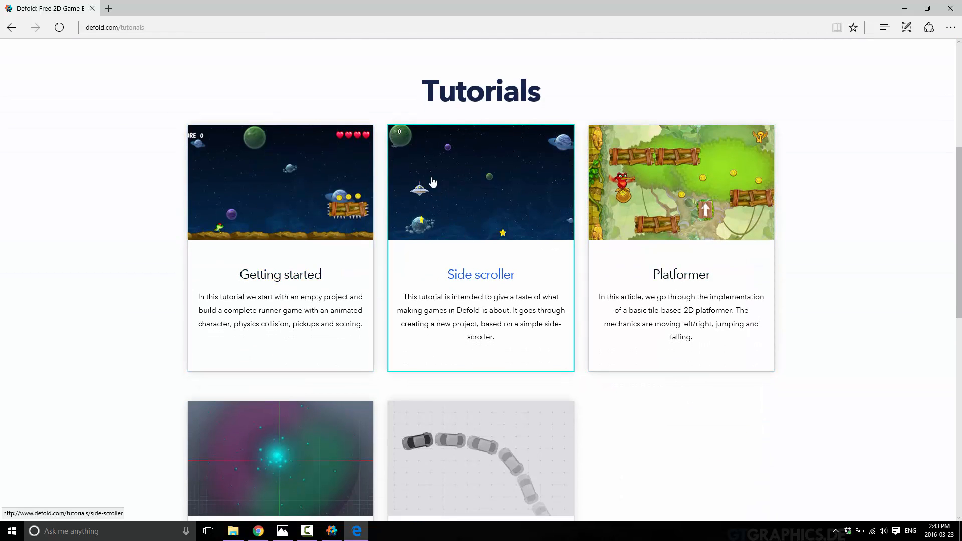
pyautogui.click(480, 183)
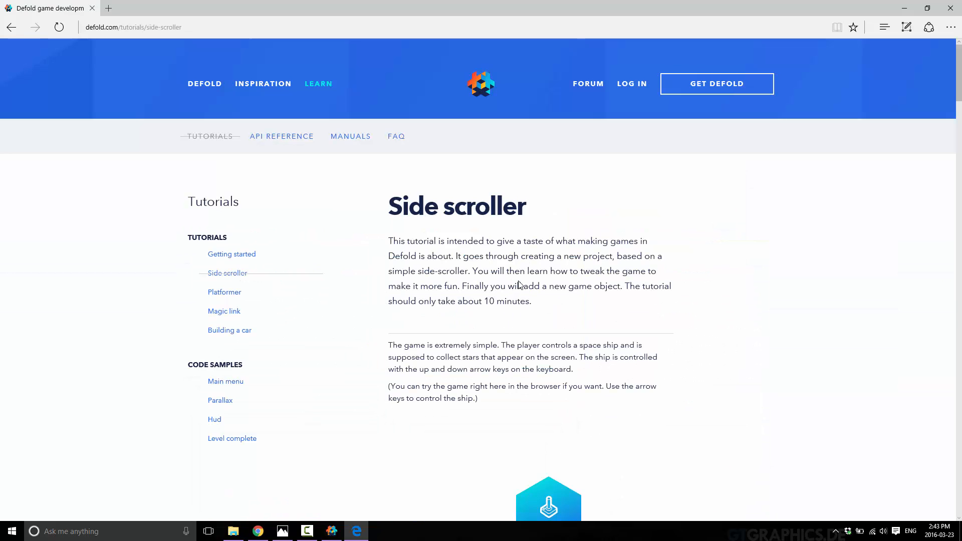
pyautogui.scroll(-3)
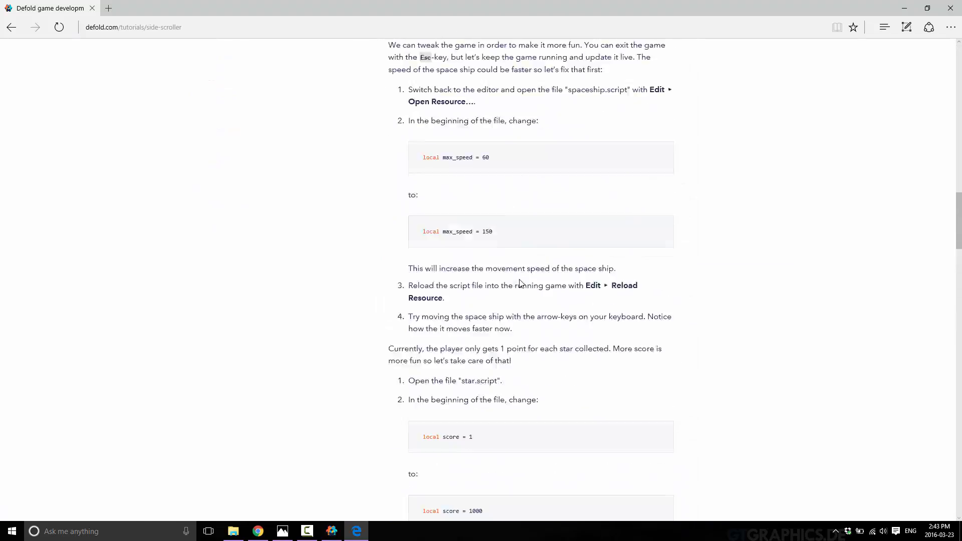
pyautogui.scroll(3)
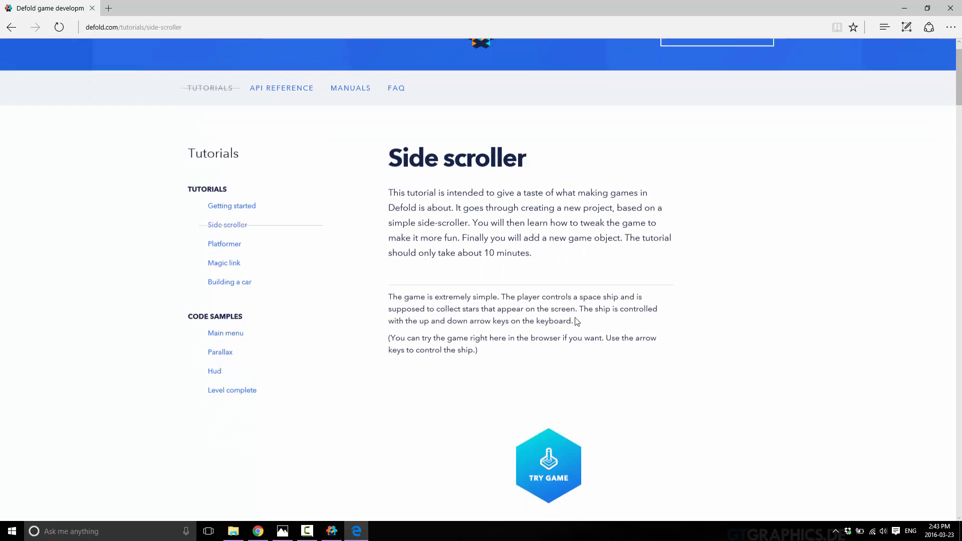
pyautogui.scroll(-3)
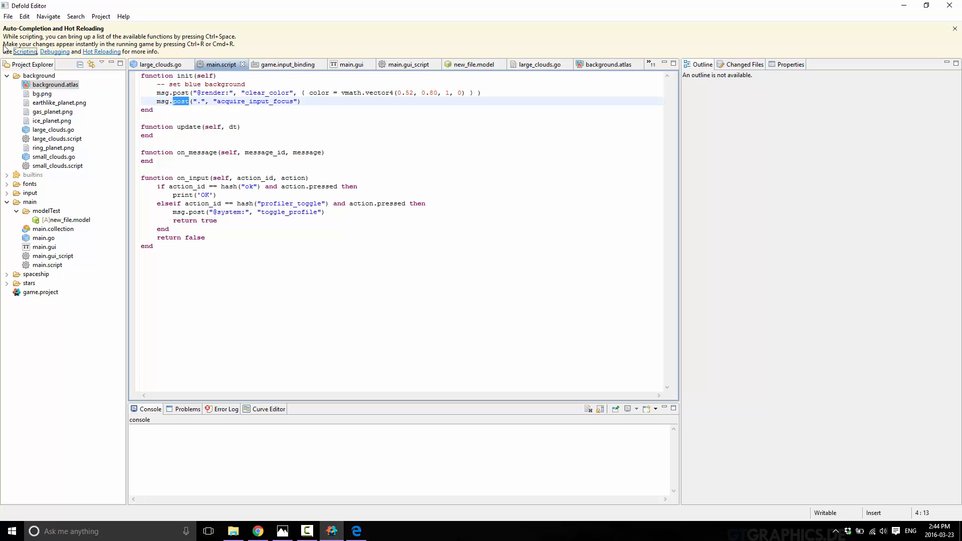
pyautogui.moveTo(101, 16)
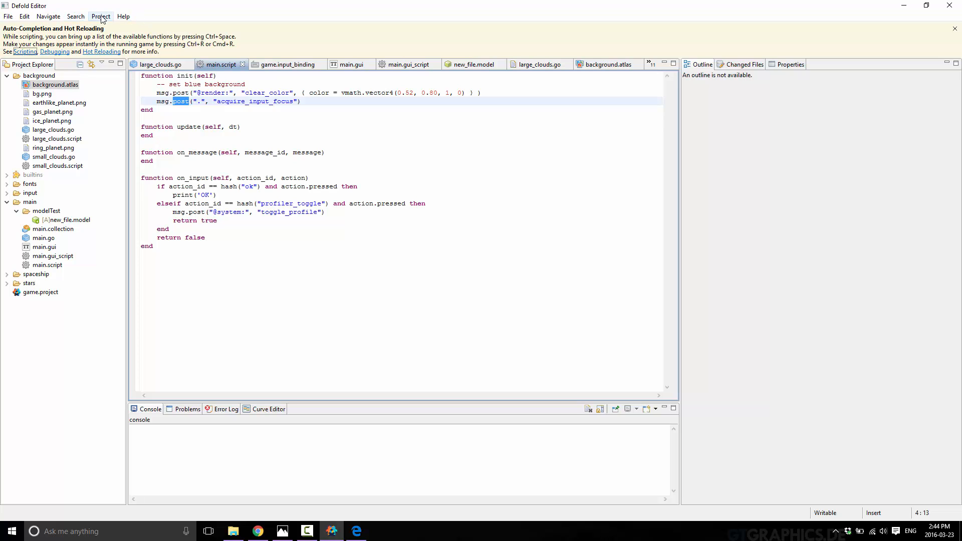
pyautogui.moveTo(55, 54)
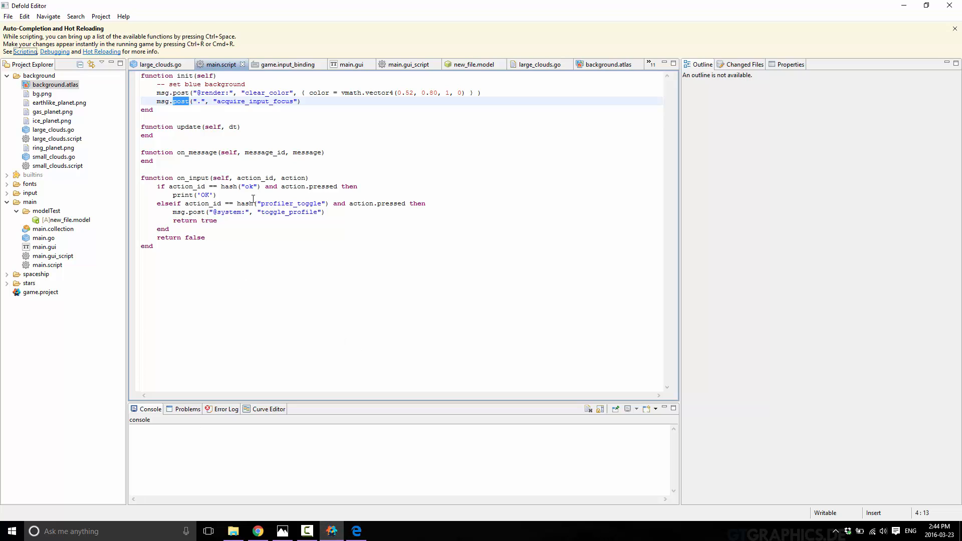
# - Bundle YoutubeDemo as an HTML5 application, confirm the output folder, and check Problems
pyautogui.click(101, 16)
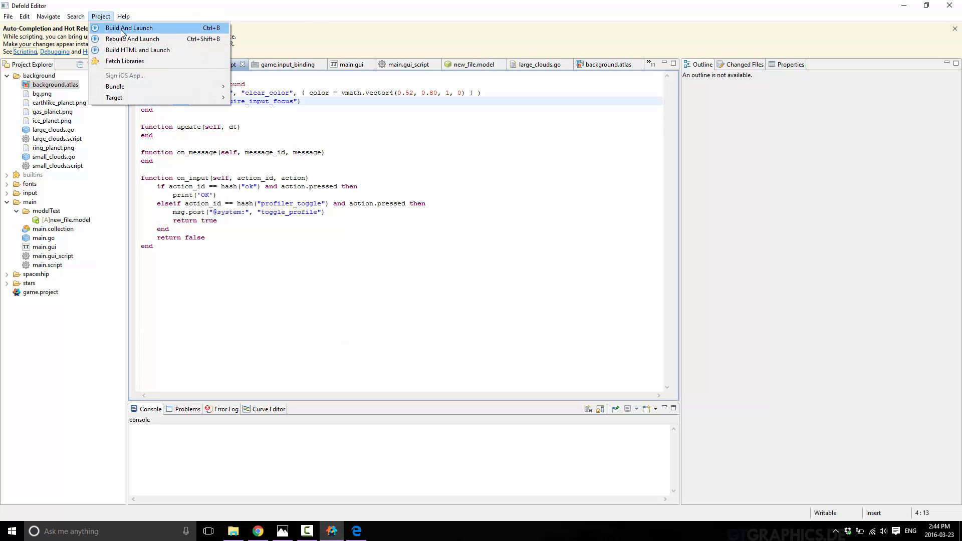
pyautogui.moveTo(147, 38)
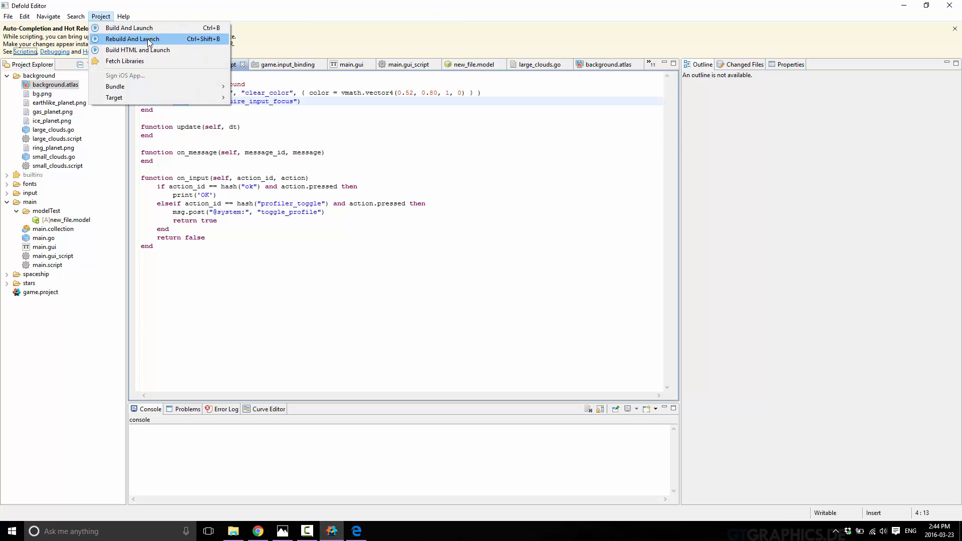
pyautogui.moveTo(151, 49)
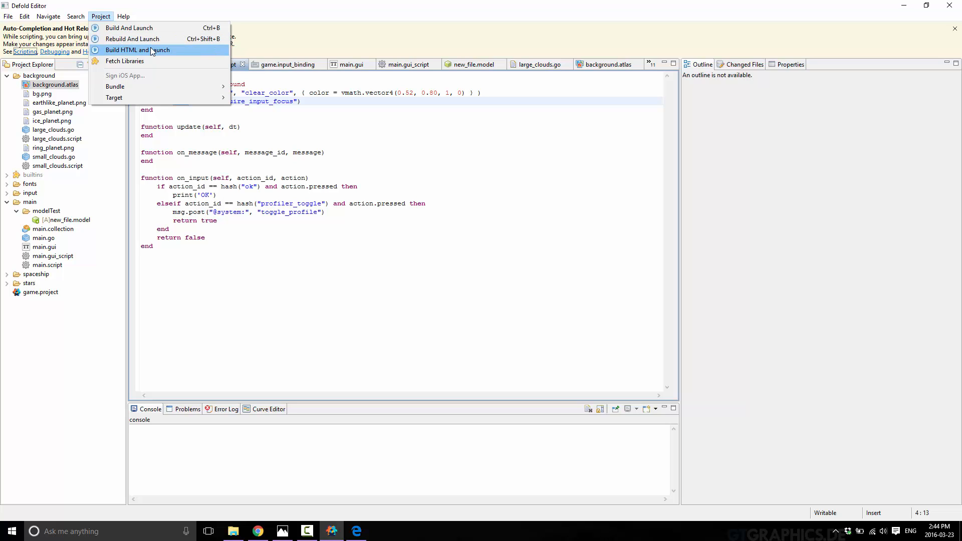
pyautogui.moveTo(115, 86)
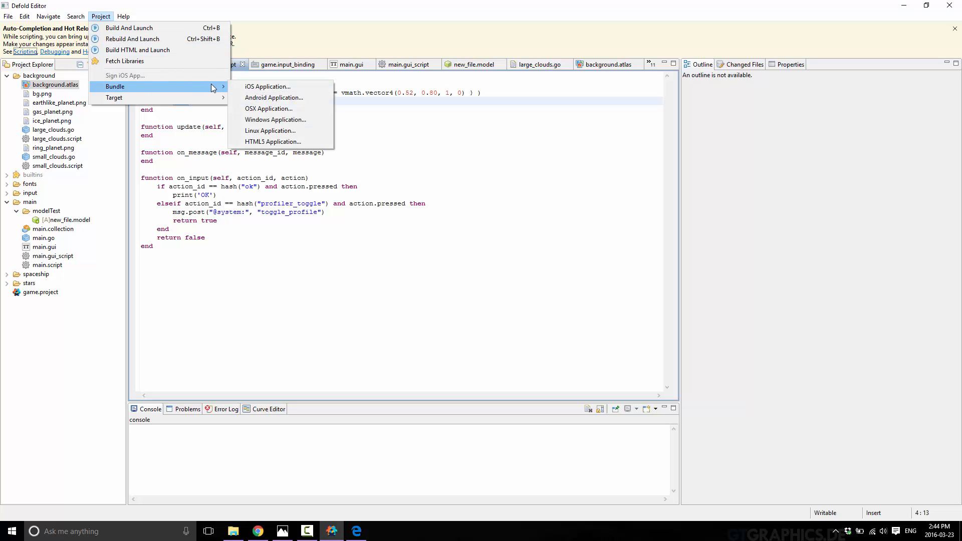
pyautogui.moveTo(274, 98)
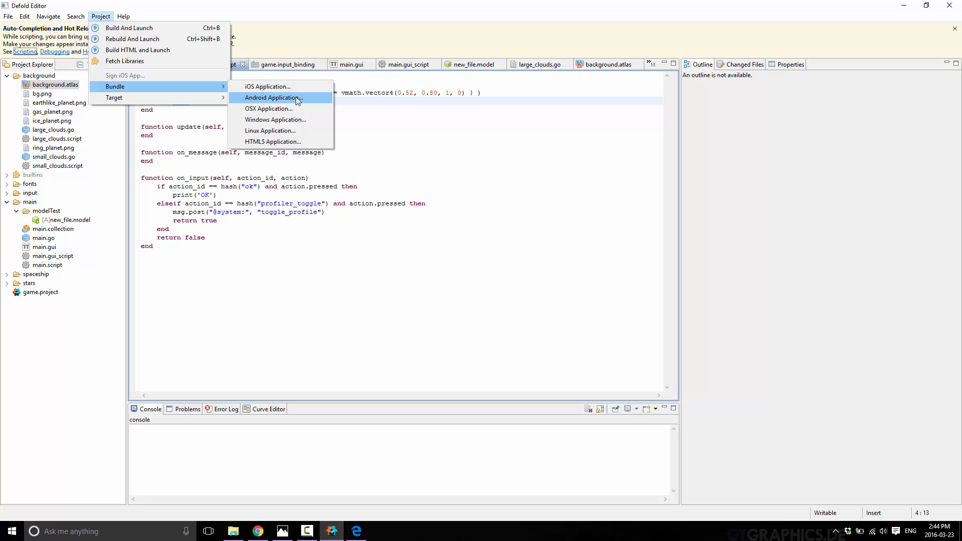
pyautogui.moveTo(273, 142)
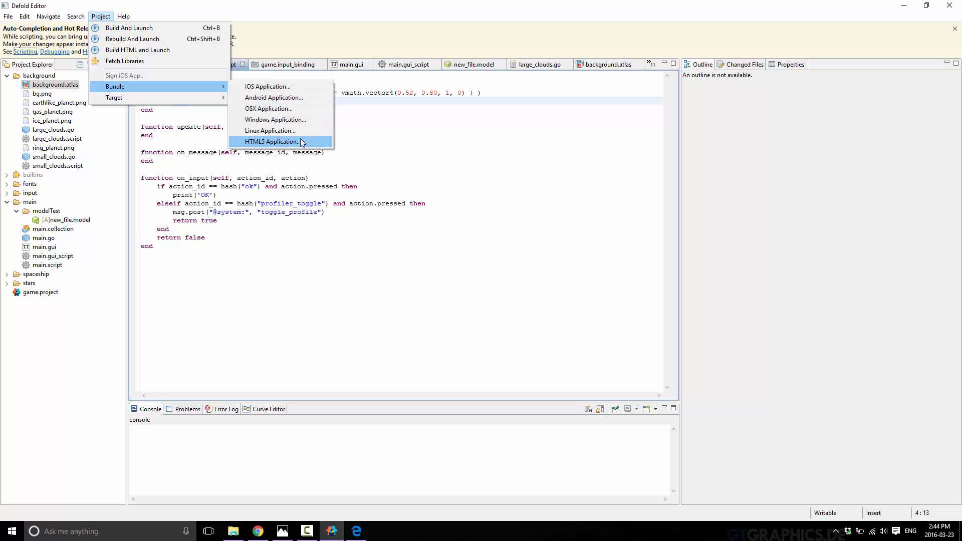
pyautogui.moveTo(114, 98)
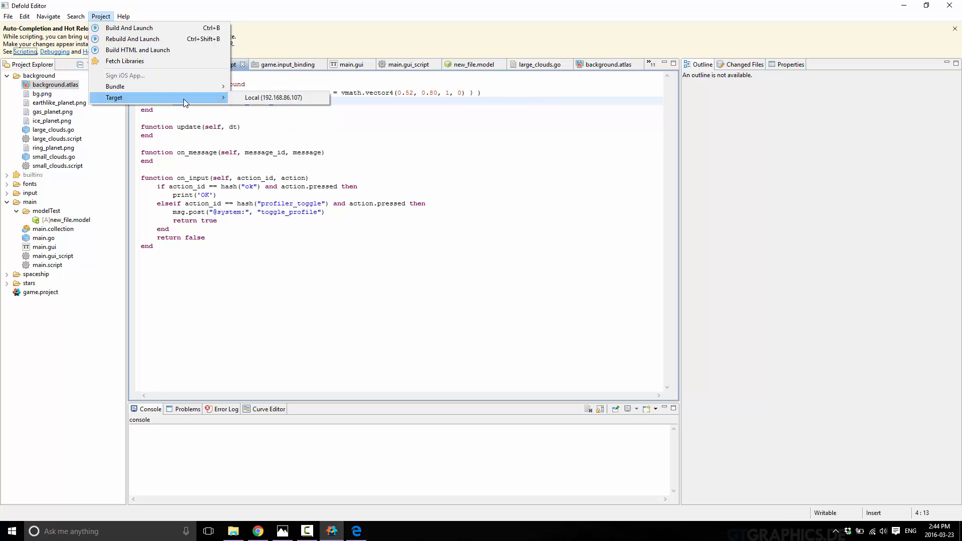
pyautogui.moveTo(115, 86)
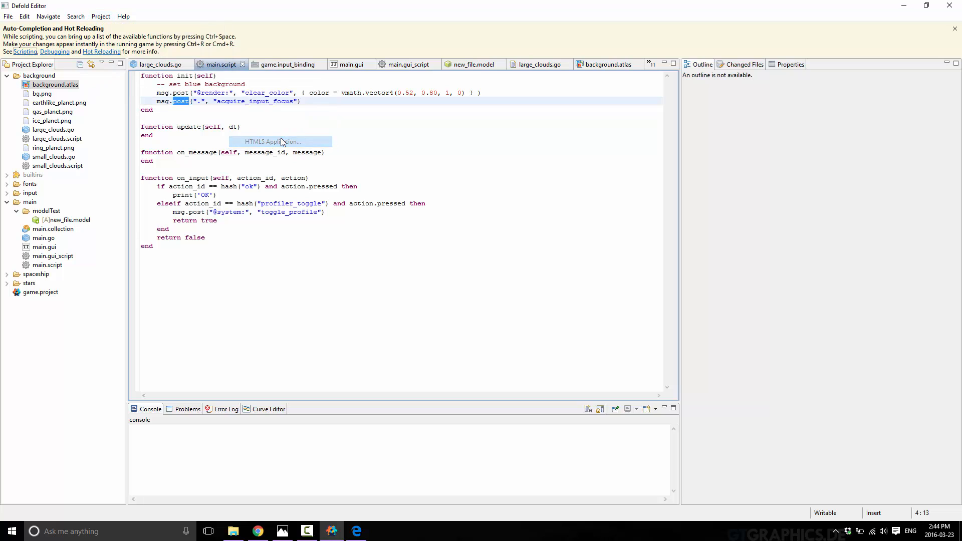
pyautogui.click(280, 142)
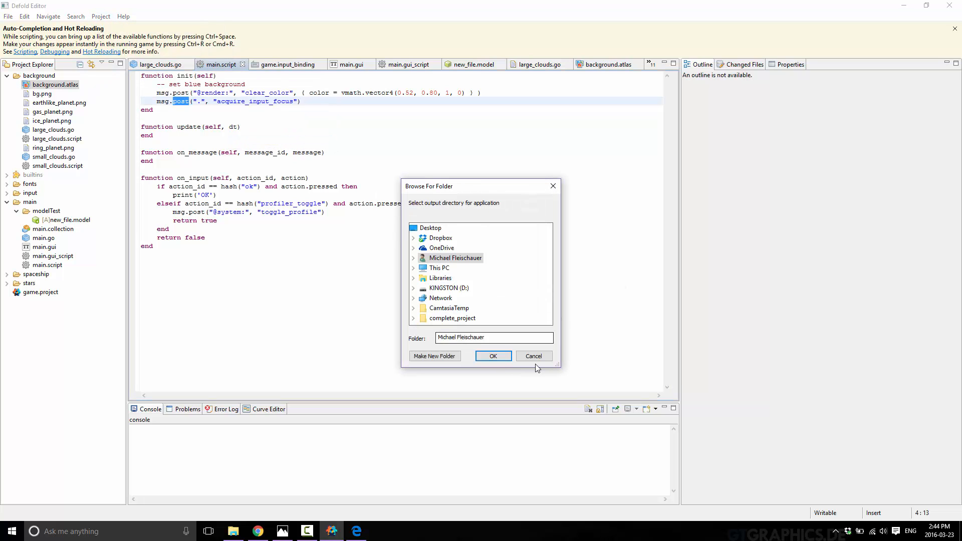
pyautogui.click(100, 16)
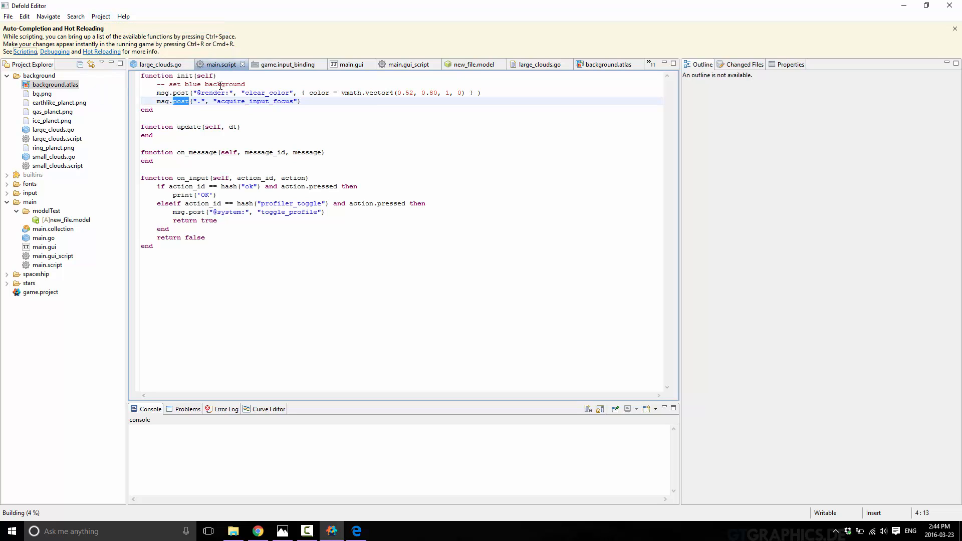
pyautogui.click(186, 409)
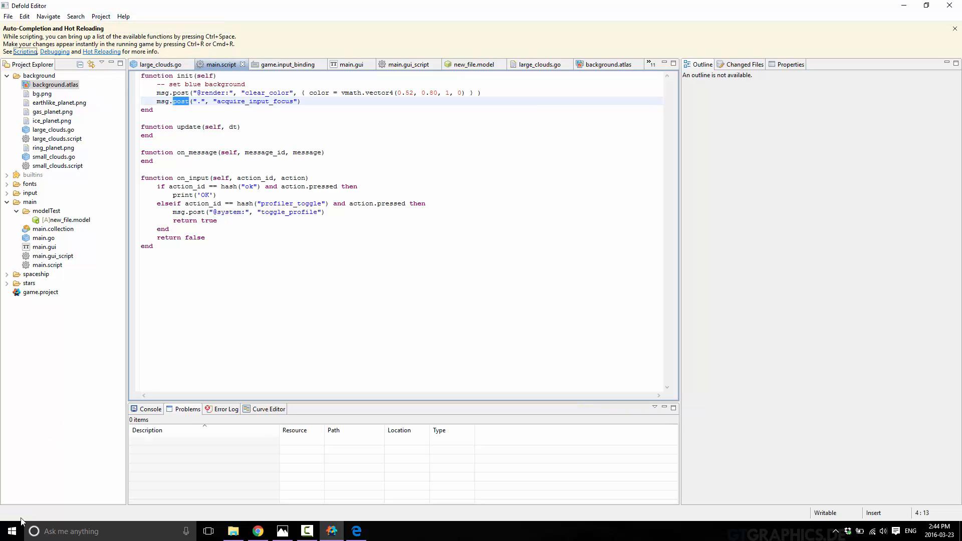
# - Open new_file.model to inspect its error, then cancel the mesh resource picker without choosing
pyautogui.click(187, 409)
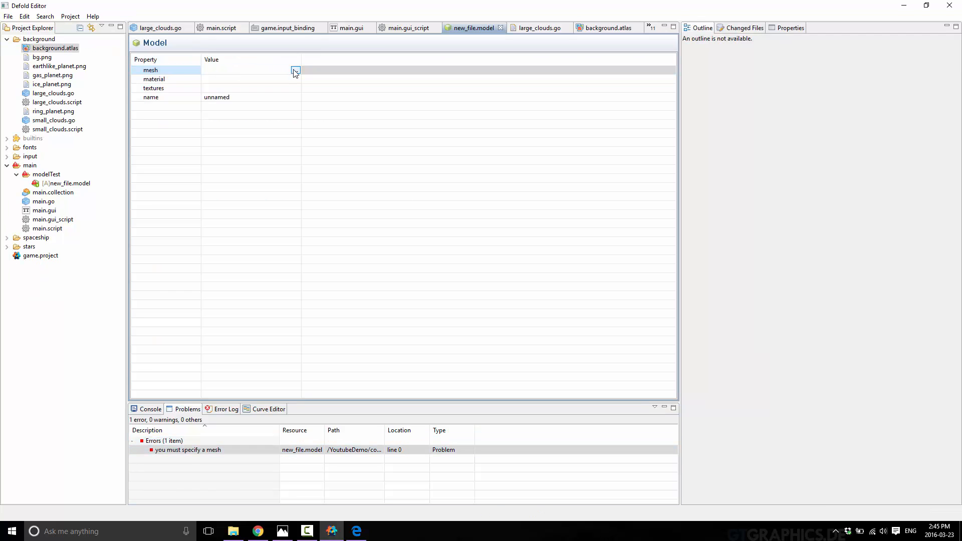
pyautogui.click(295, 70)
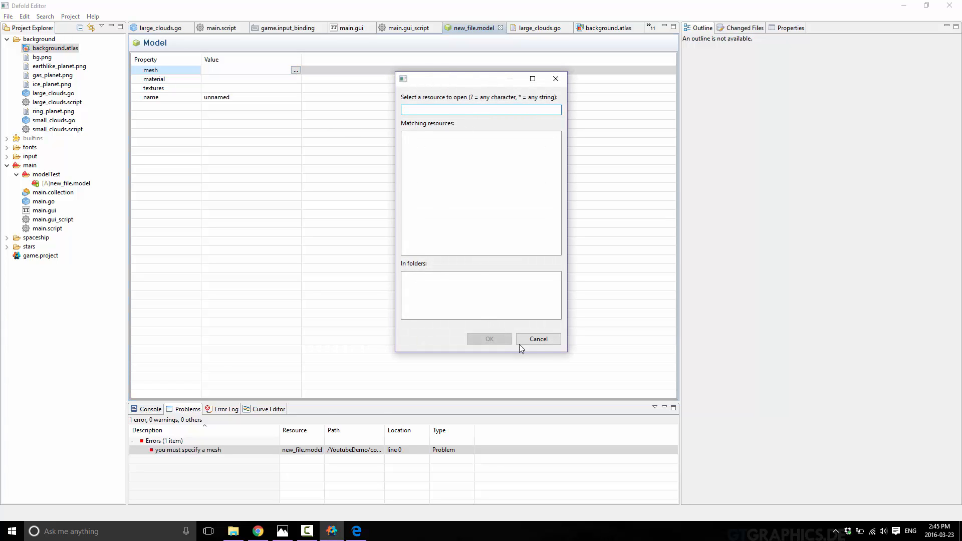
pyautogui.click(538, 339)
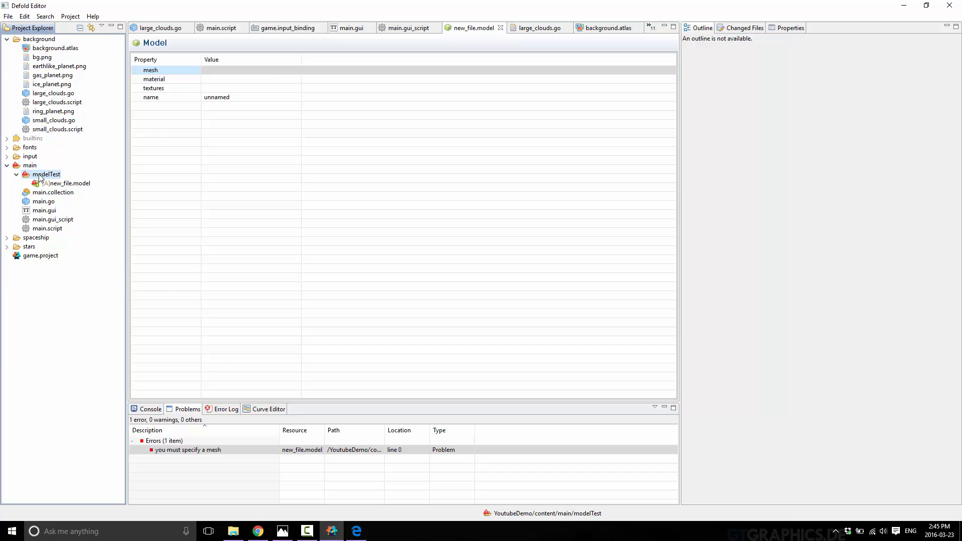
# - Delete the modelTest folder from the project and confirm removal from disk
pyautogui.rightClick(46, 175)
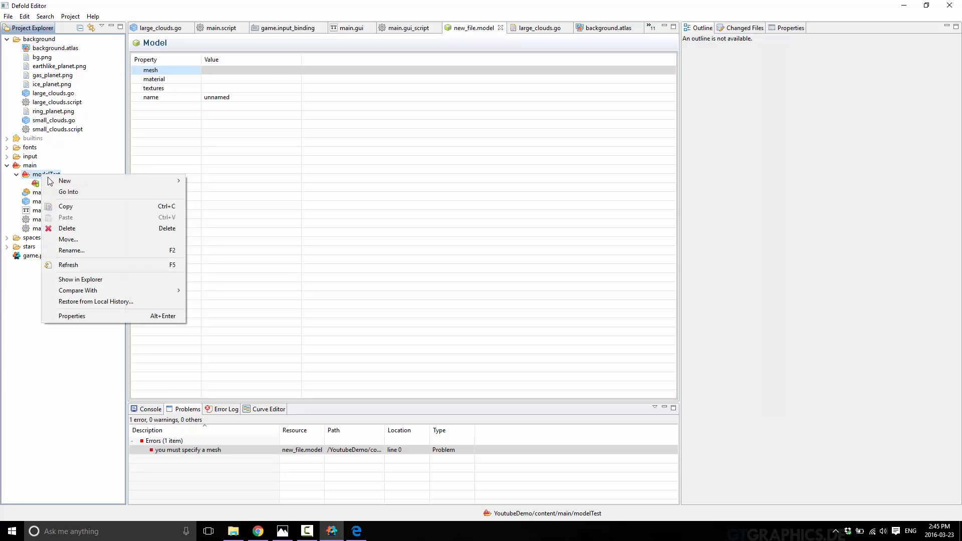
pyautogui.click(66, 229)
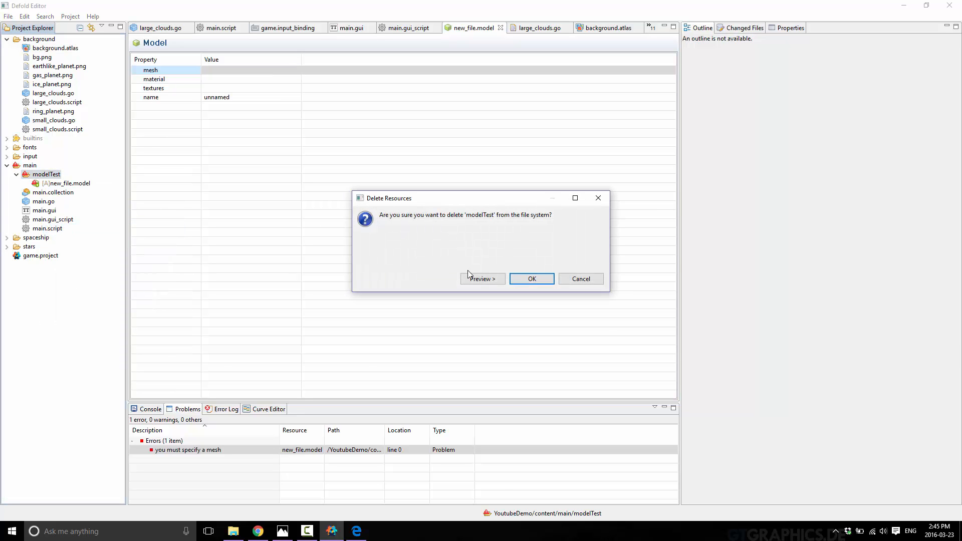
pyautogui.click(531, 279)
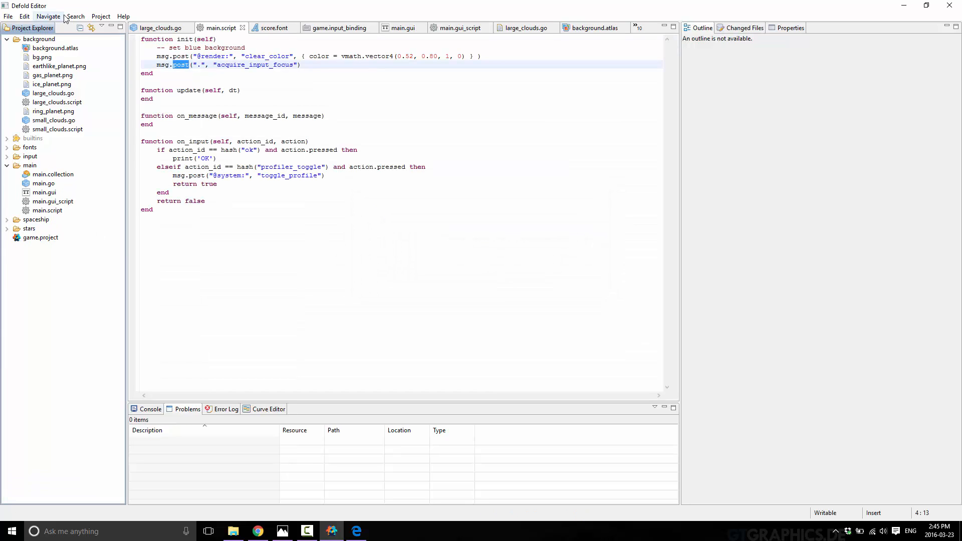